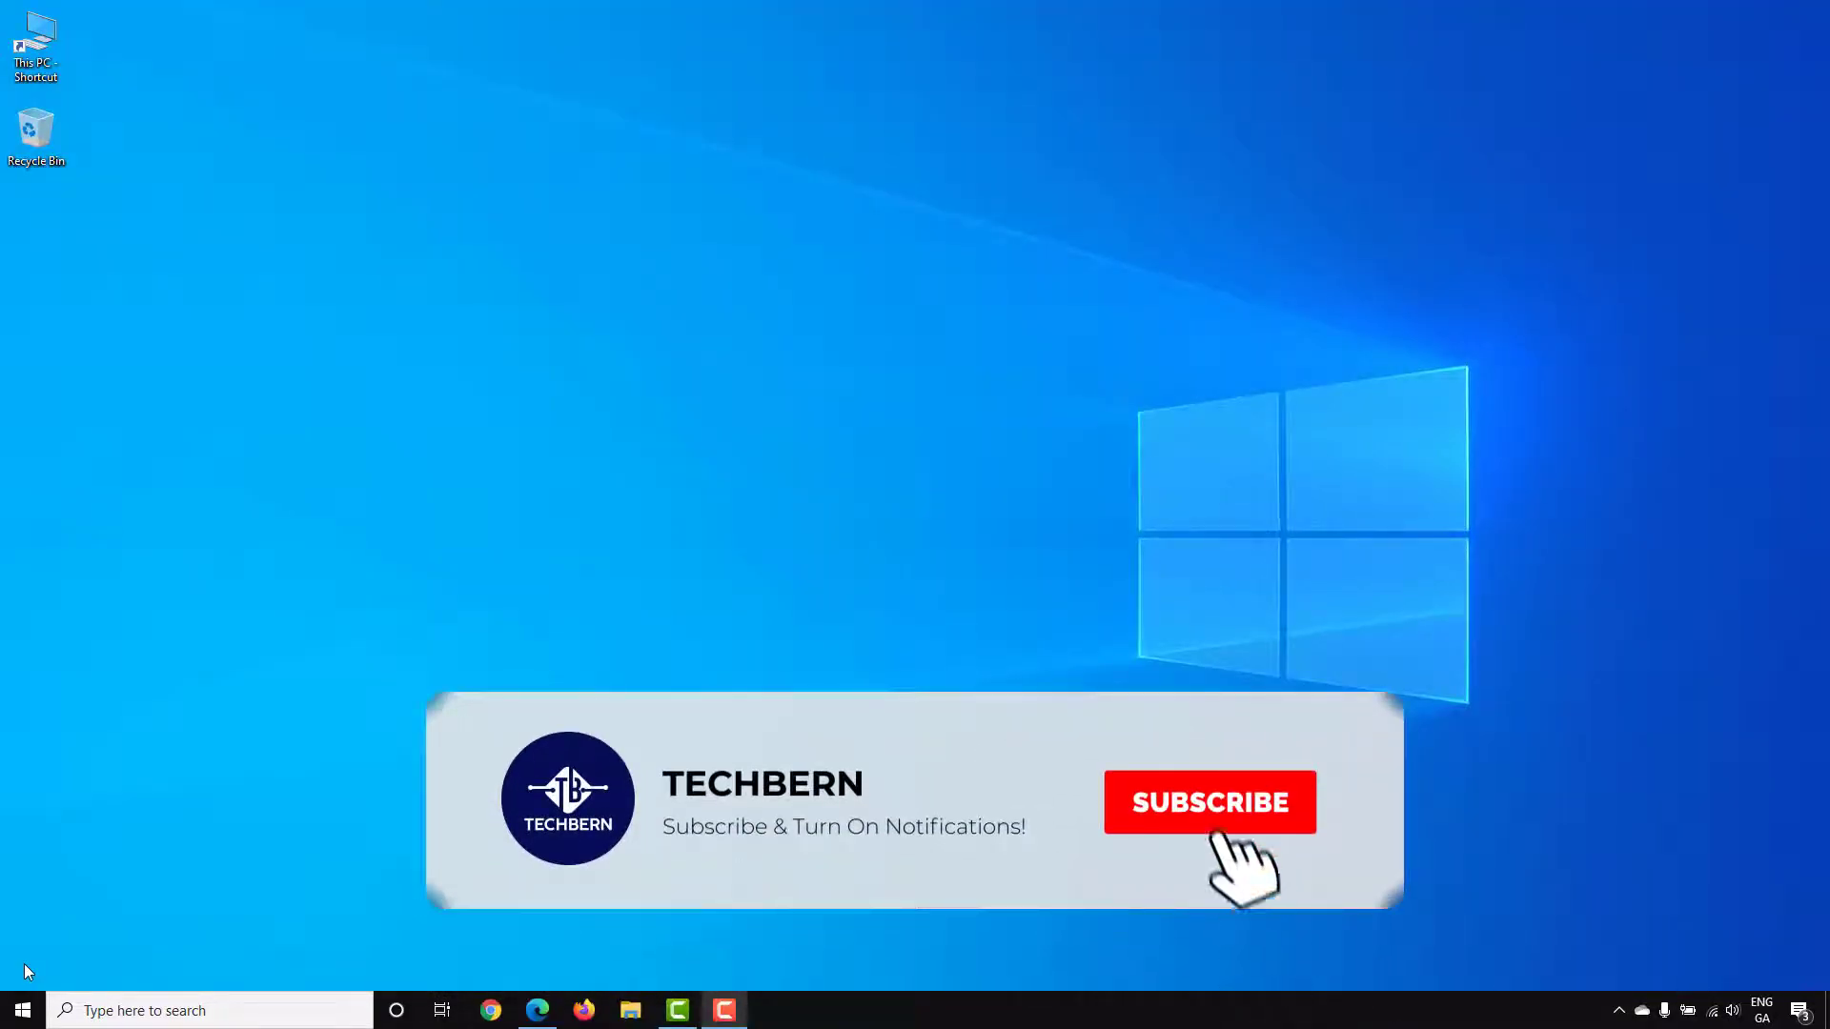
Step: Open the Recycle Bin from the desktop, confirm it is empty, and close it
click(1209, 801)
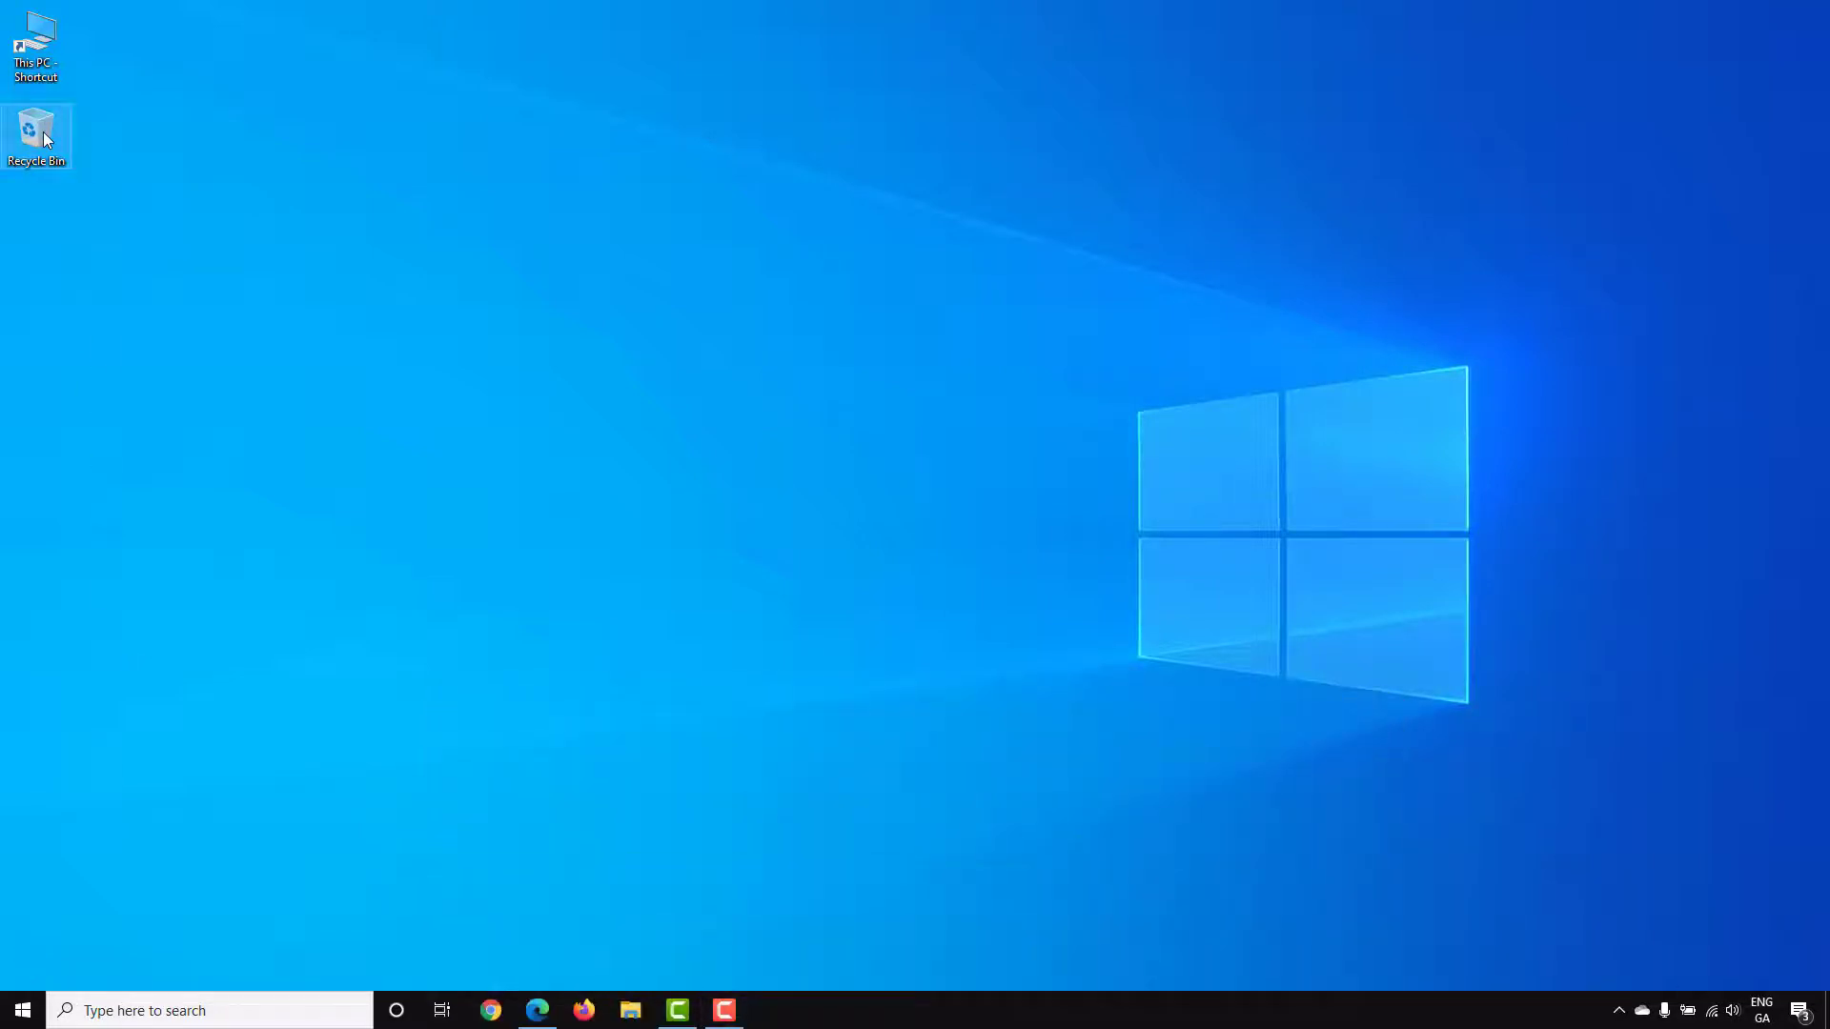
double_click(36, 136)
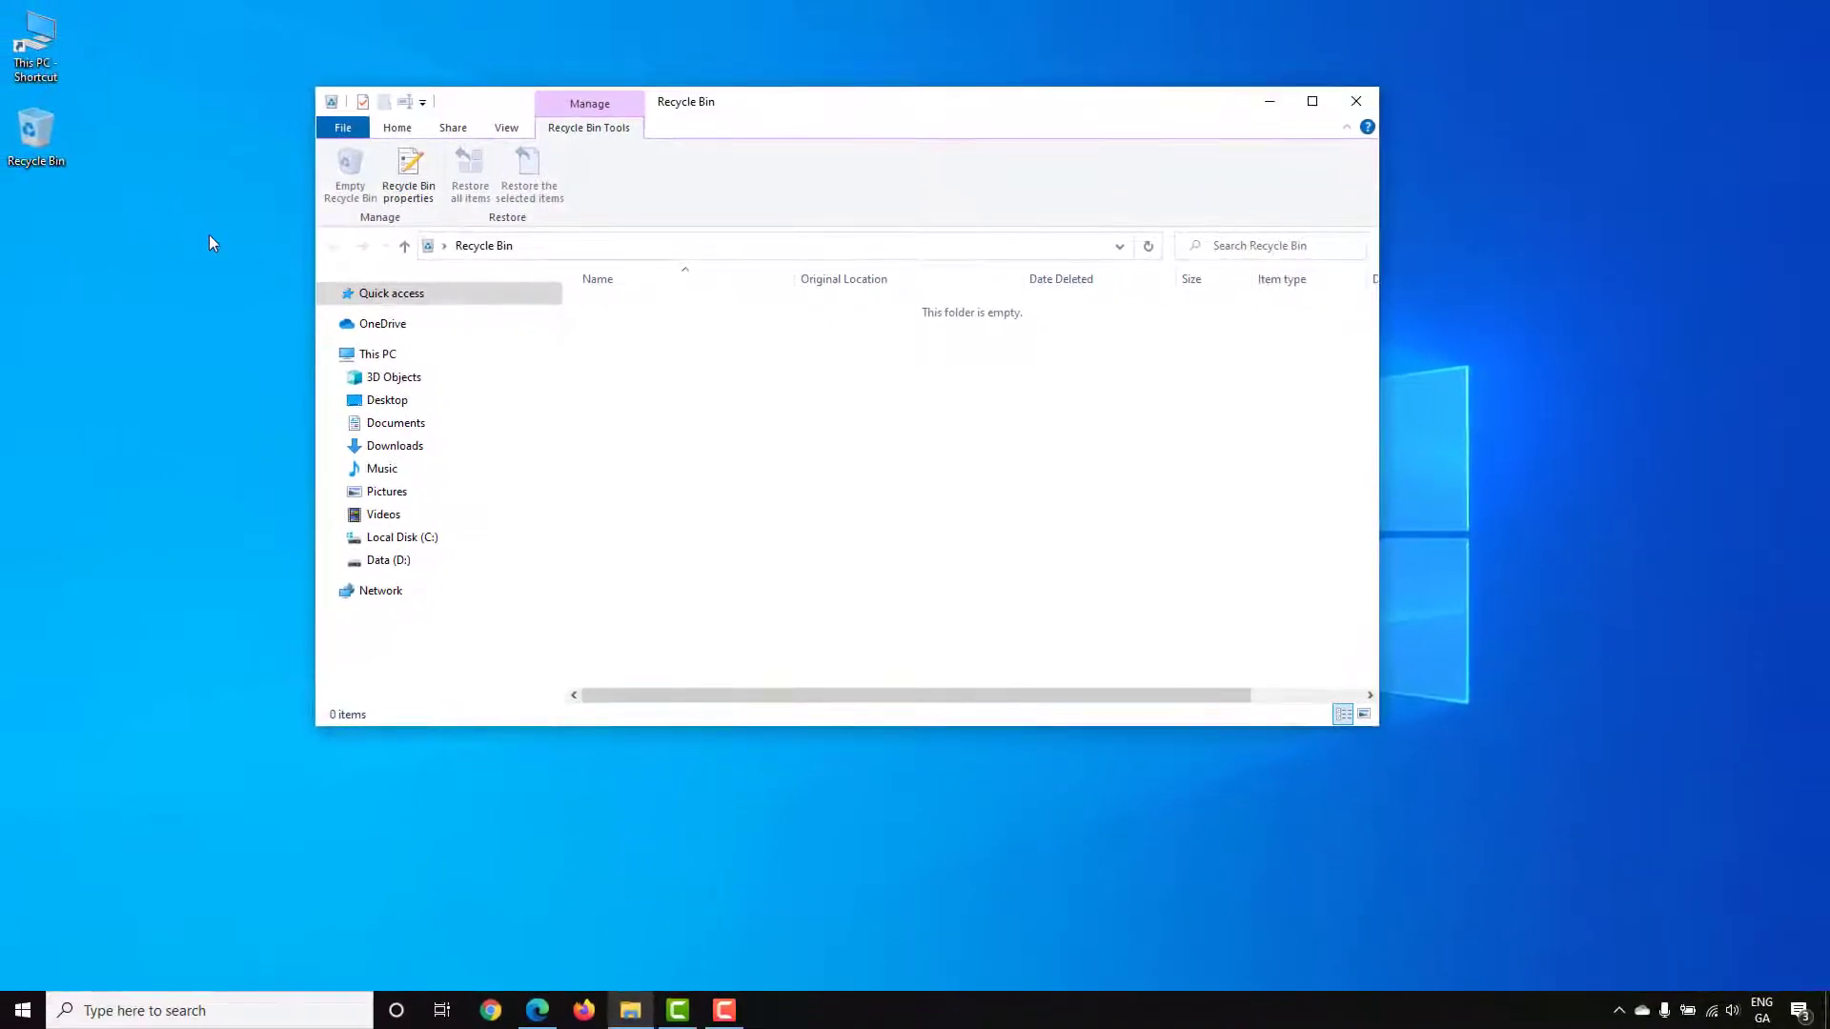
click(1355, 102)
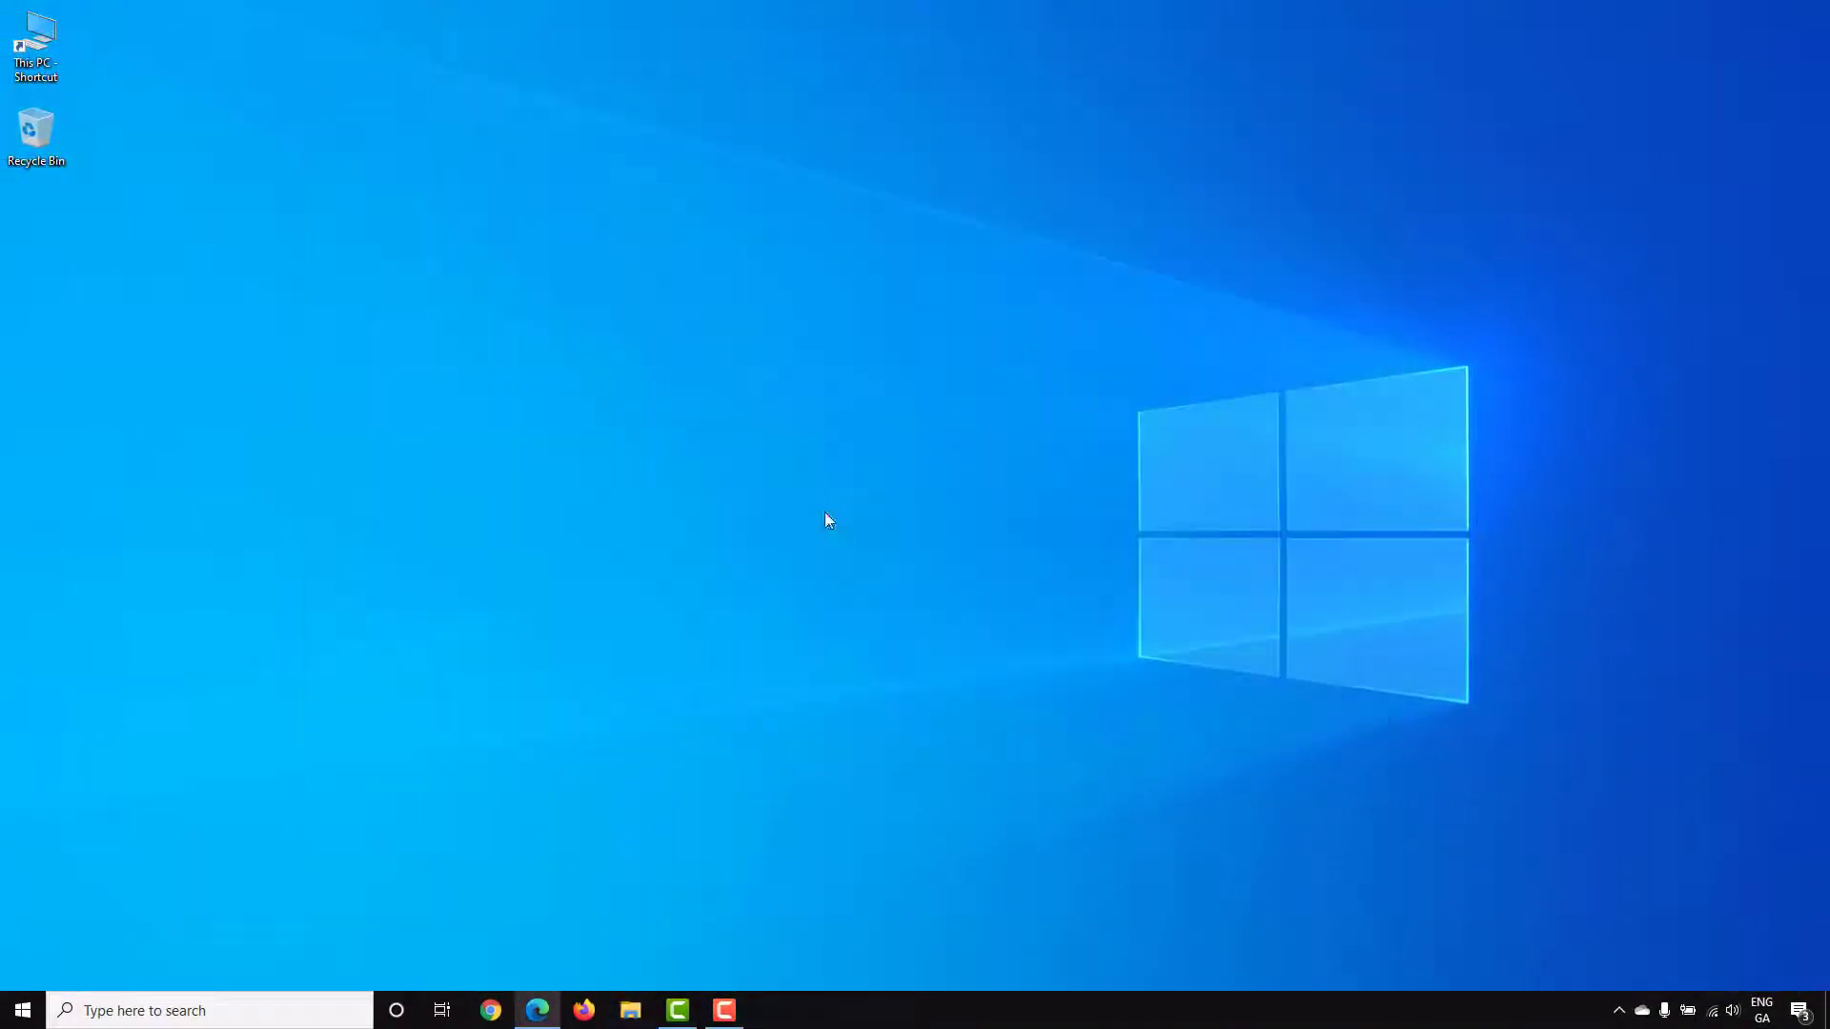
Step: Search Google for 'recuva' in Microsoft Edge and scroll through the results
click(537, 1010)
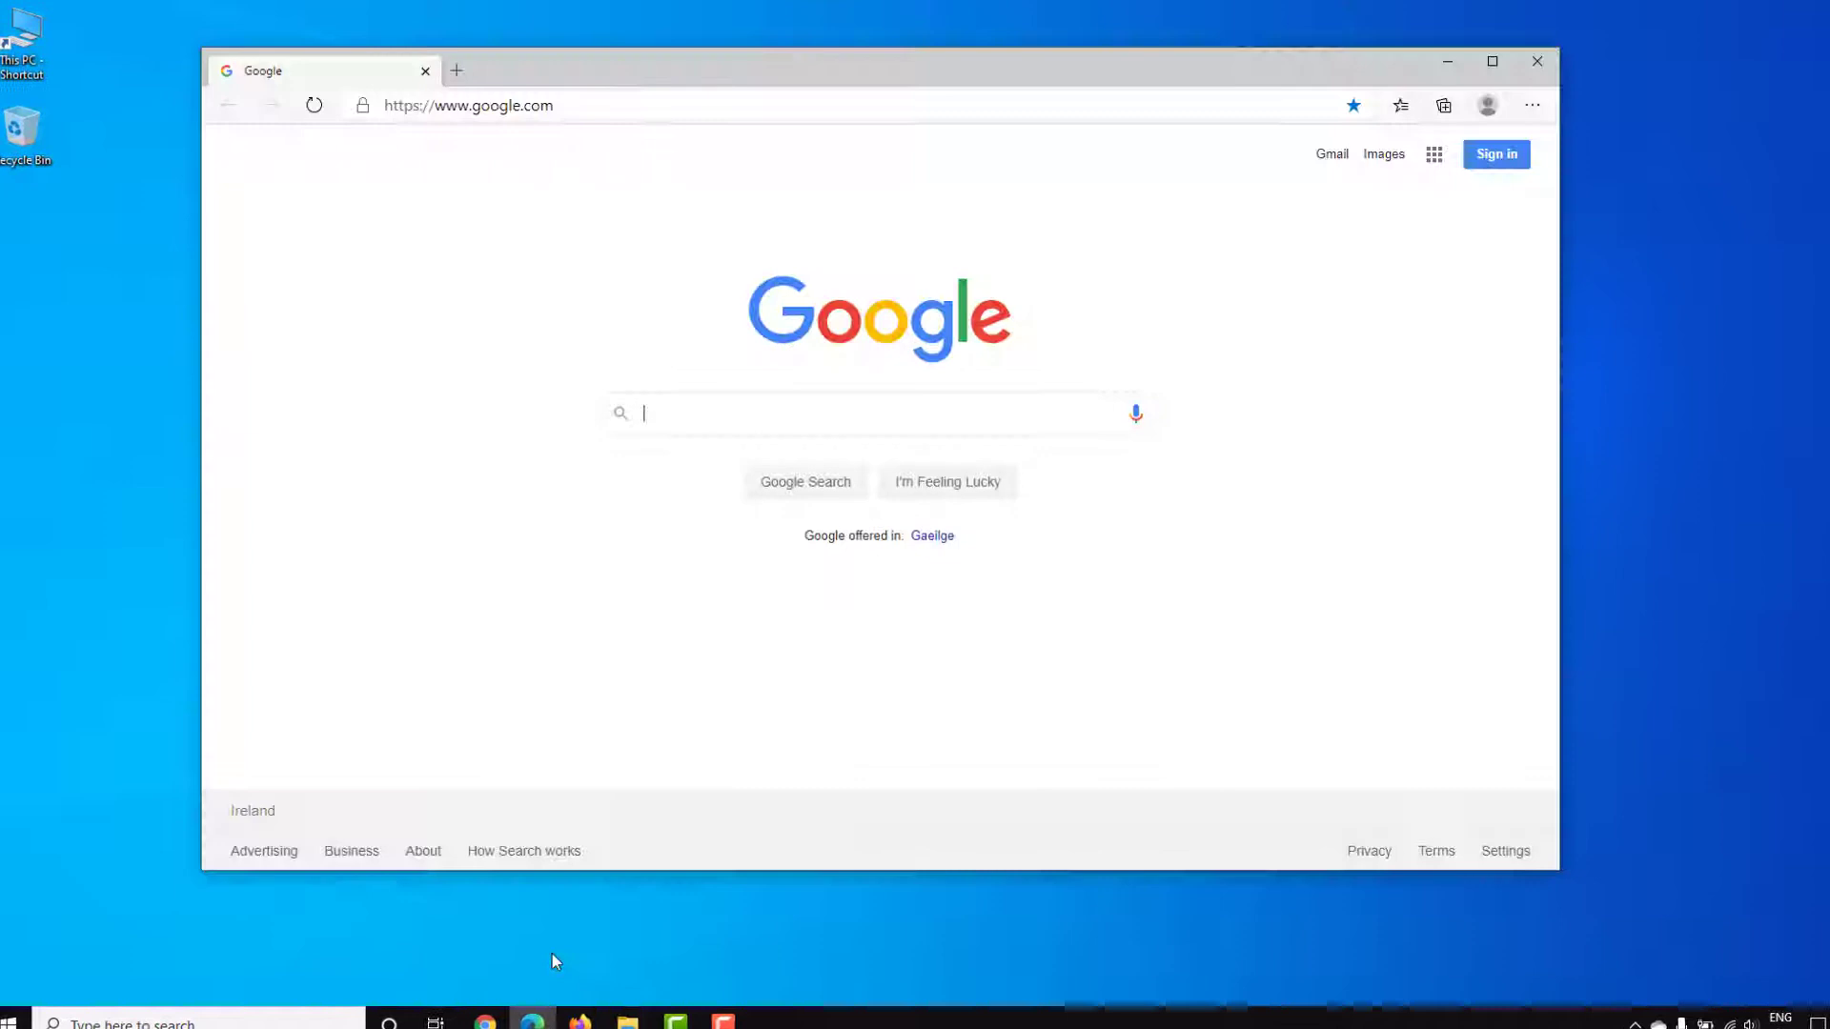
click(1492, 61)
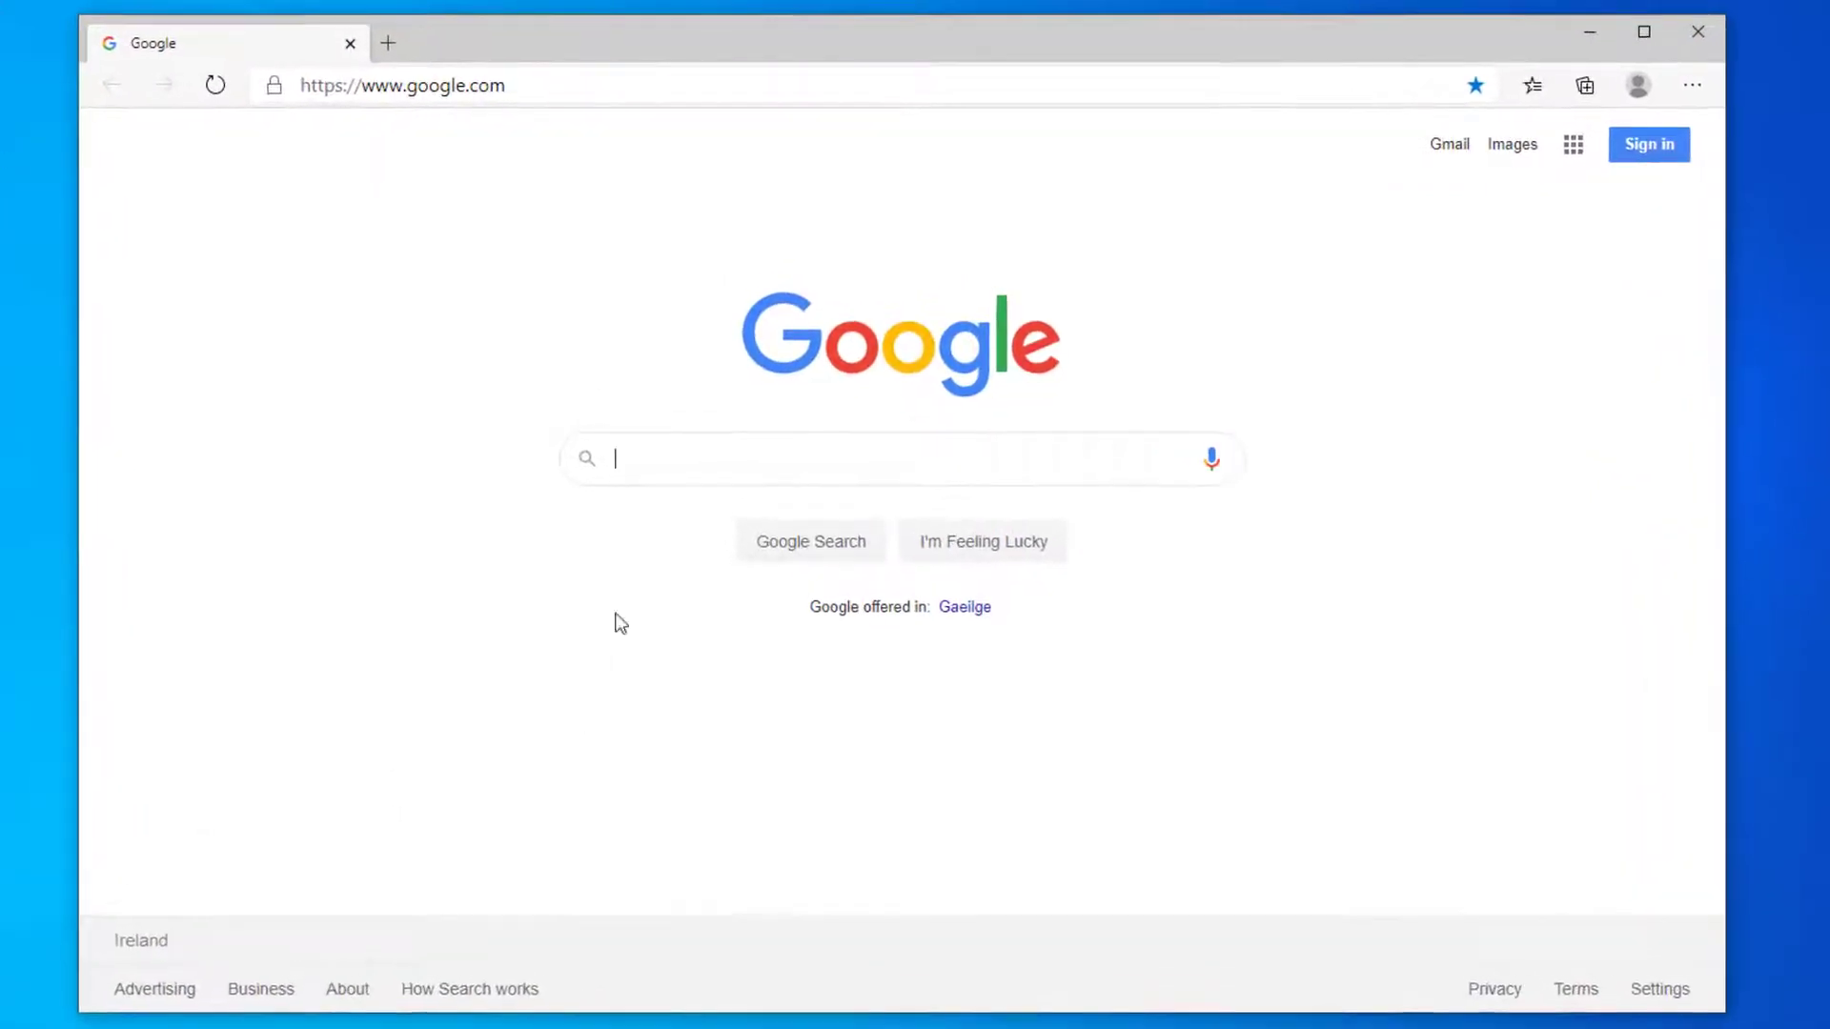
text(r)
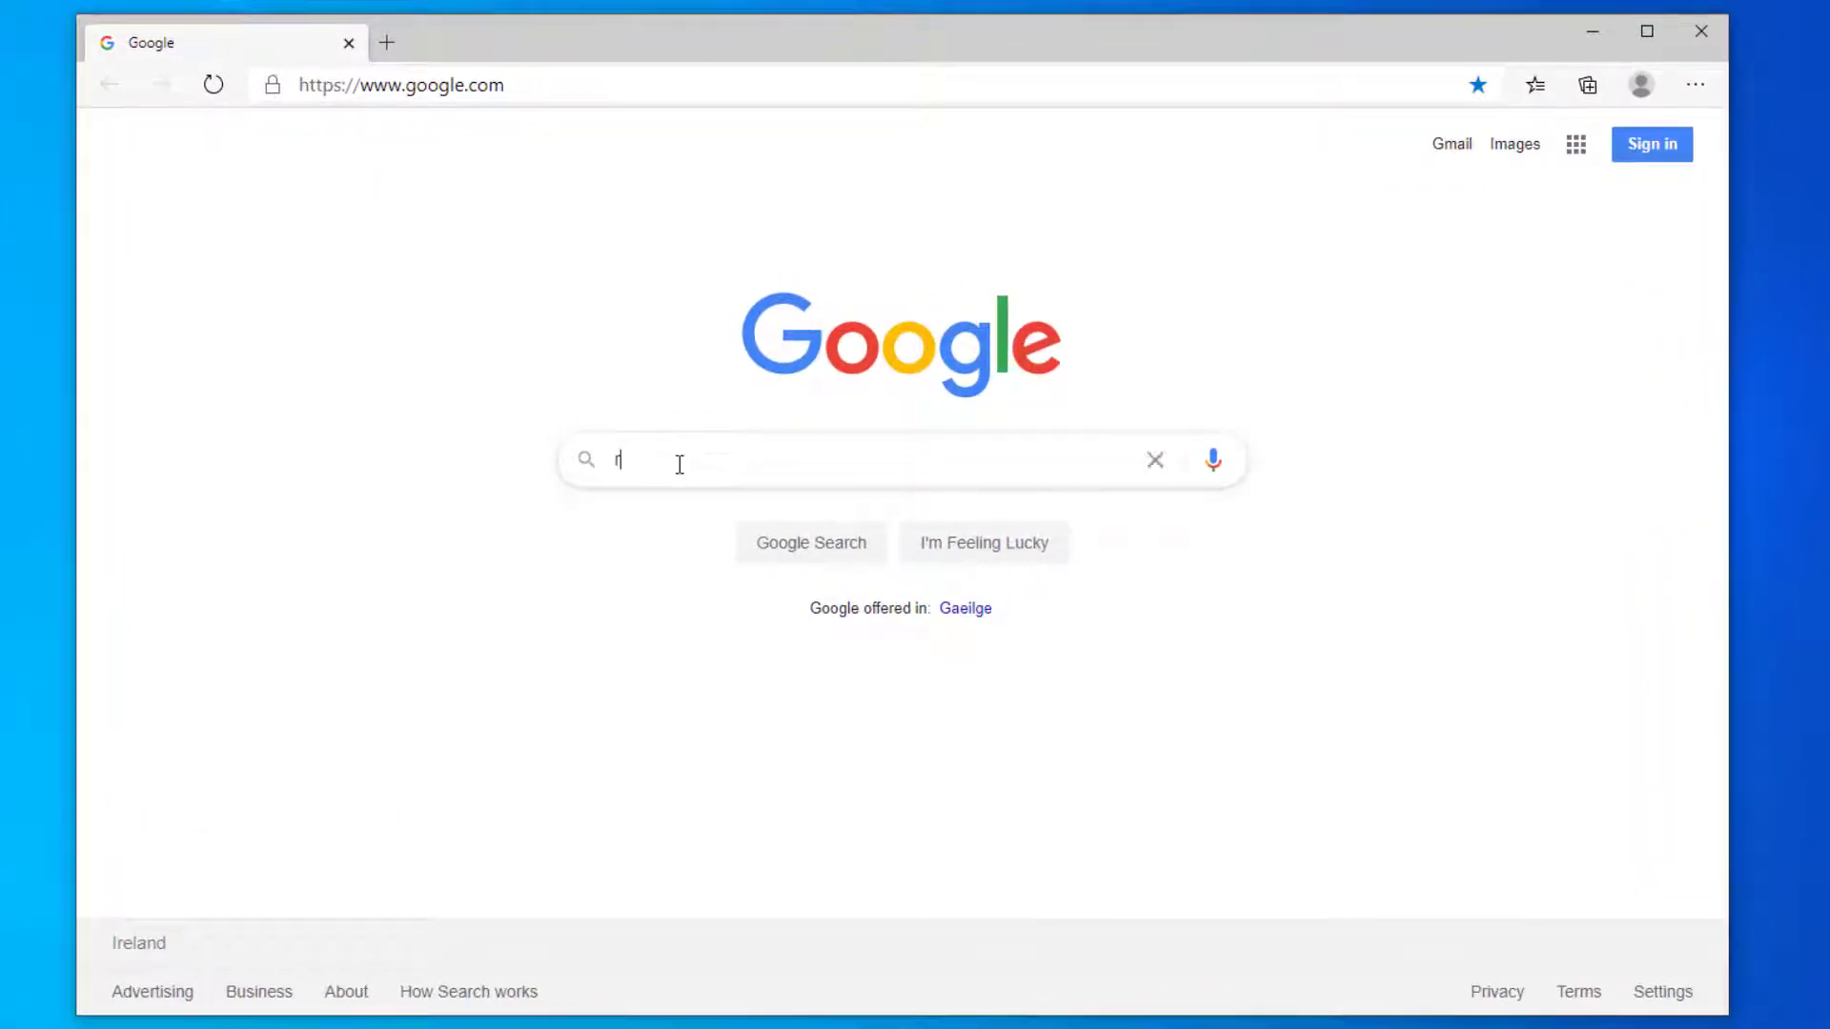
text(ecuva)
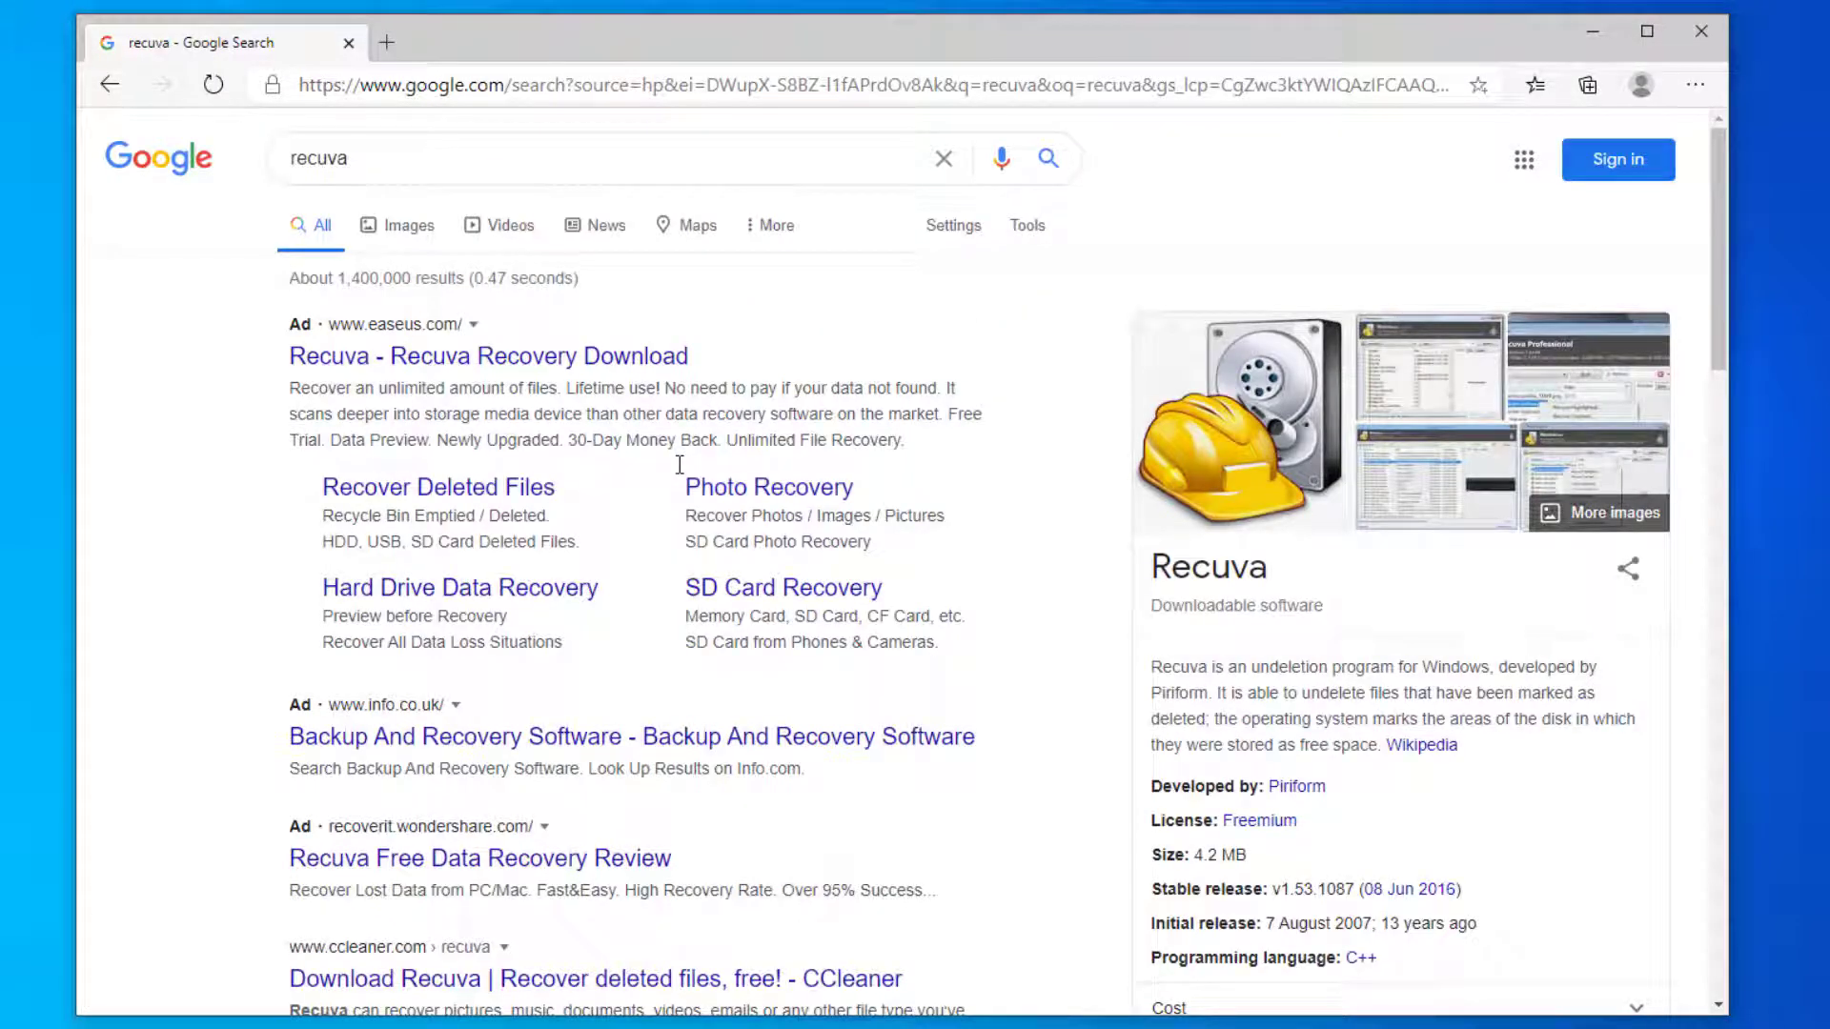
scroll(down, 3)
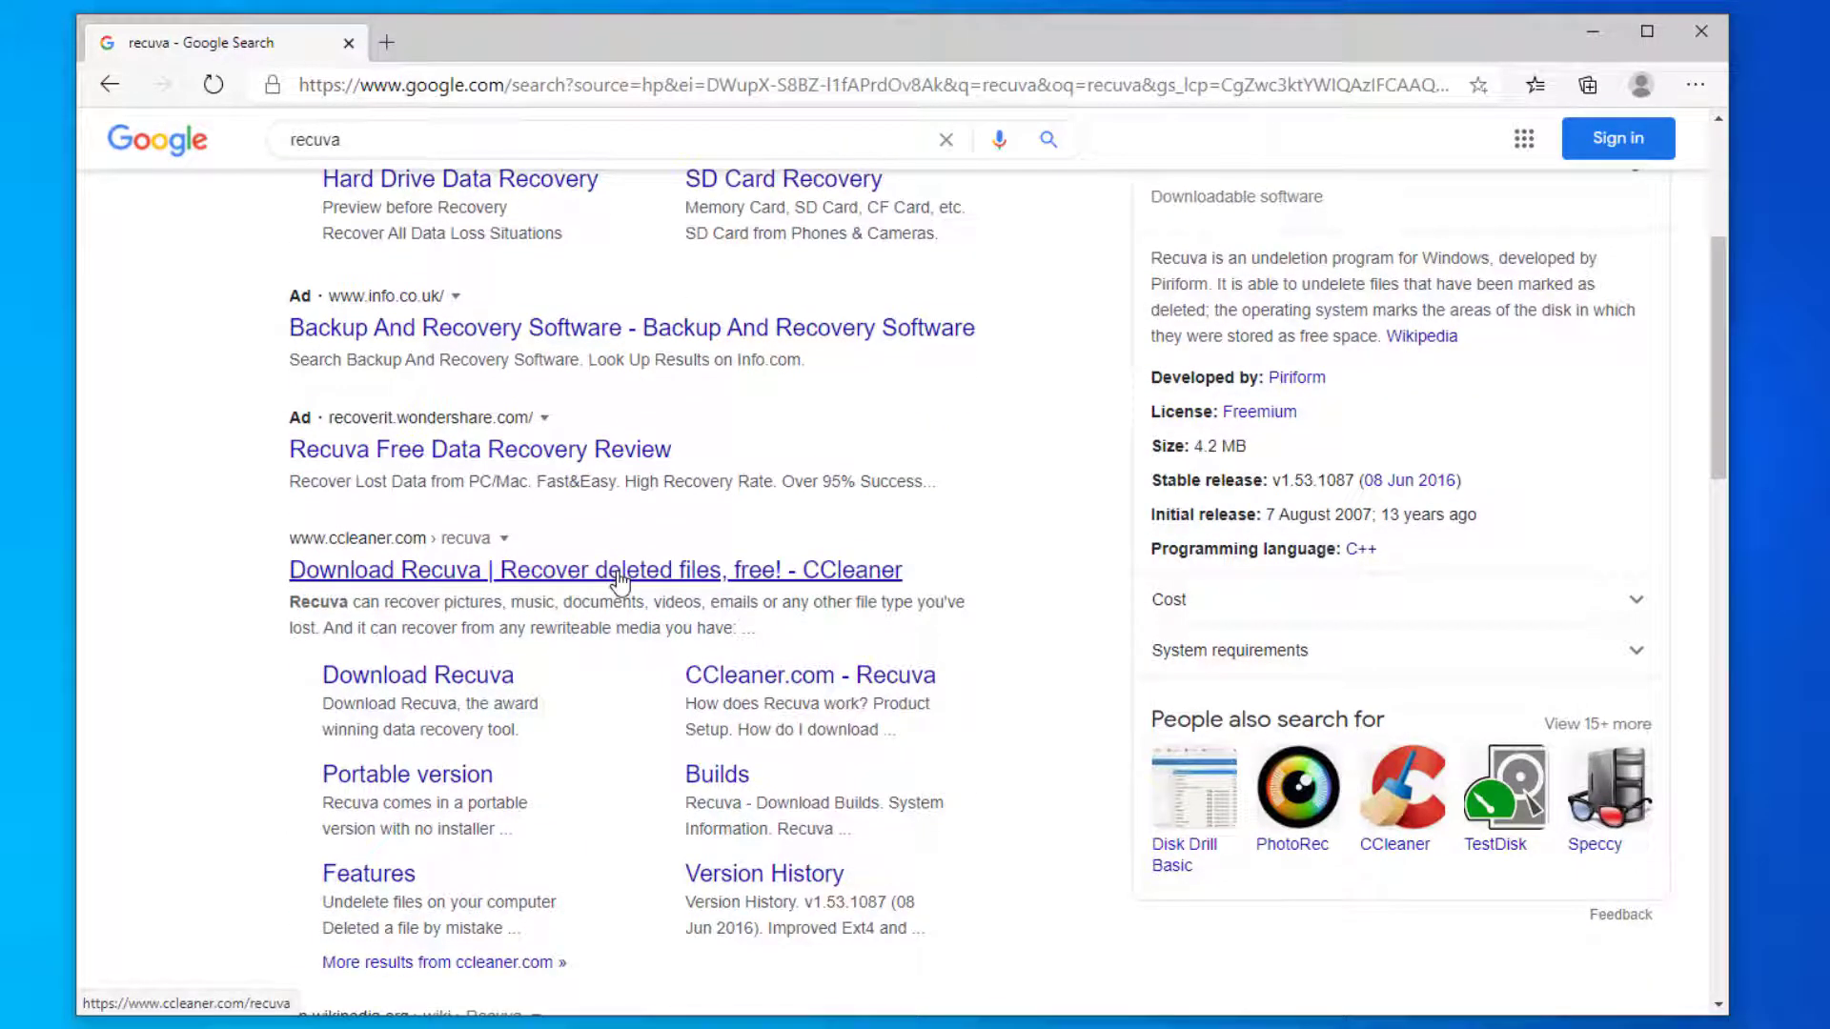
Step: Download the free Recuva installer from CCleaner's Download Recuva page
click(594, 570)
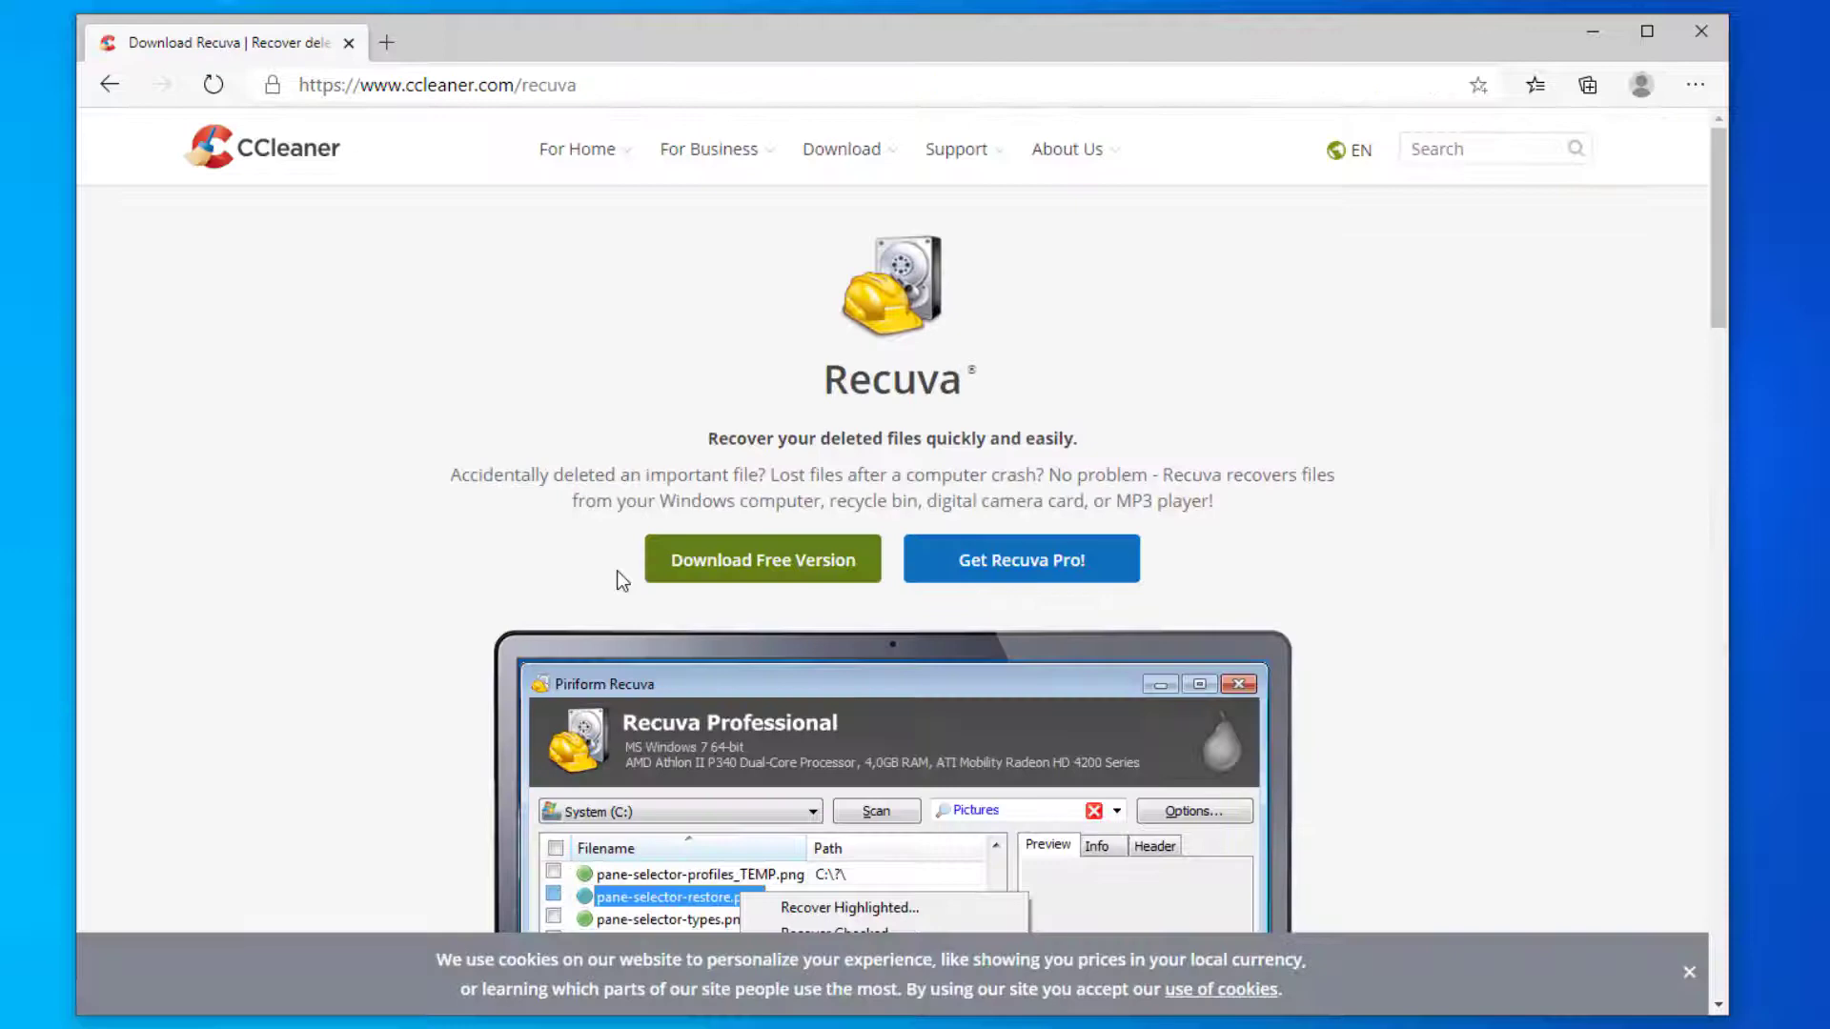
mouse_move(682, 571)
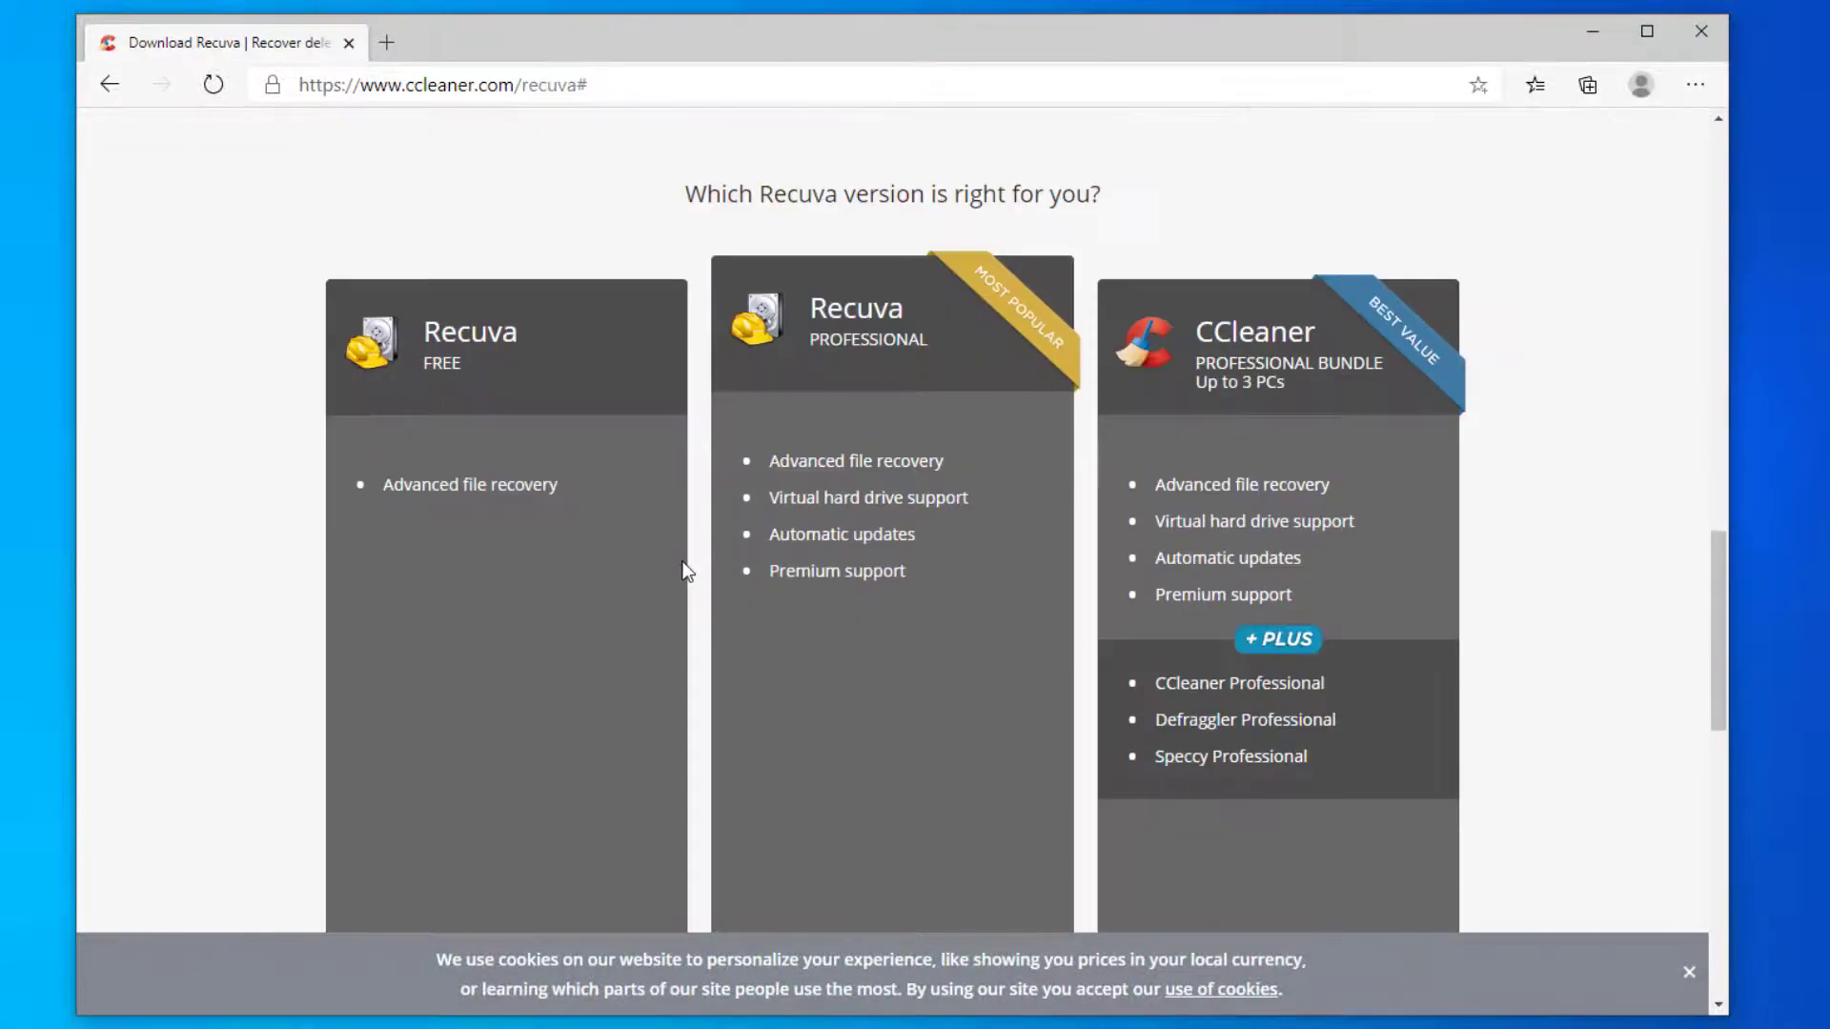
scroll(down, 3)
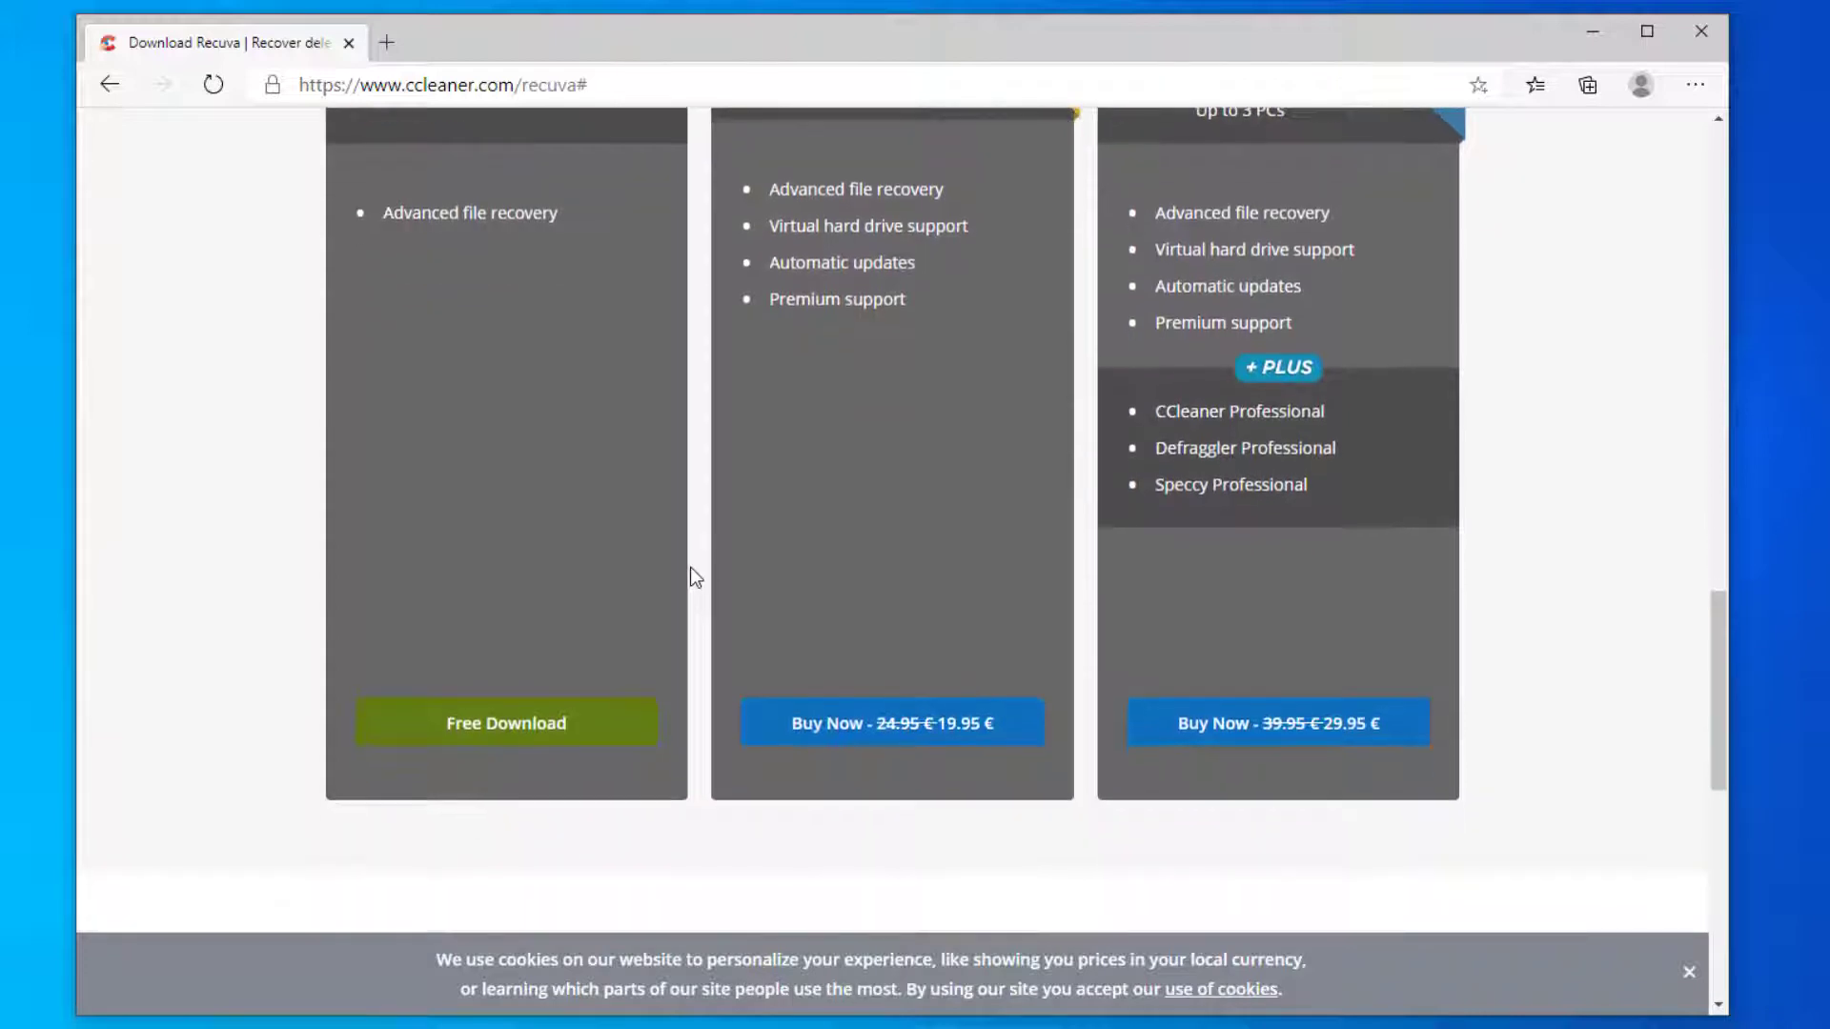
mouse_move(560, 723)
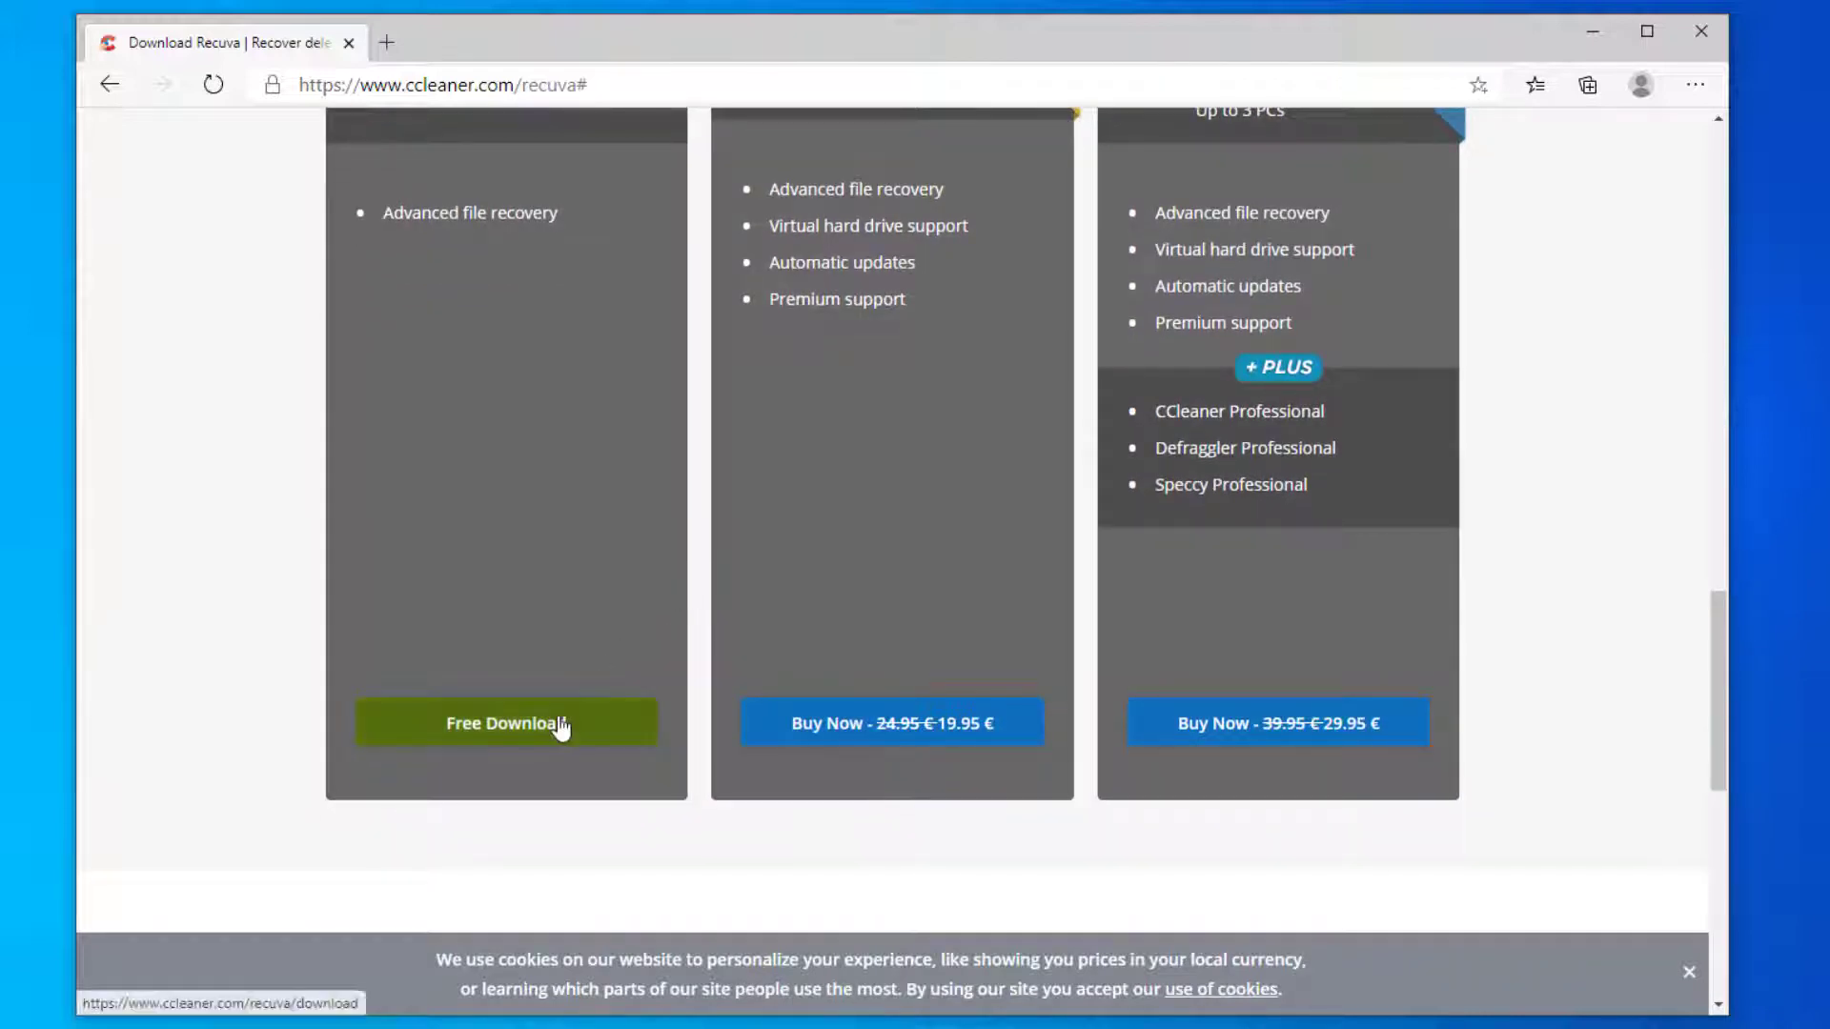
click(505, 724)
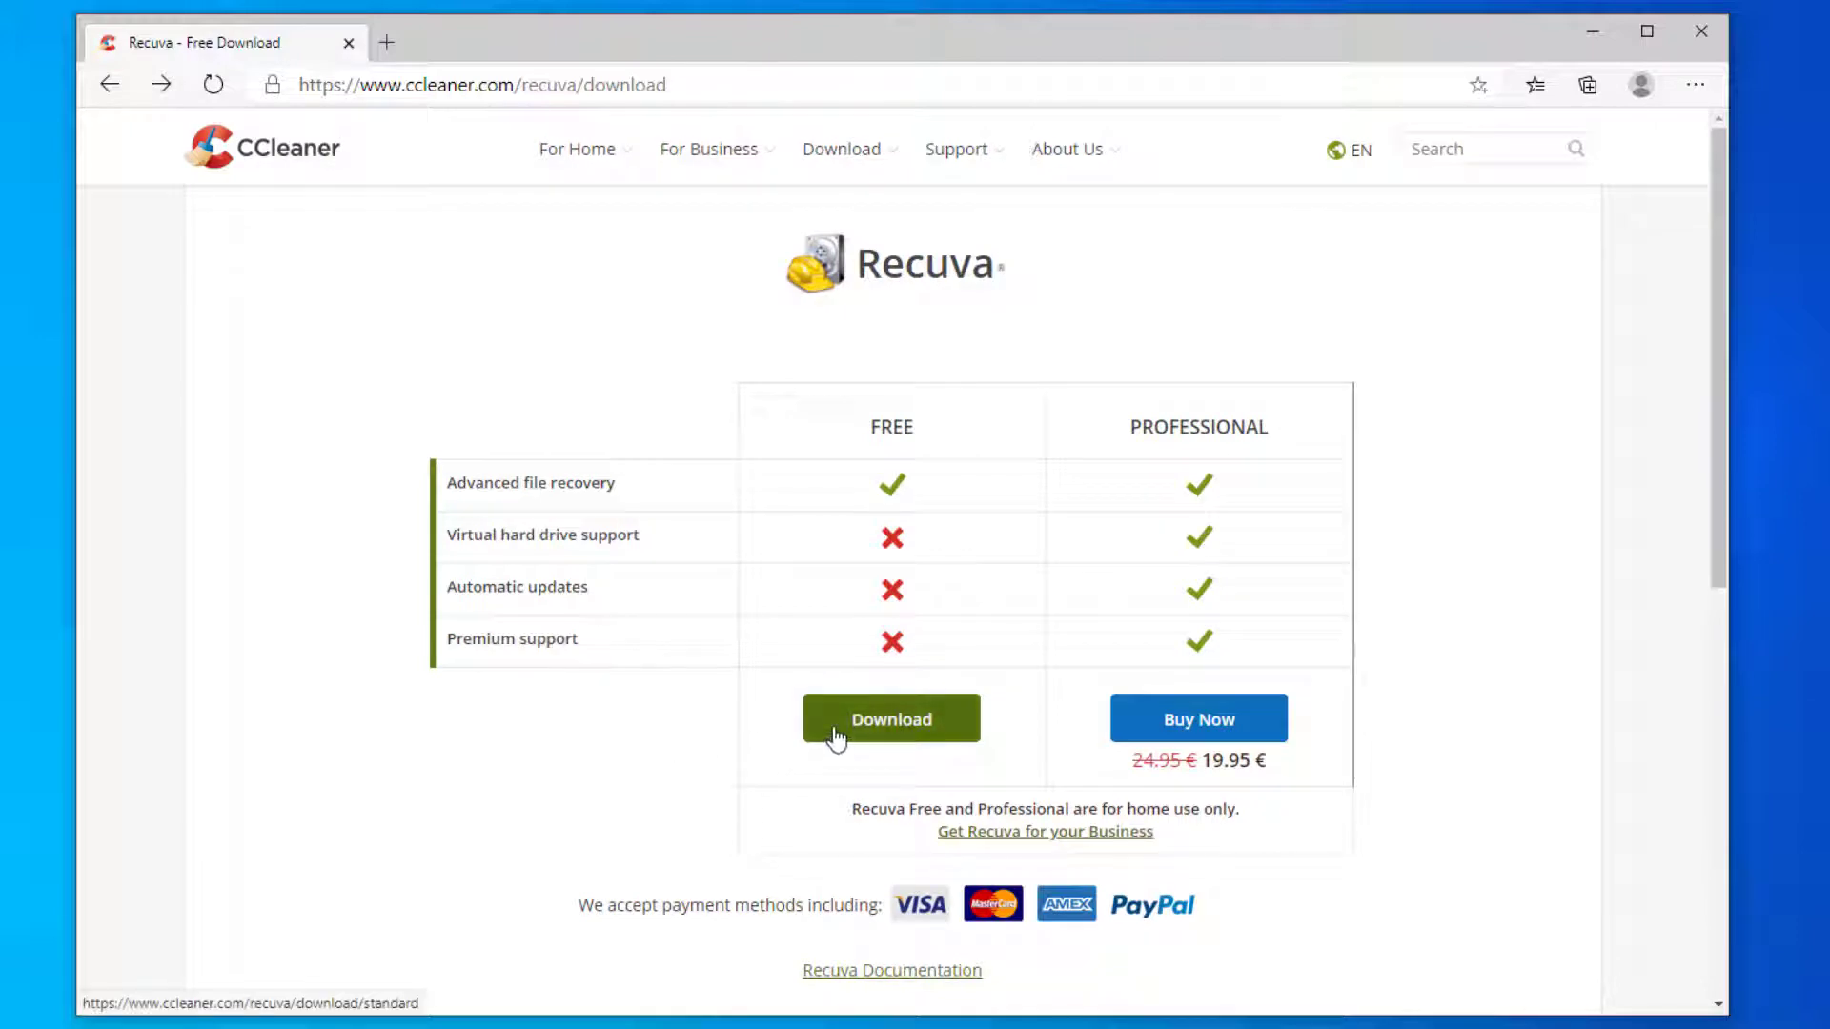
click(890, 718)
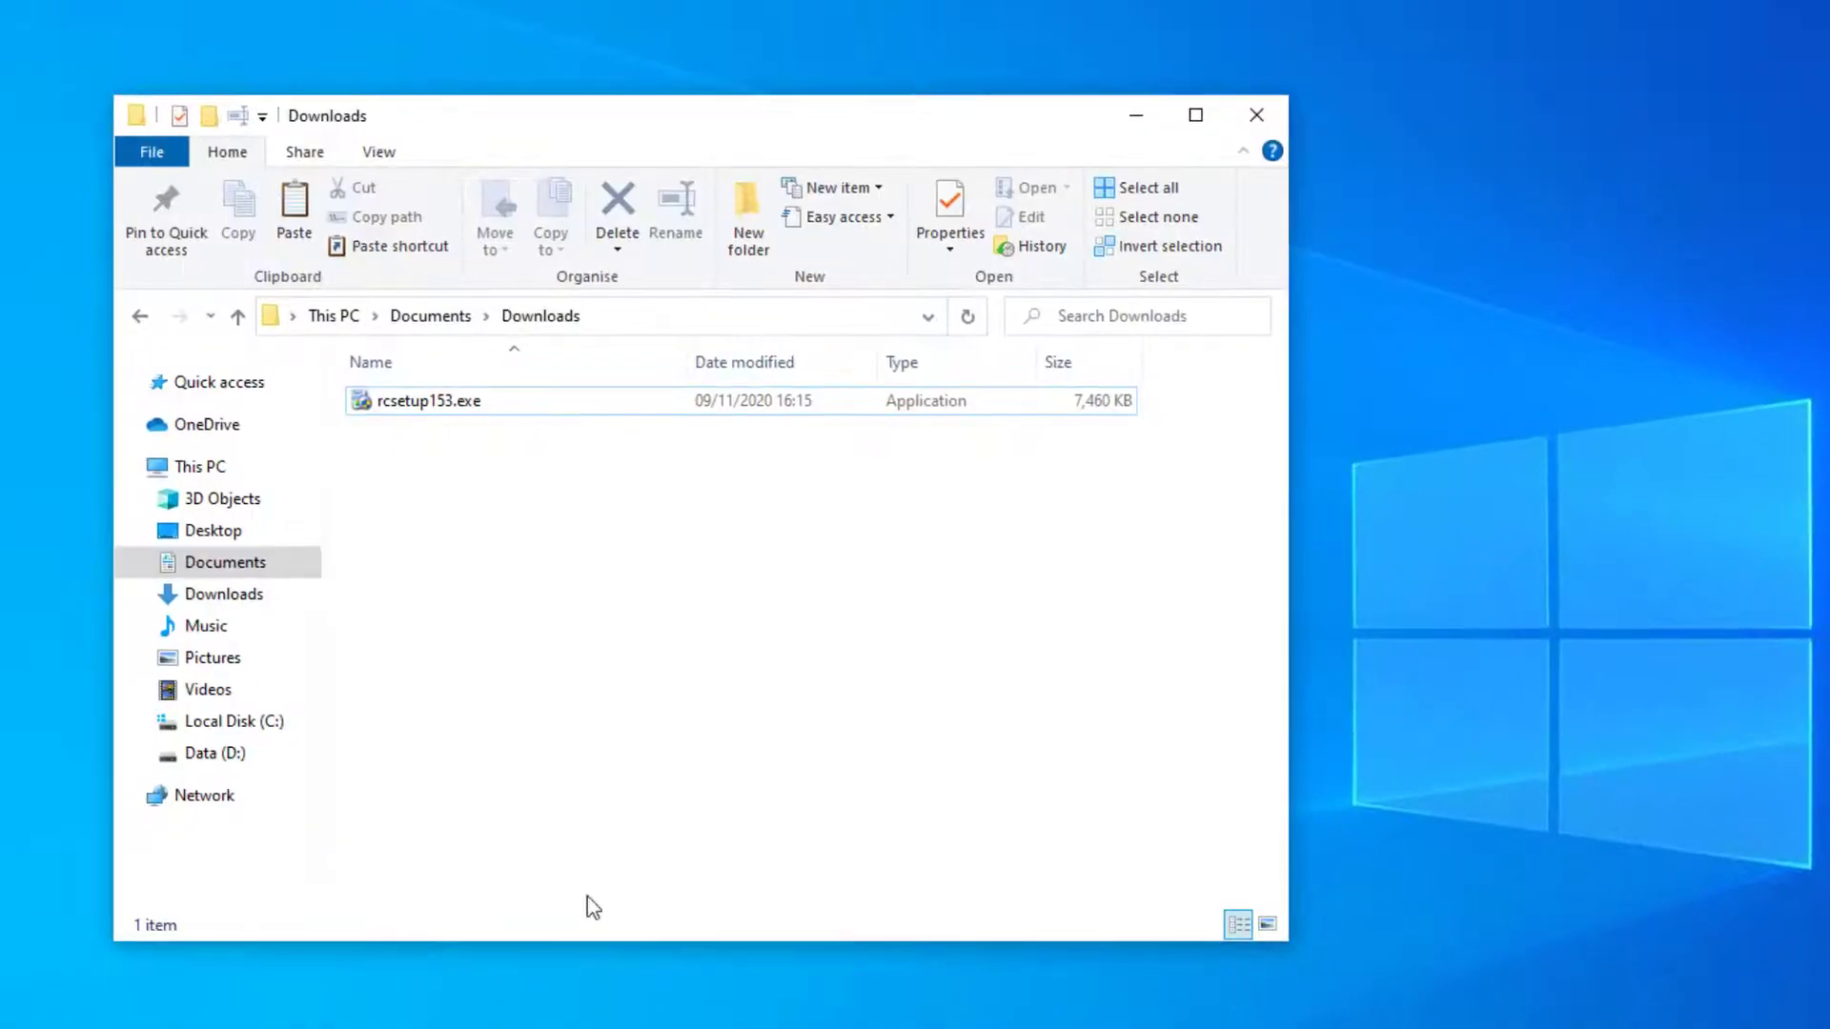
Step: Install Recuva v1.53 from rcsetup153.exe with defaults and untick View release notes
click(428, 401)
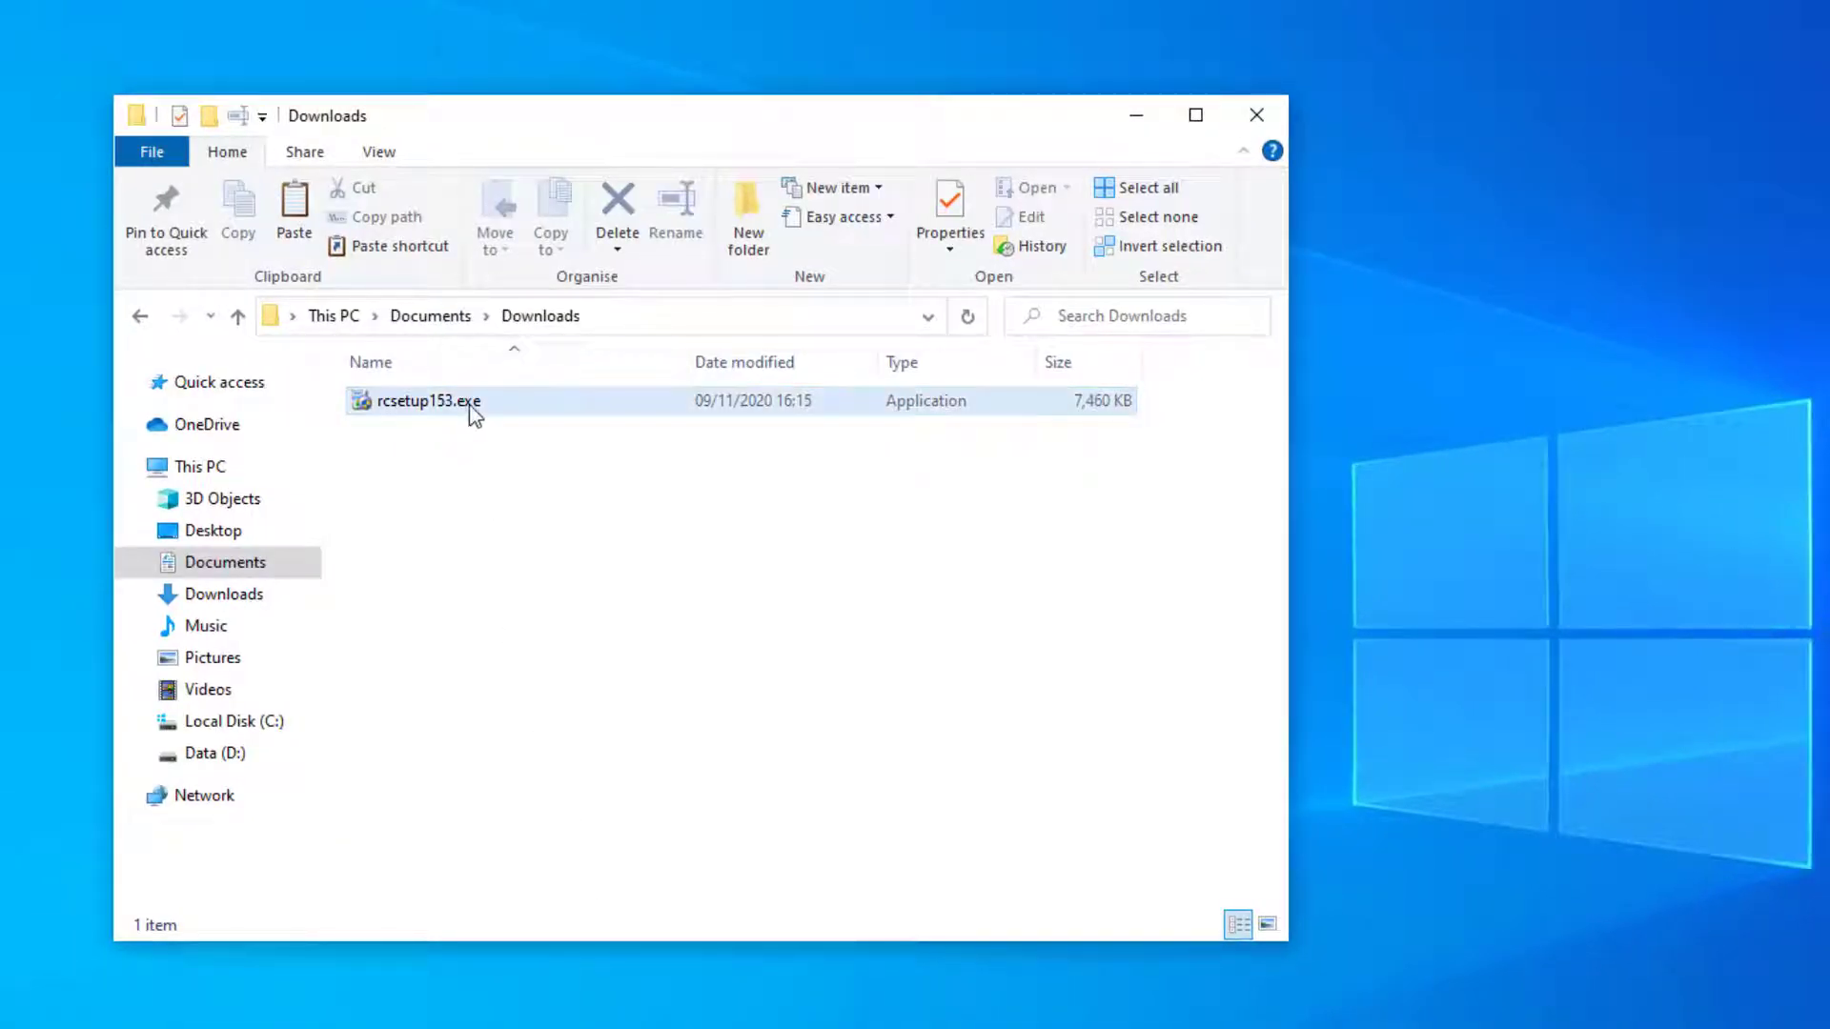
click(428, 401)
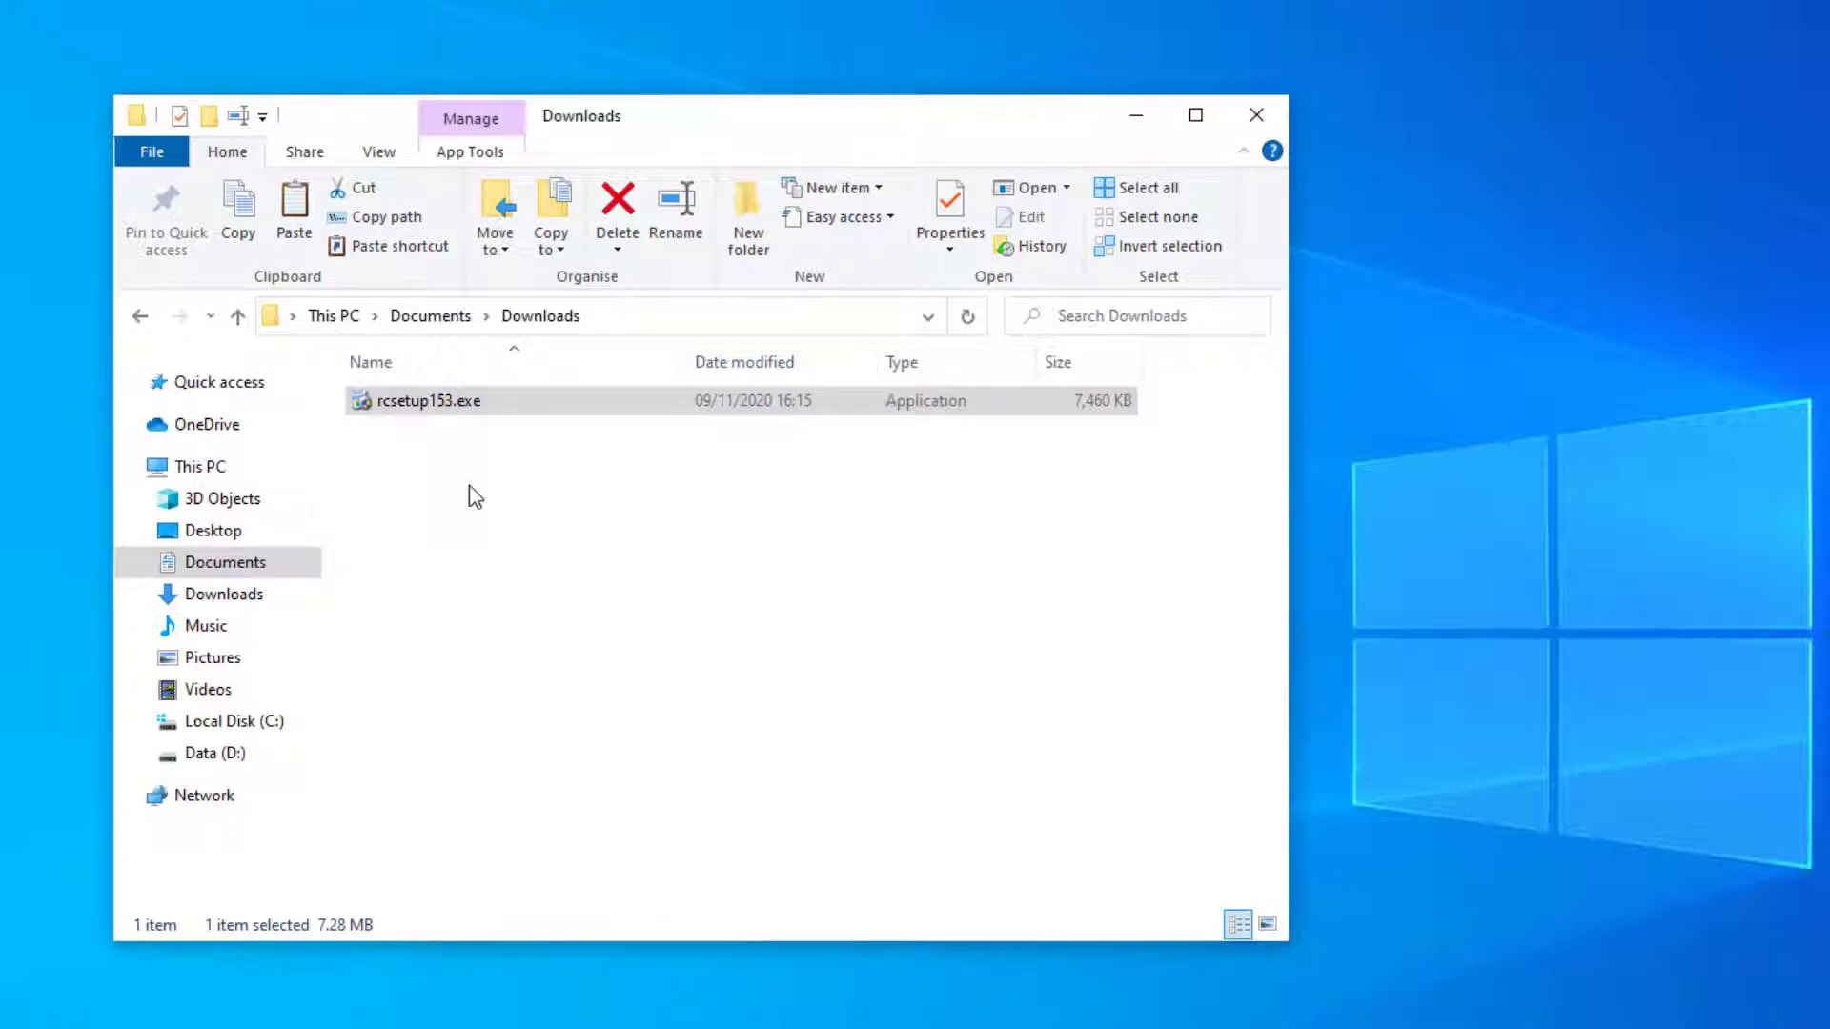
double_click(428, 400)
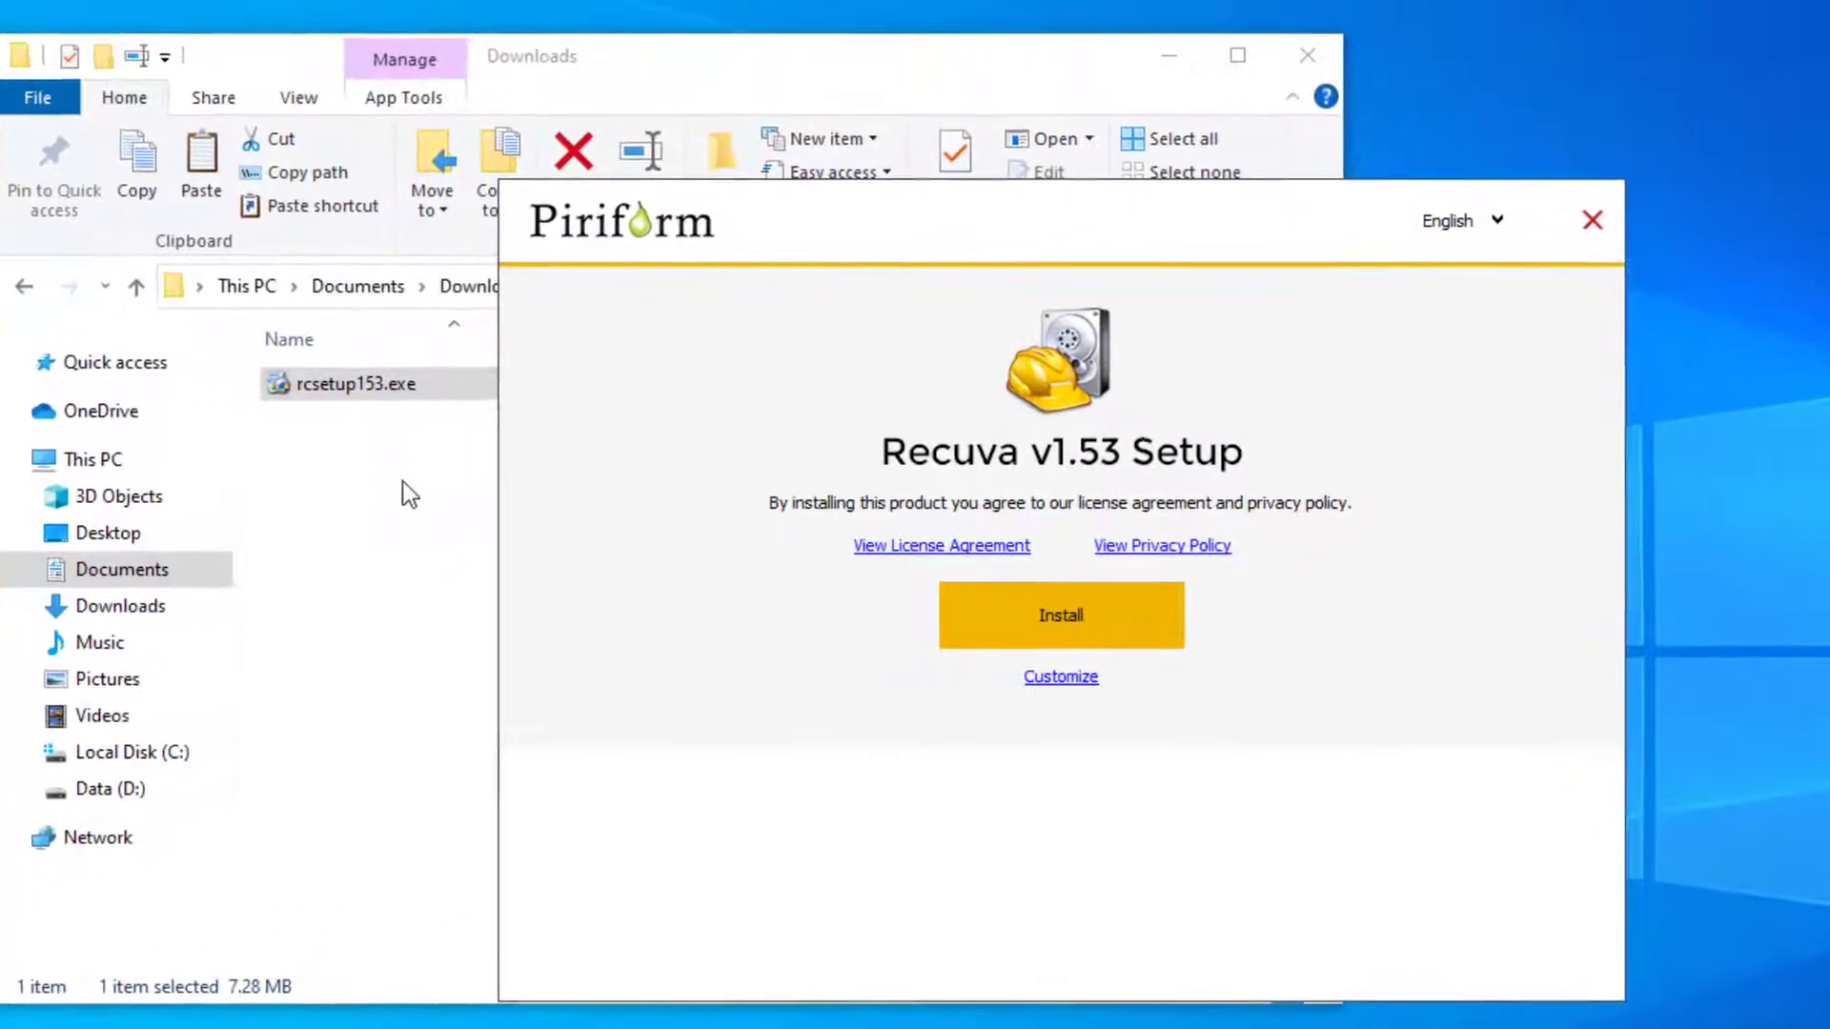
mouse_move(1061, 615)
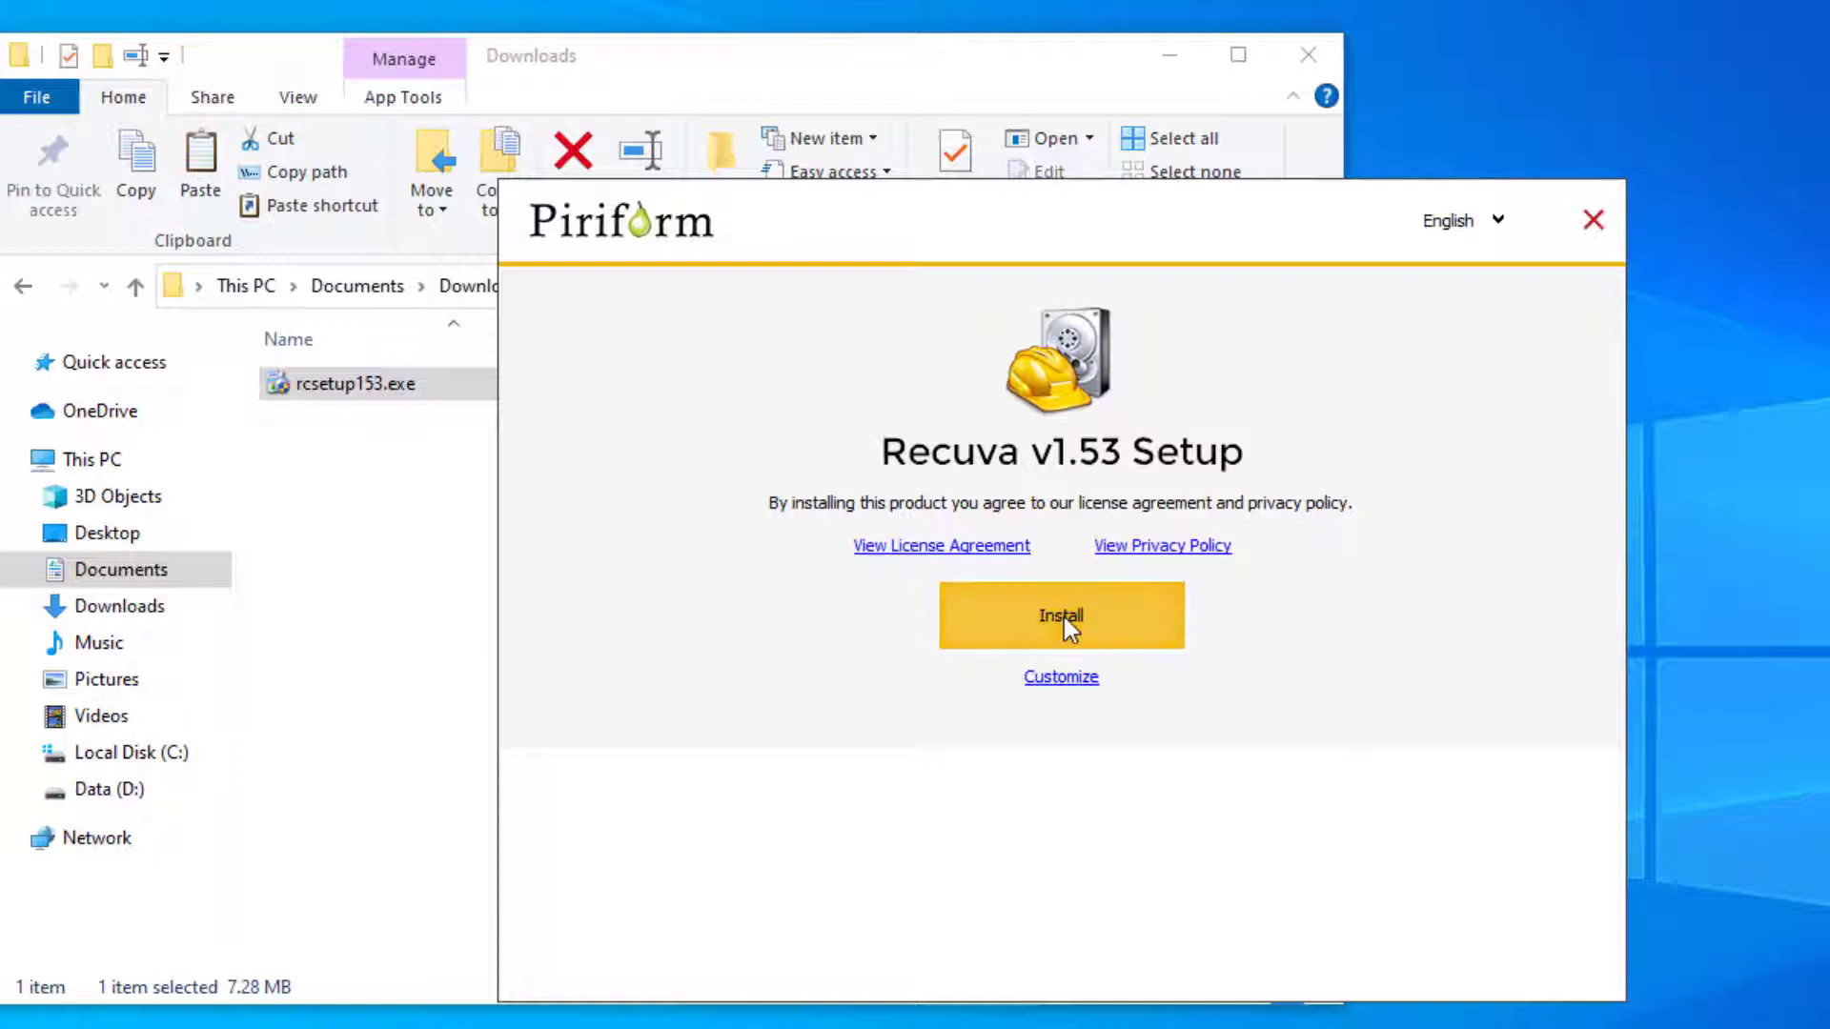
click(1060, 614)
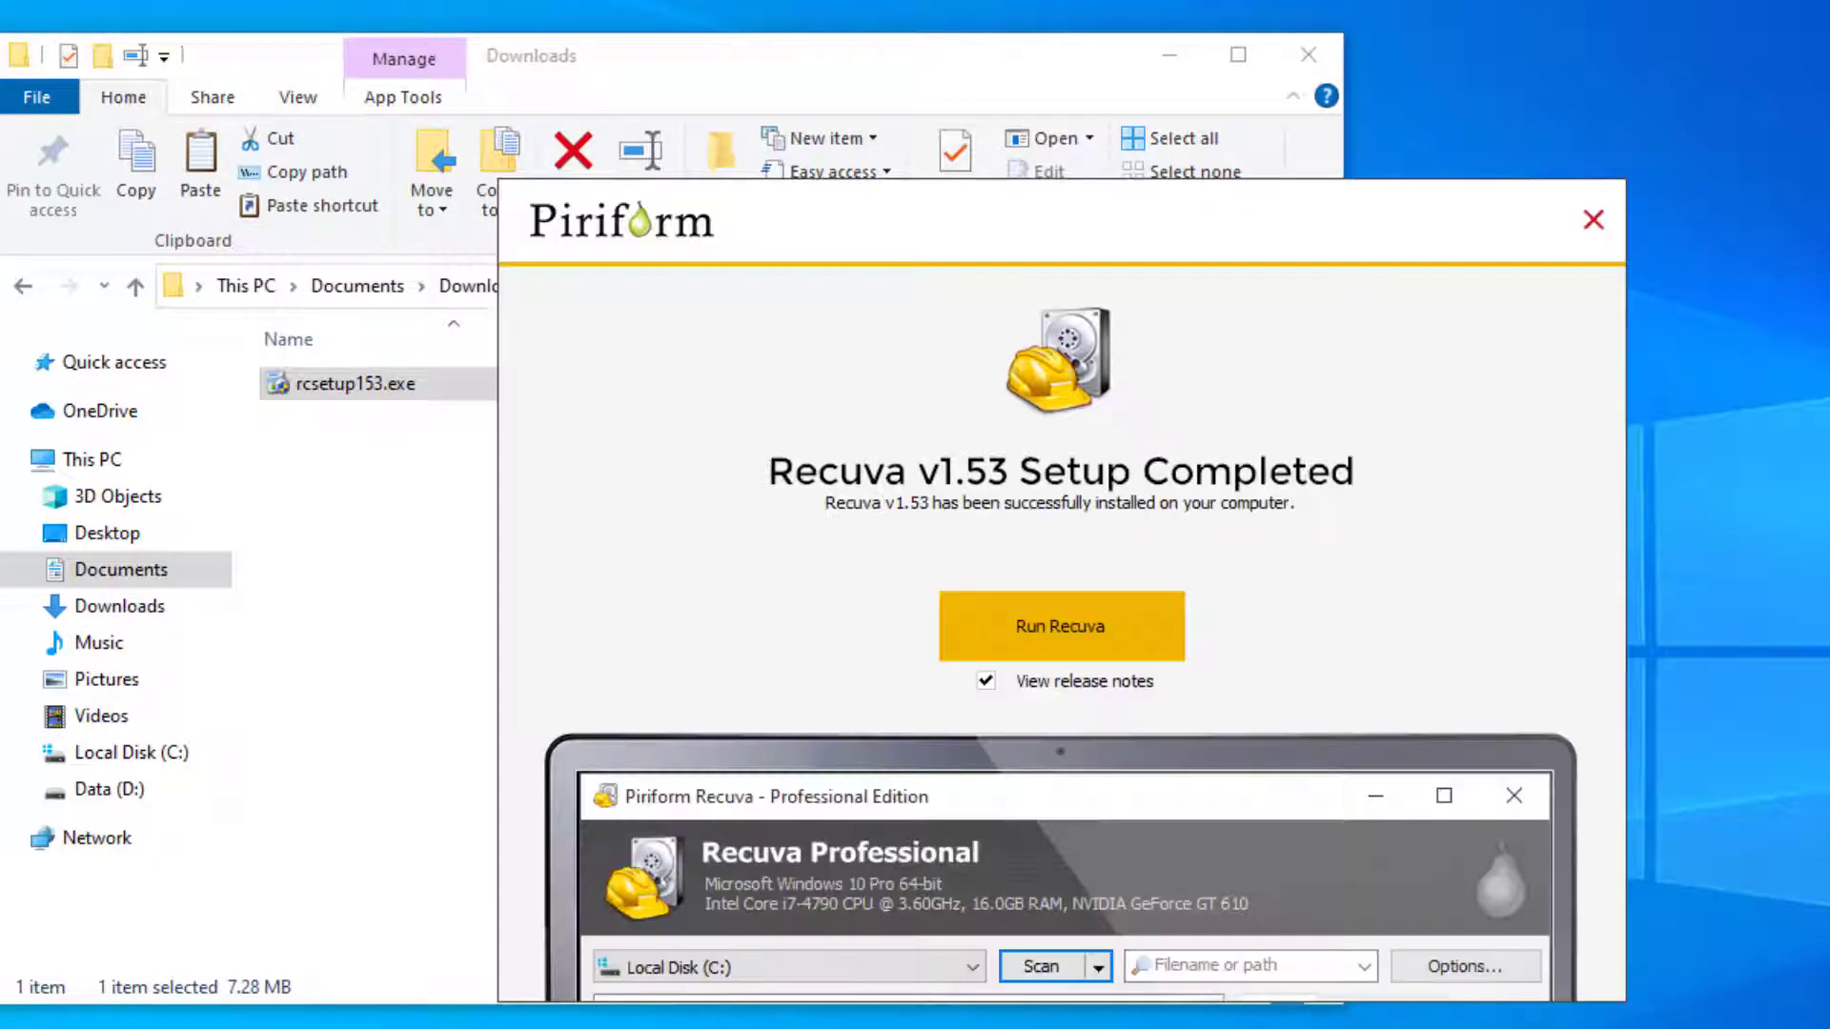
click(986, 681)
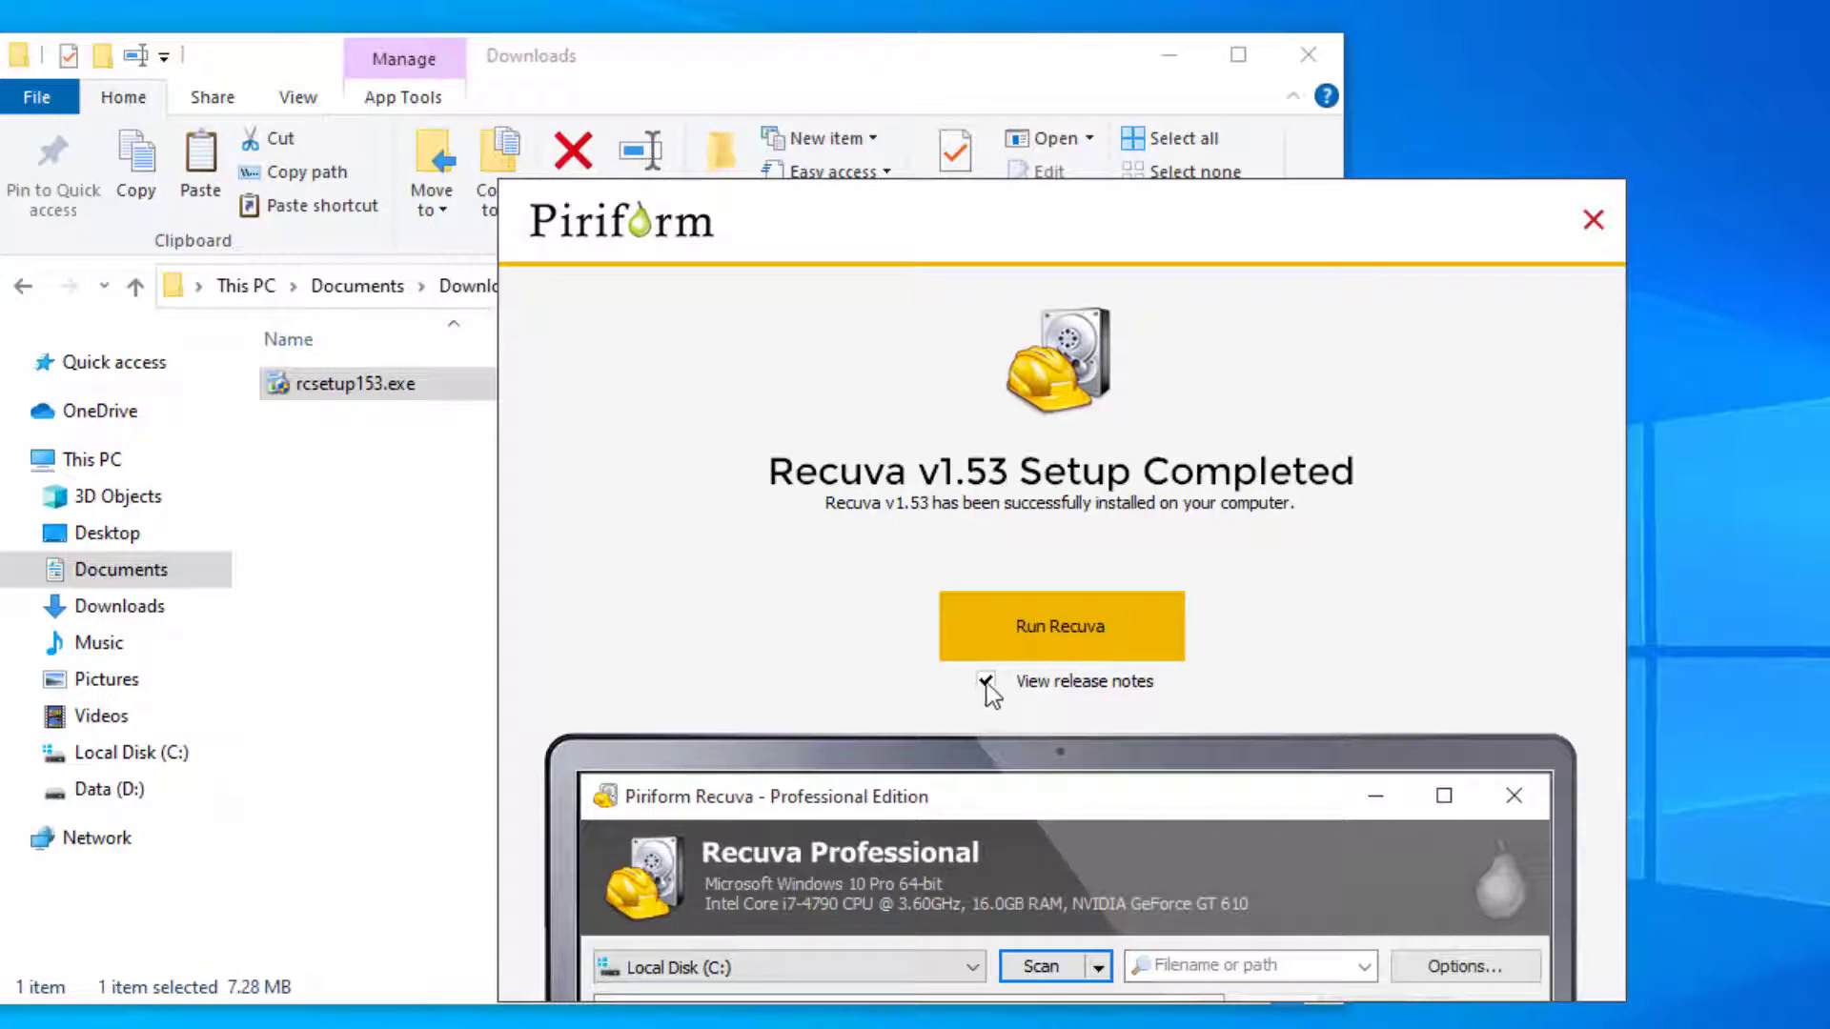
click(987, 681)
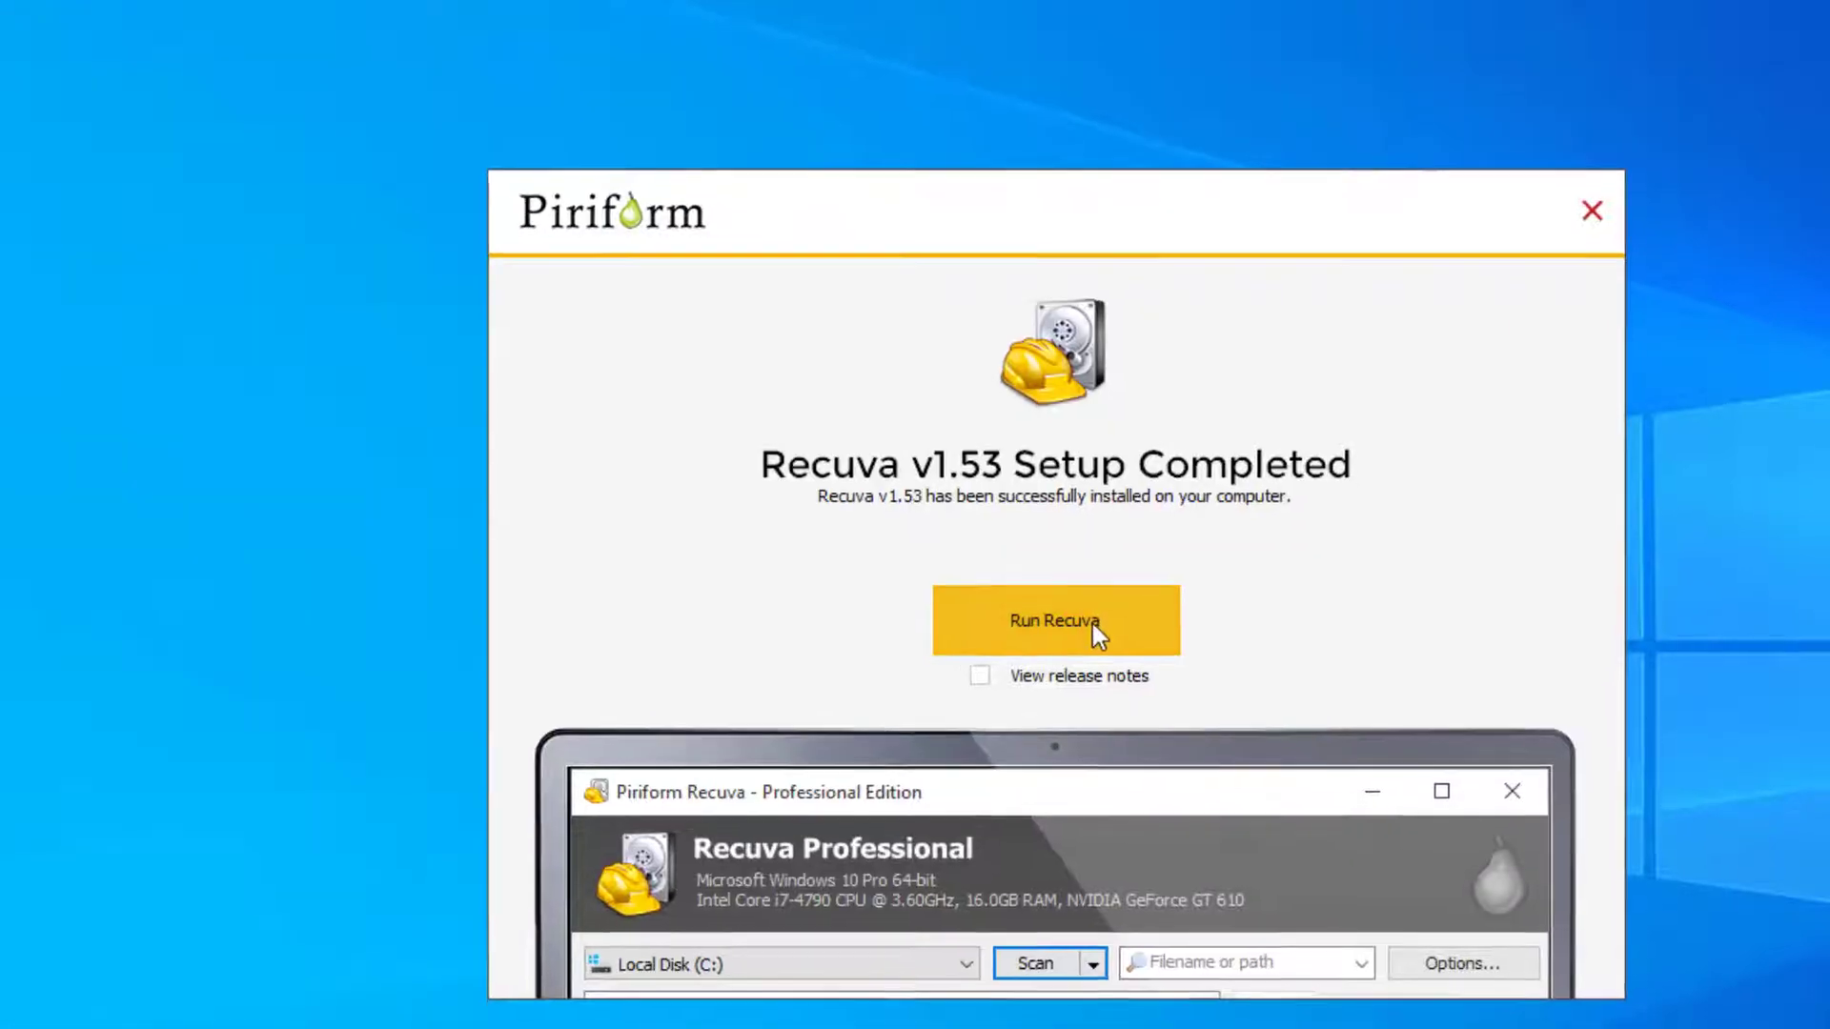
Step: Run the Recuva wizard with All Files, I'm not sure location, and Deep Scan enabled, then start
click(1054, 619)
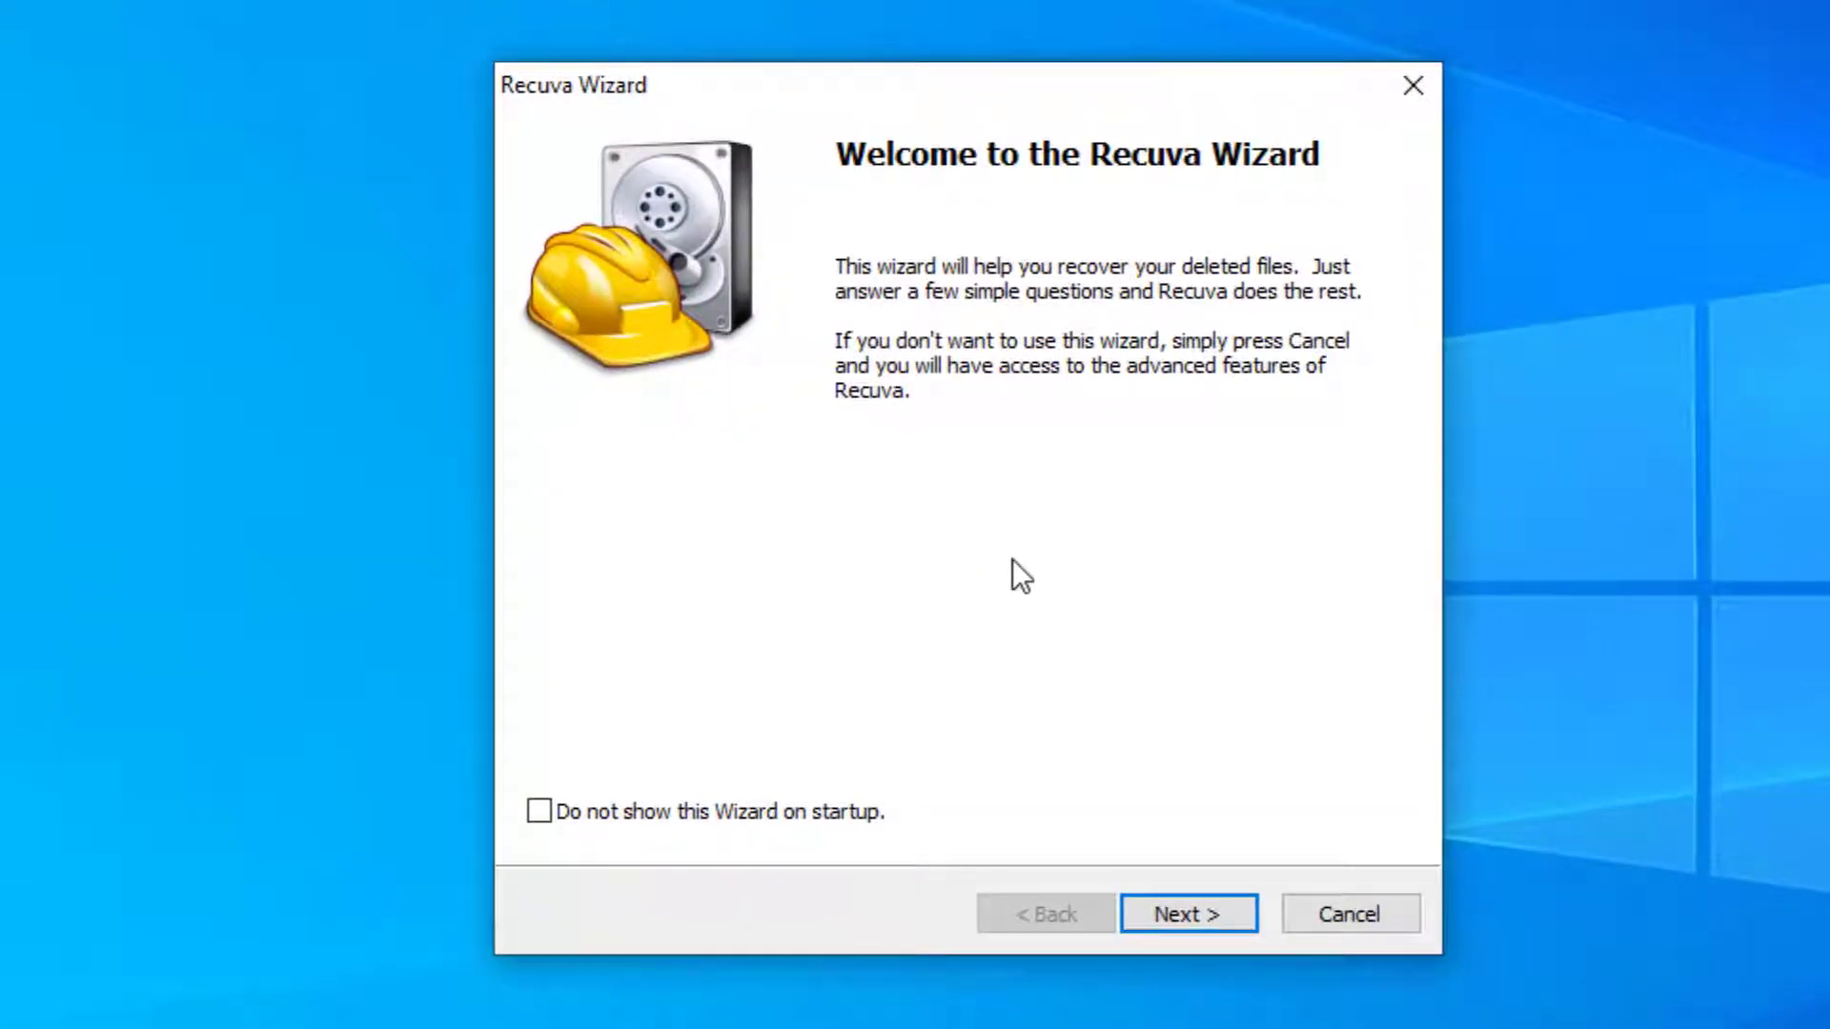
mouse_move(1071, 695)
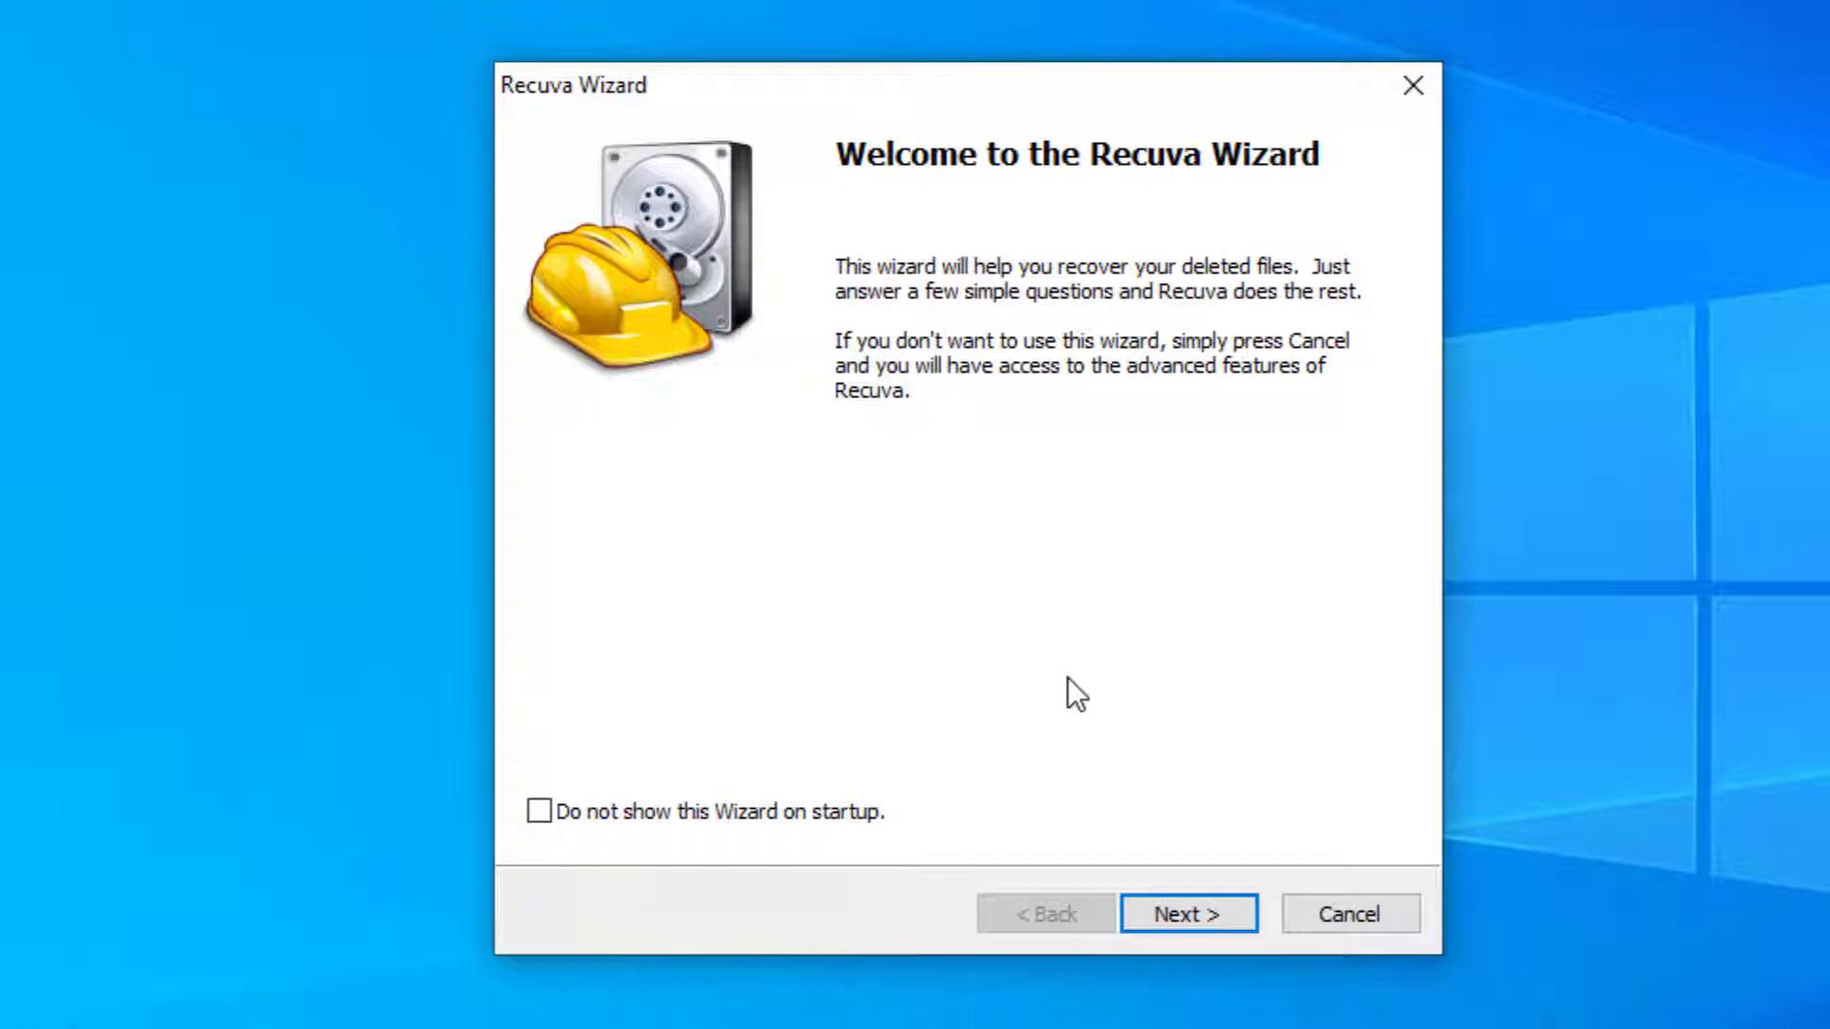
click(1186, 913)
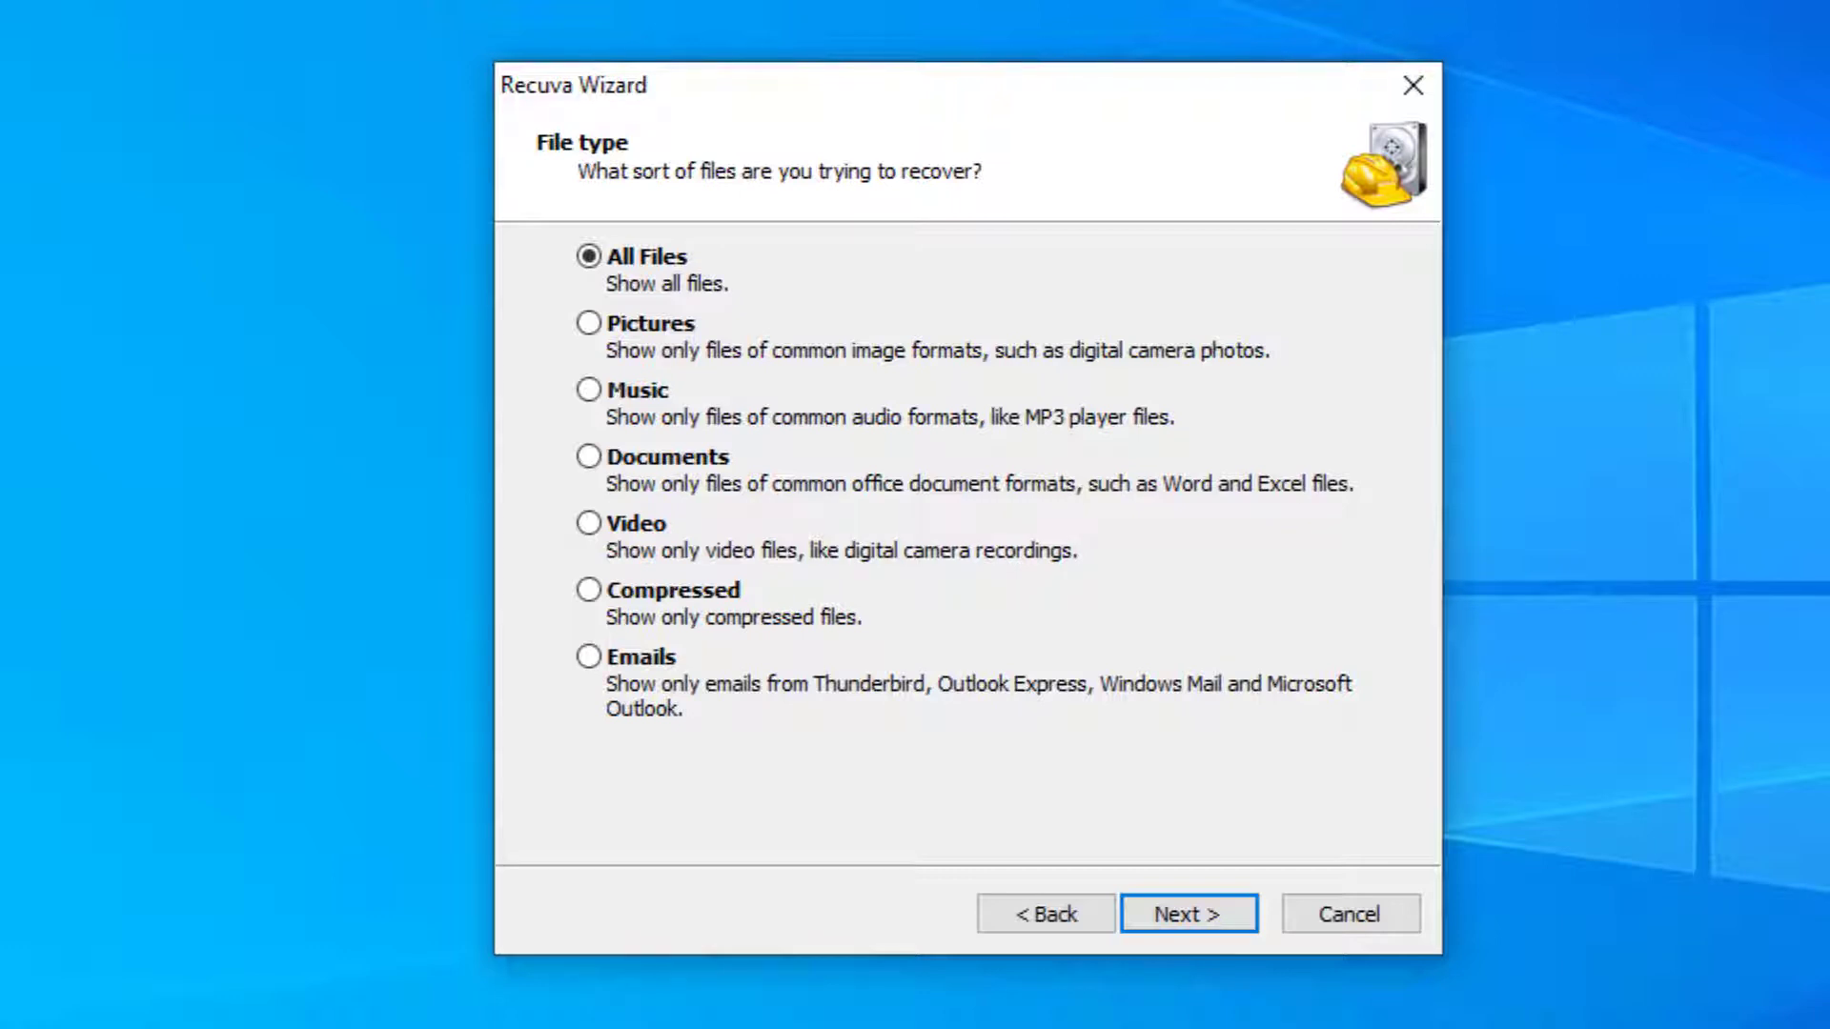
click(1186, 914)
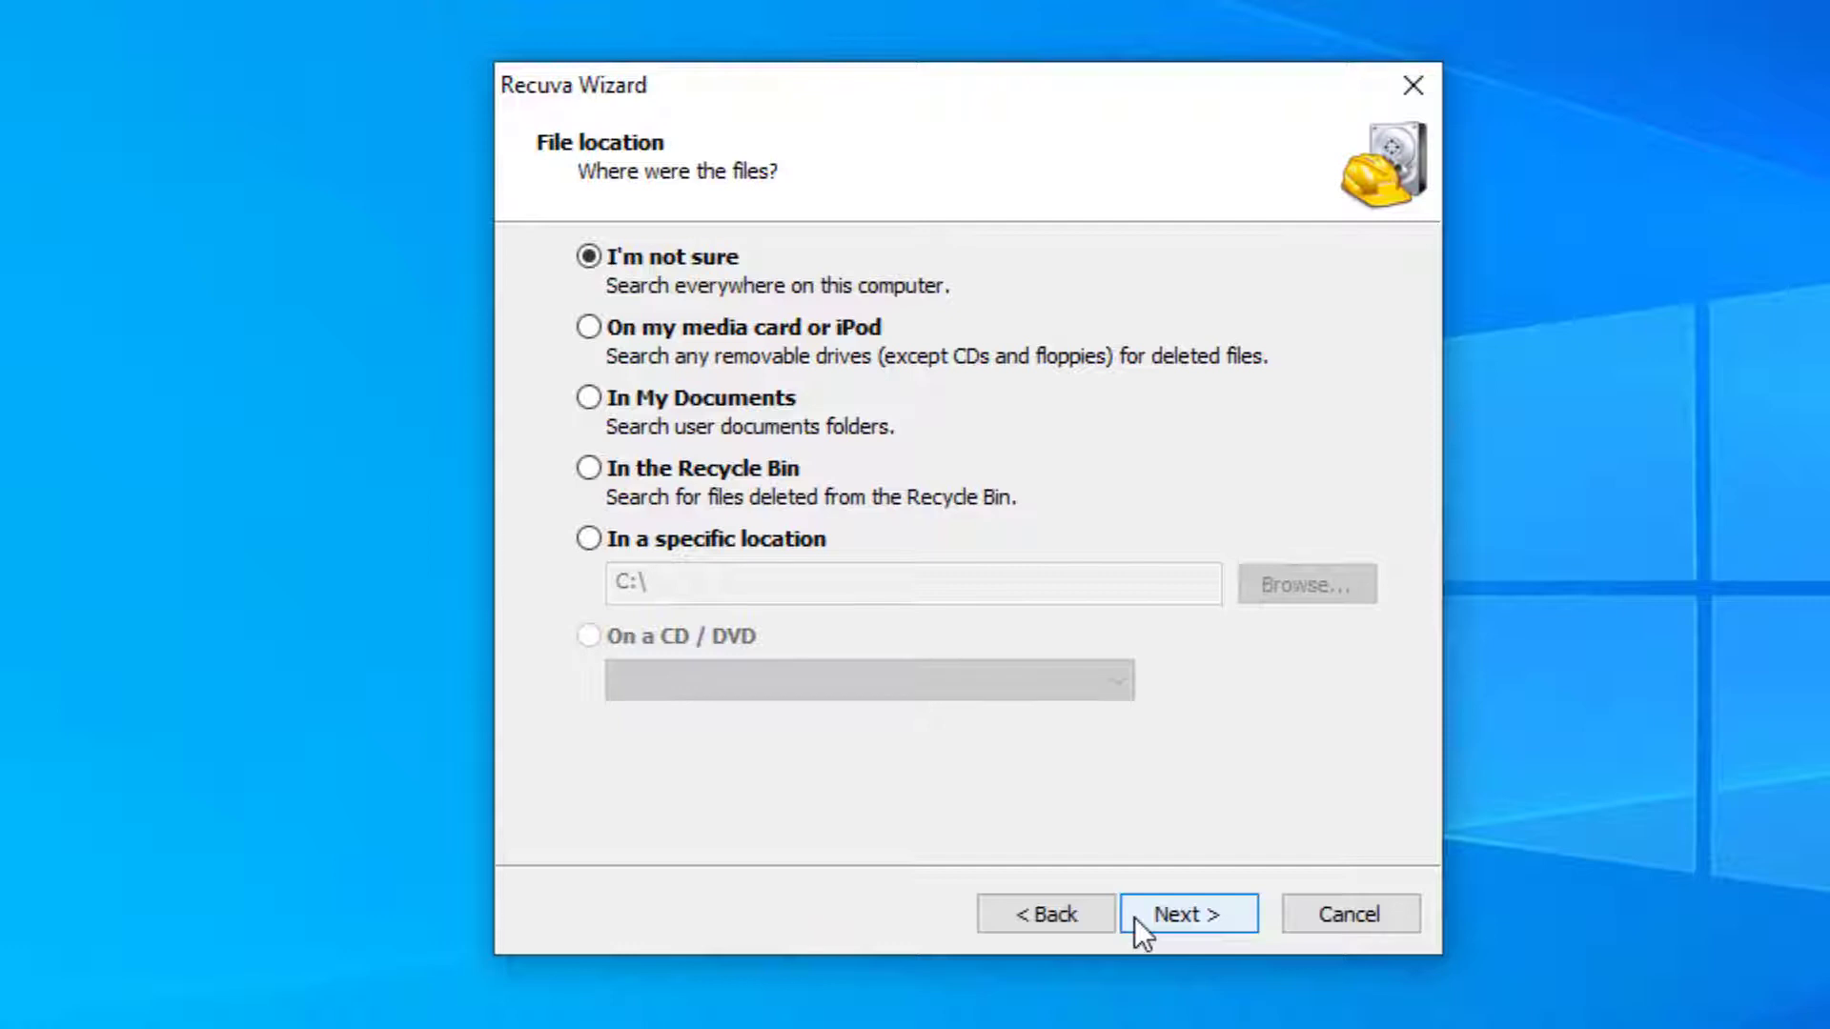
click(1186, 913)
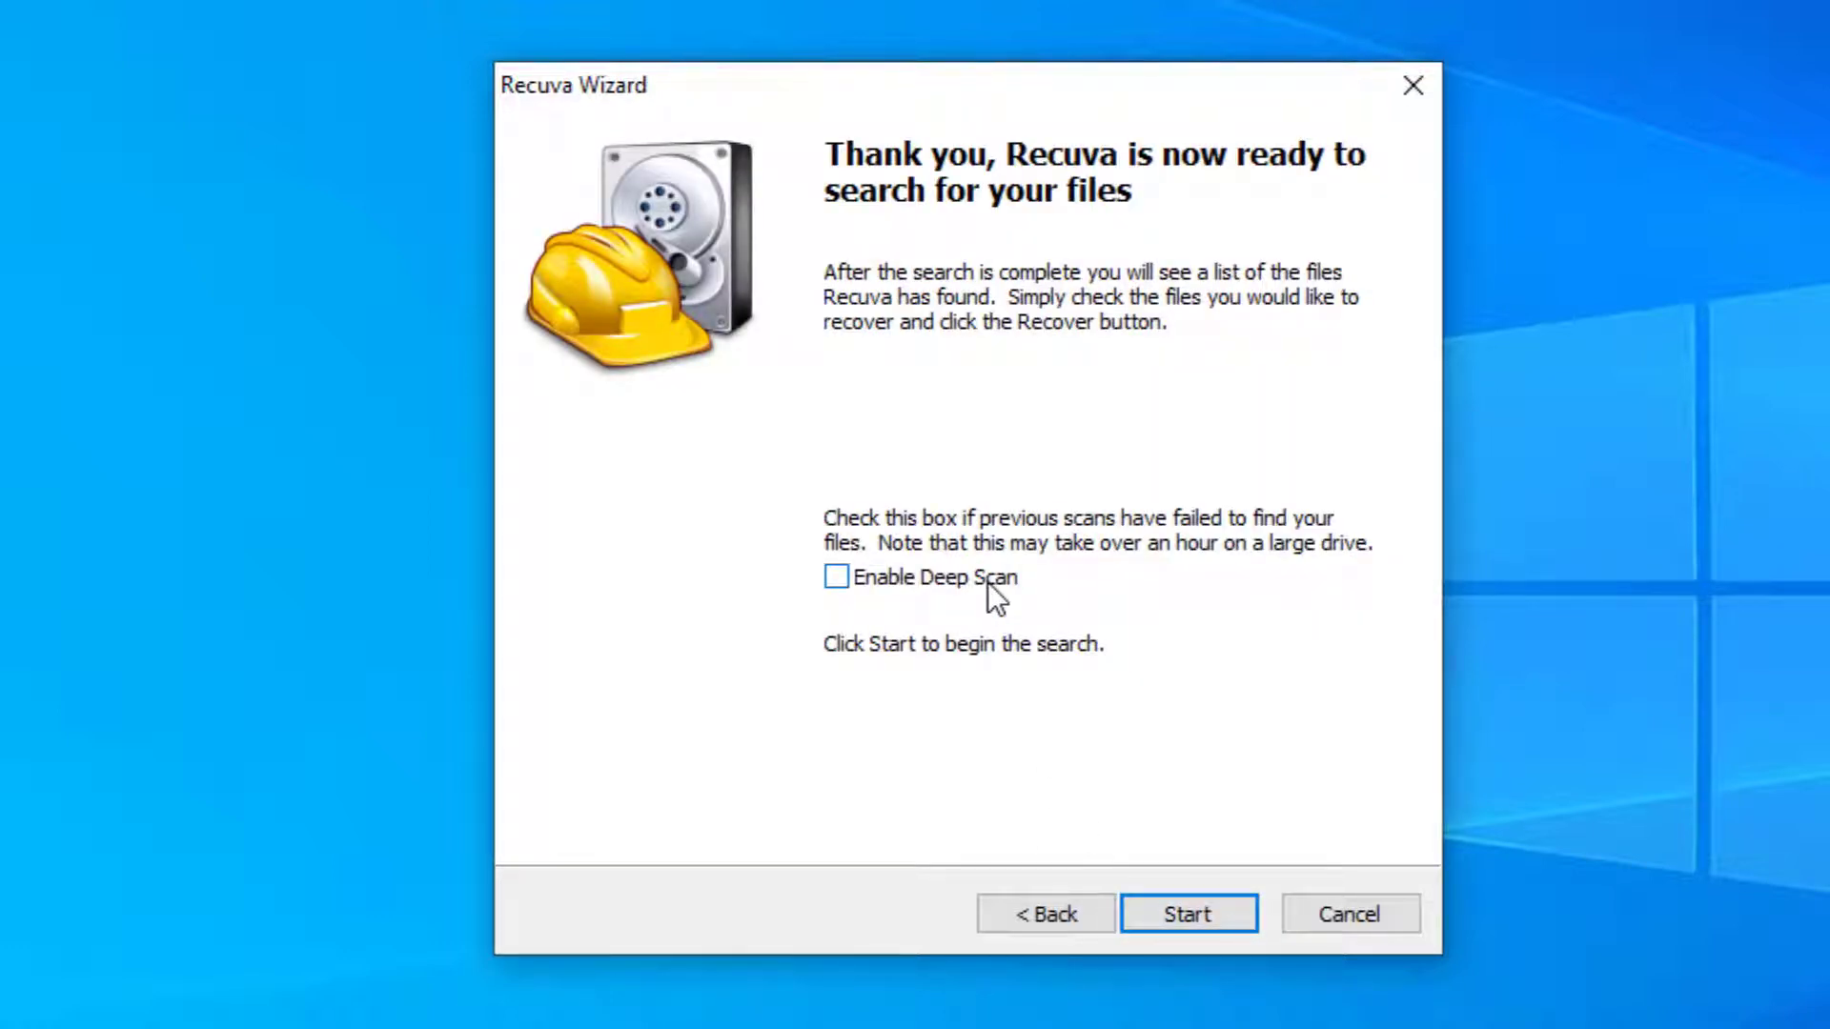
click(834, 577)
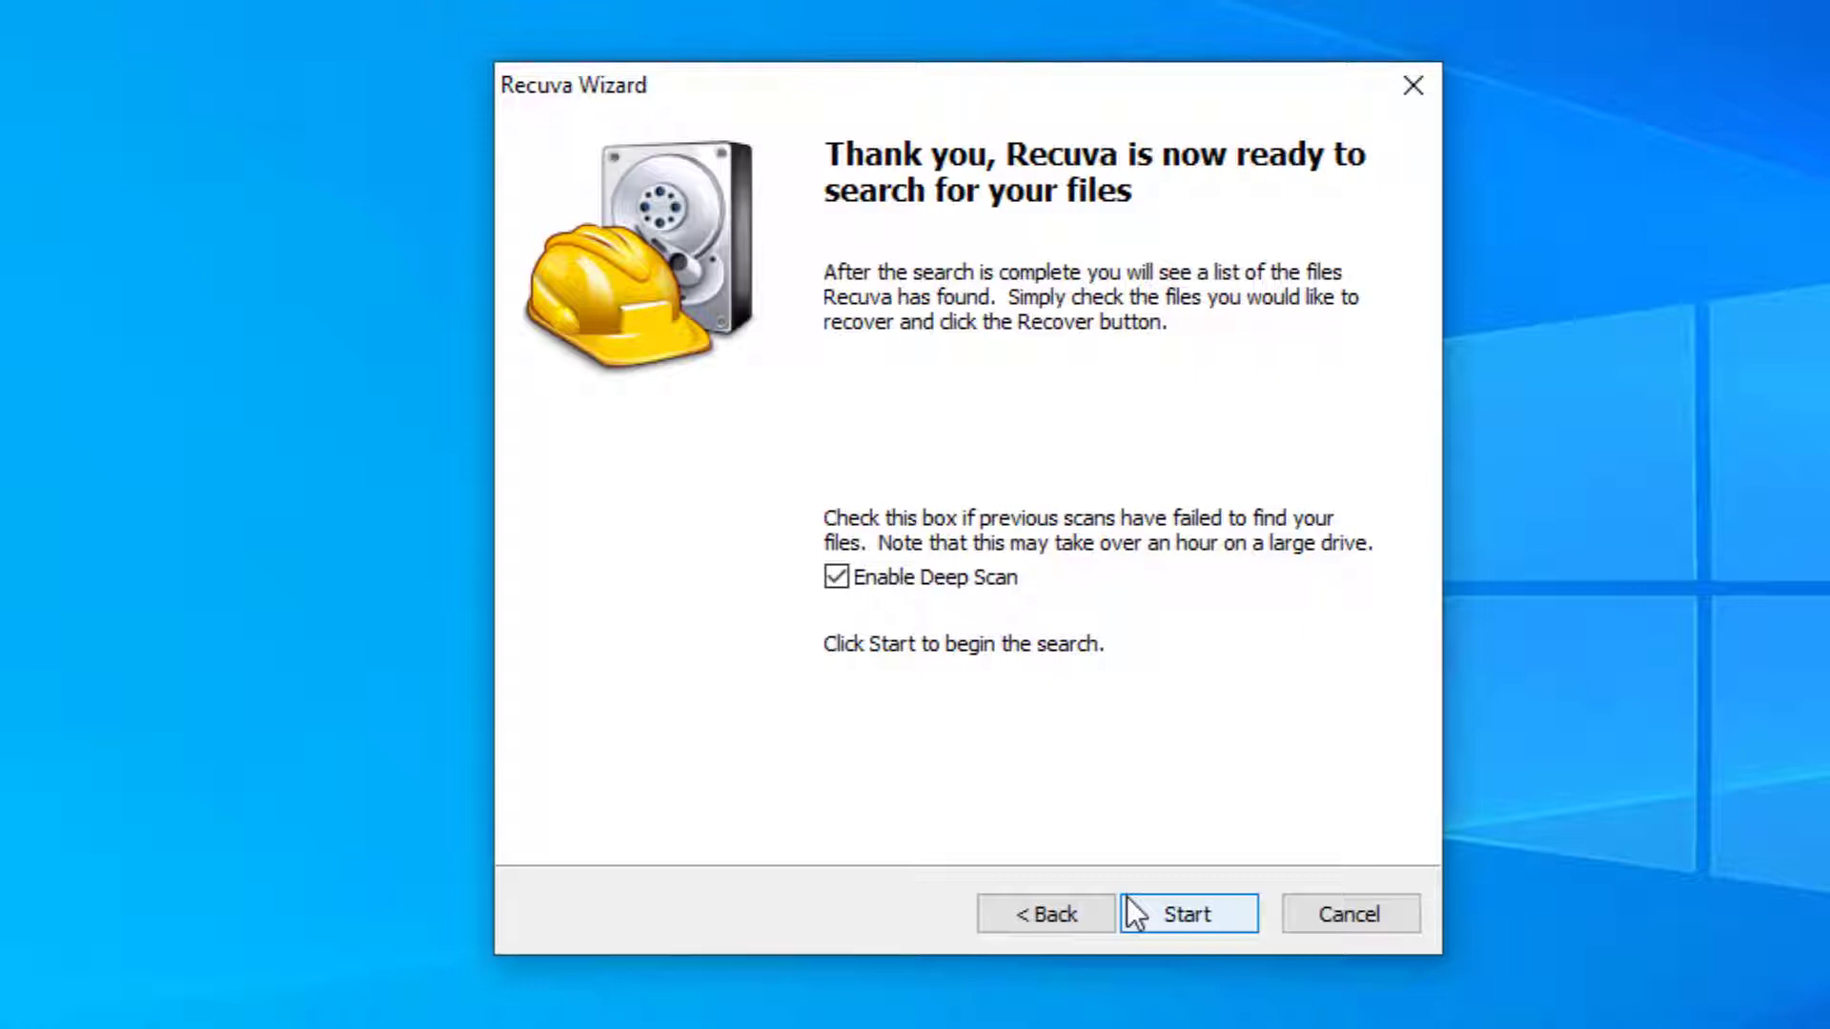
click(1187, 914)
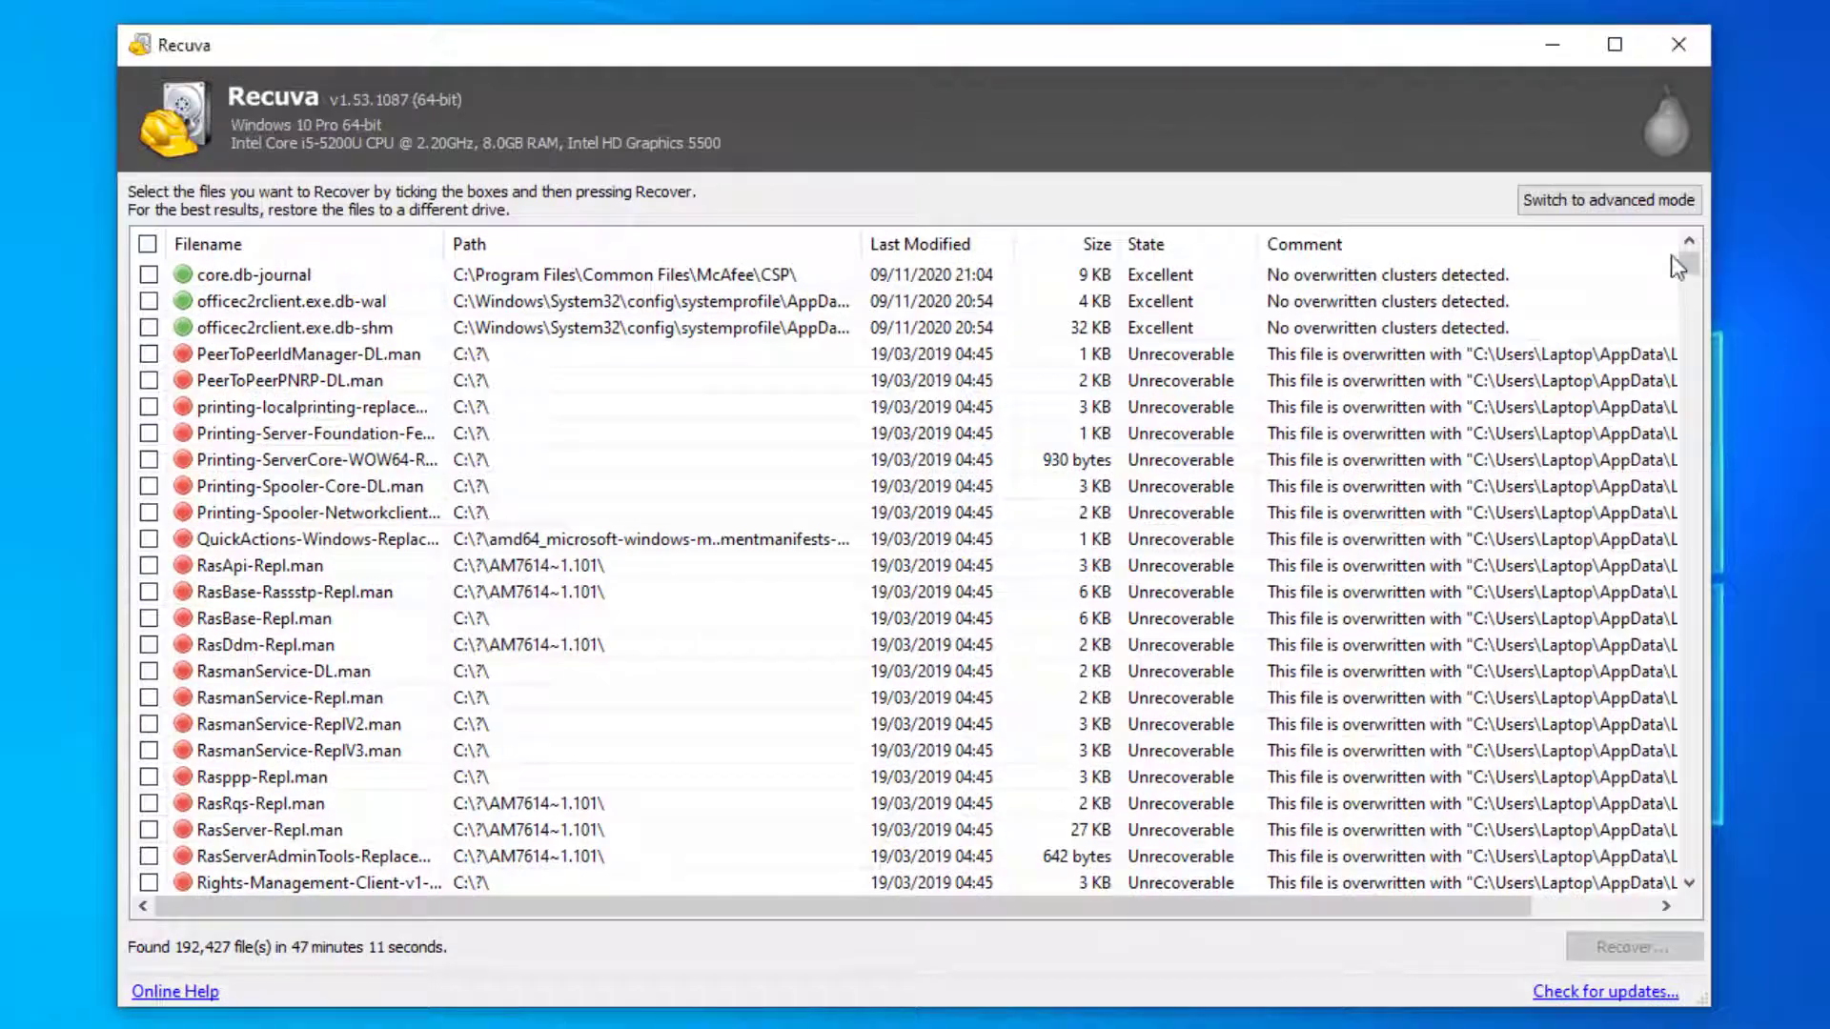
Step: Scroll through the 192,427 found files in the finished scan results
drag(1686, 263, 1686, 496)
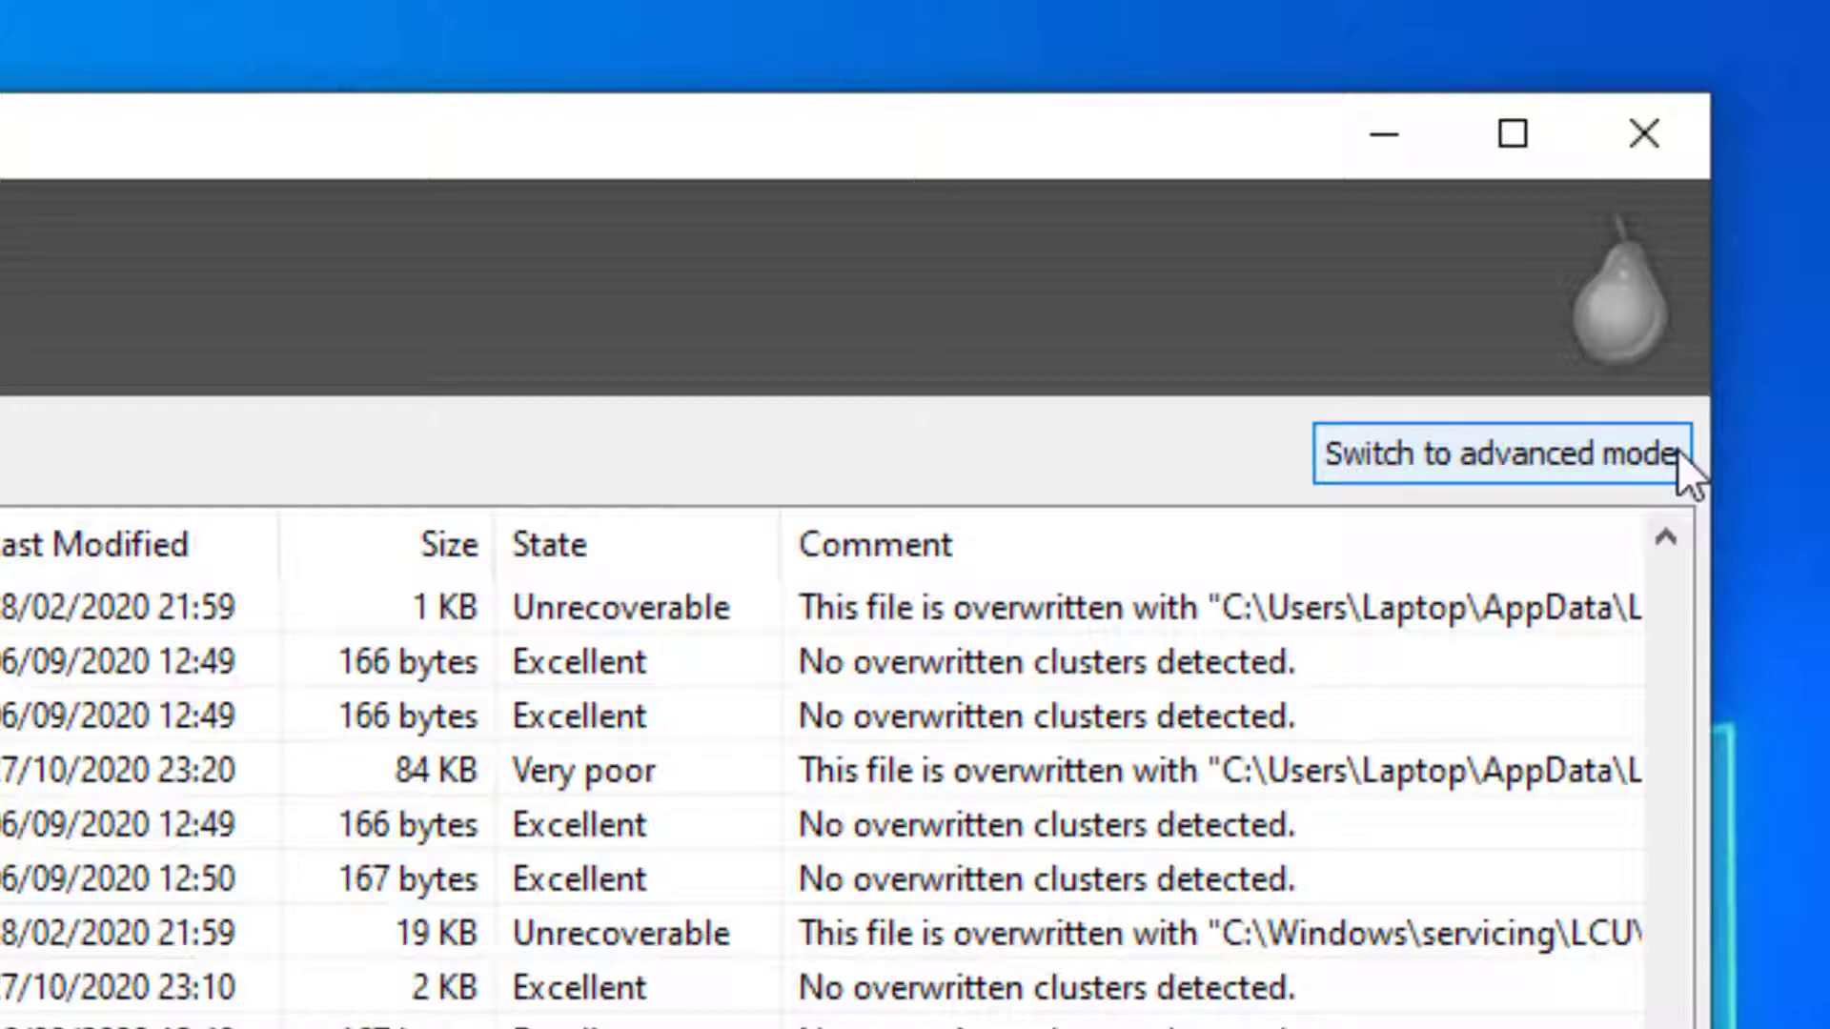
Step: Switch to advanced mode, filter results by '.txt', and locate New Text Document.txt
click(1497, 453)
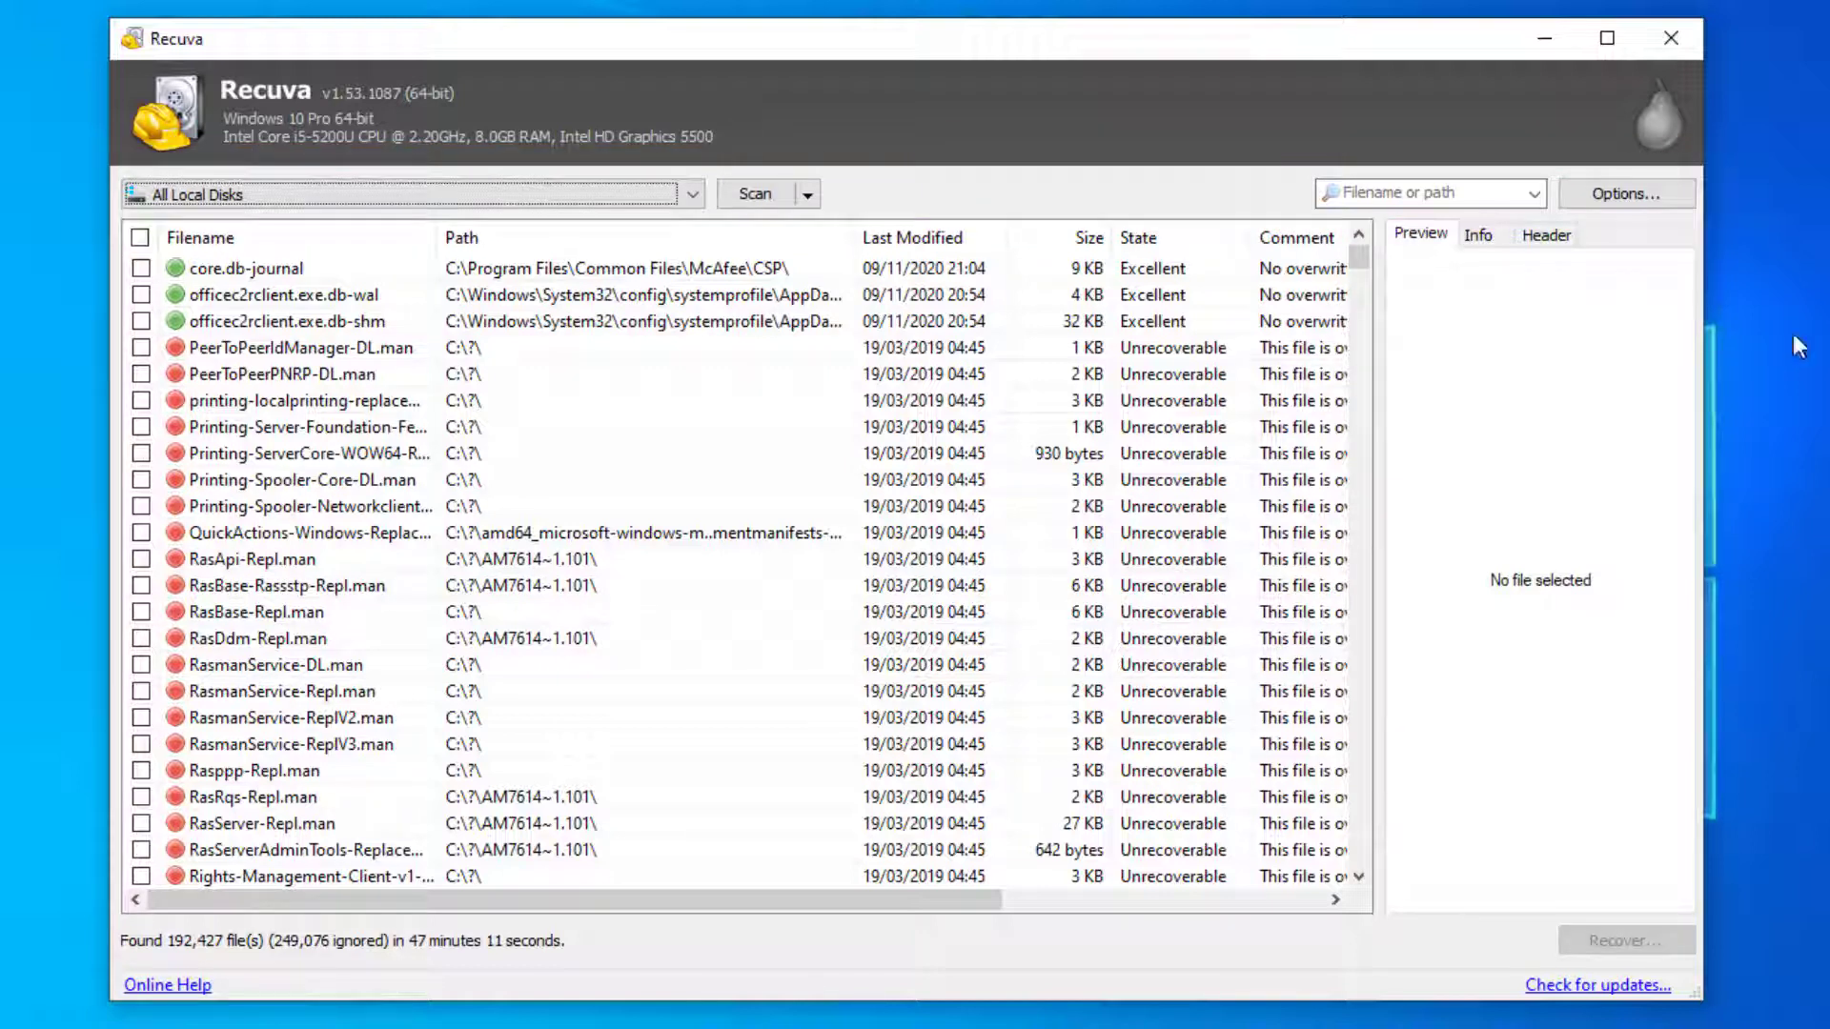
click(1423, 193)
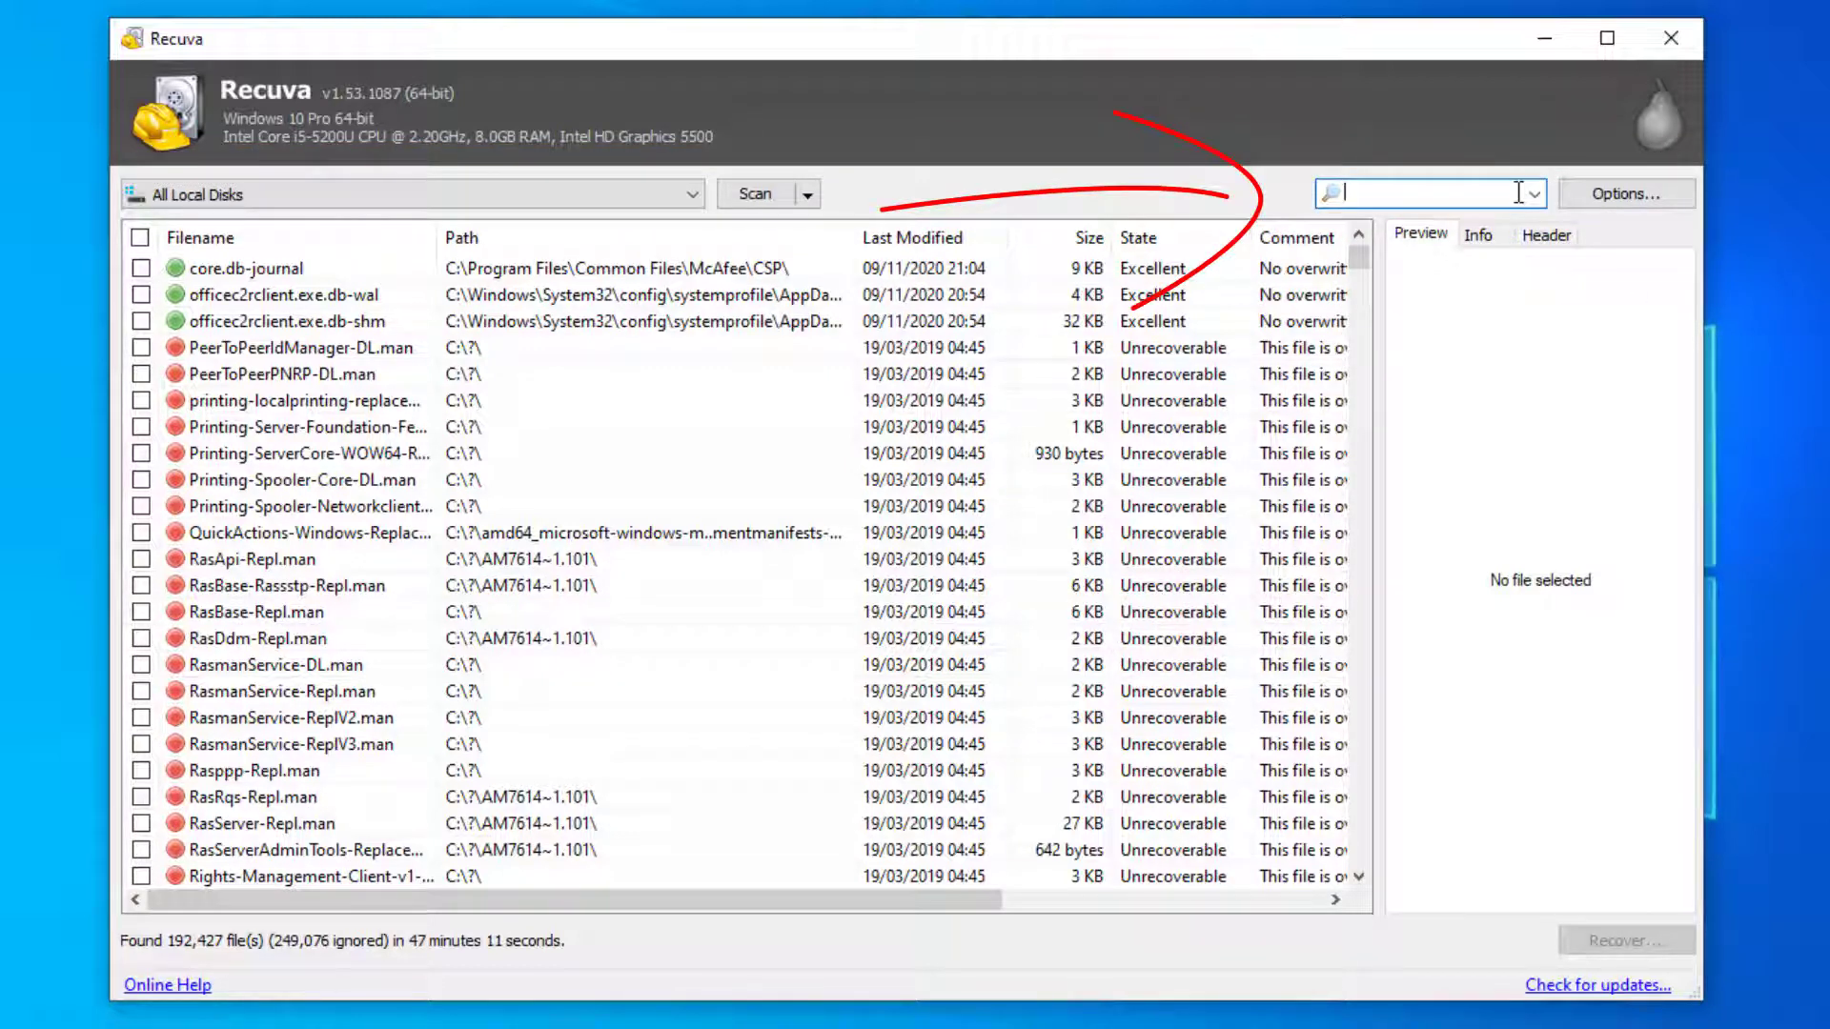
text(.txt)
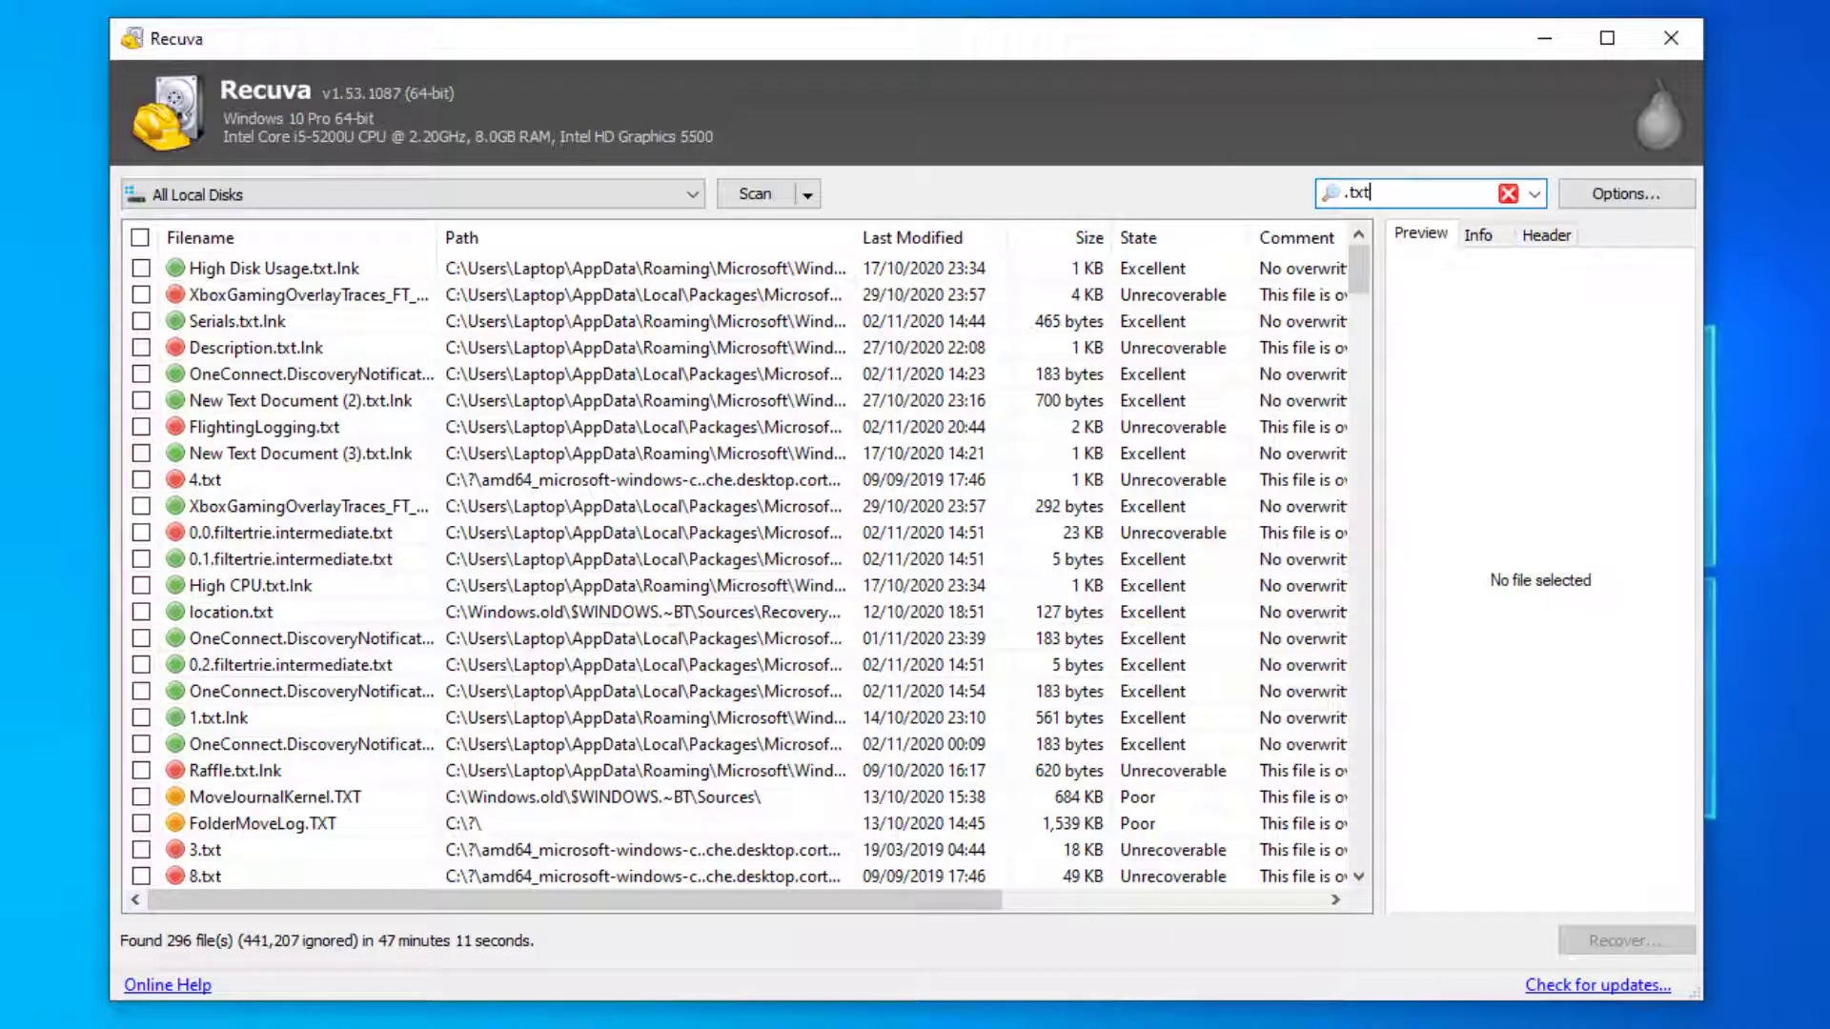
scroll(down, 3)
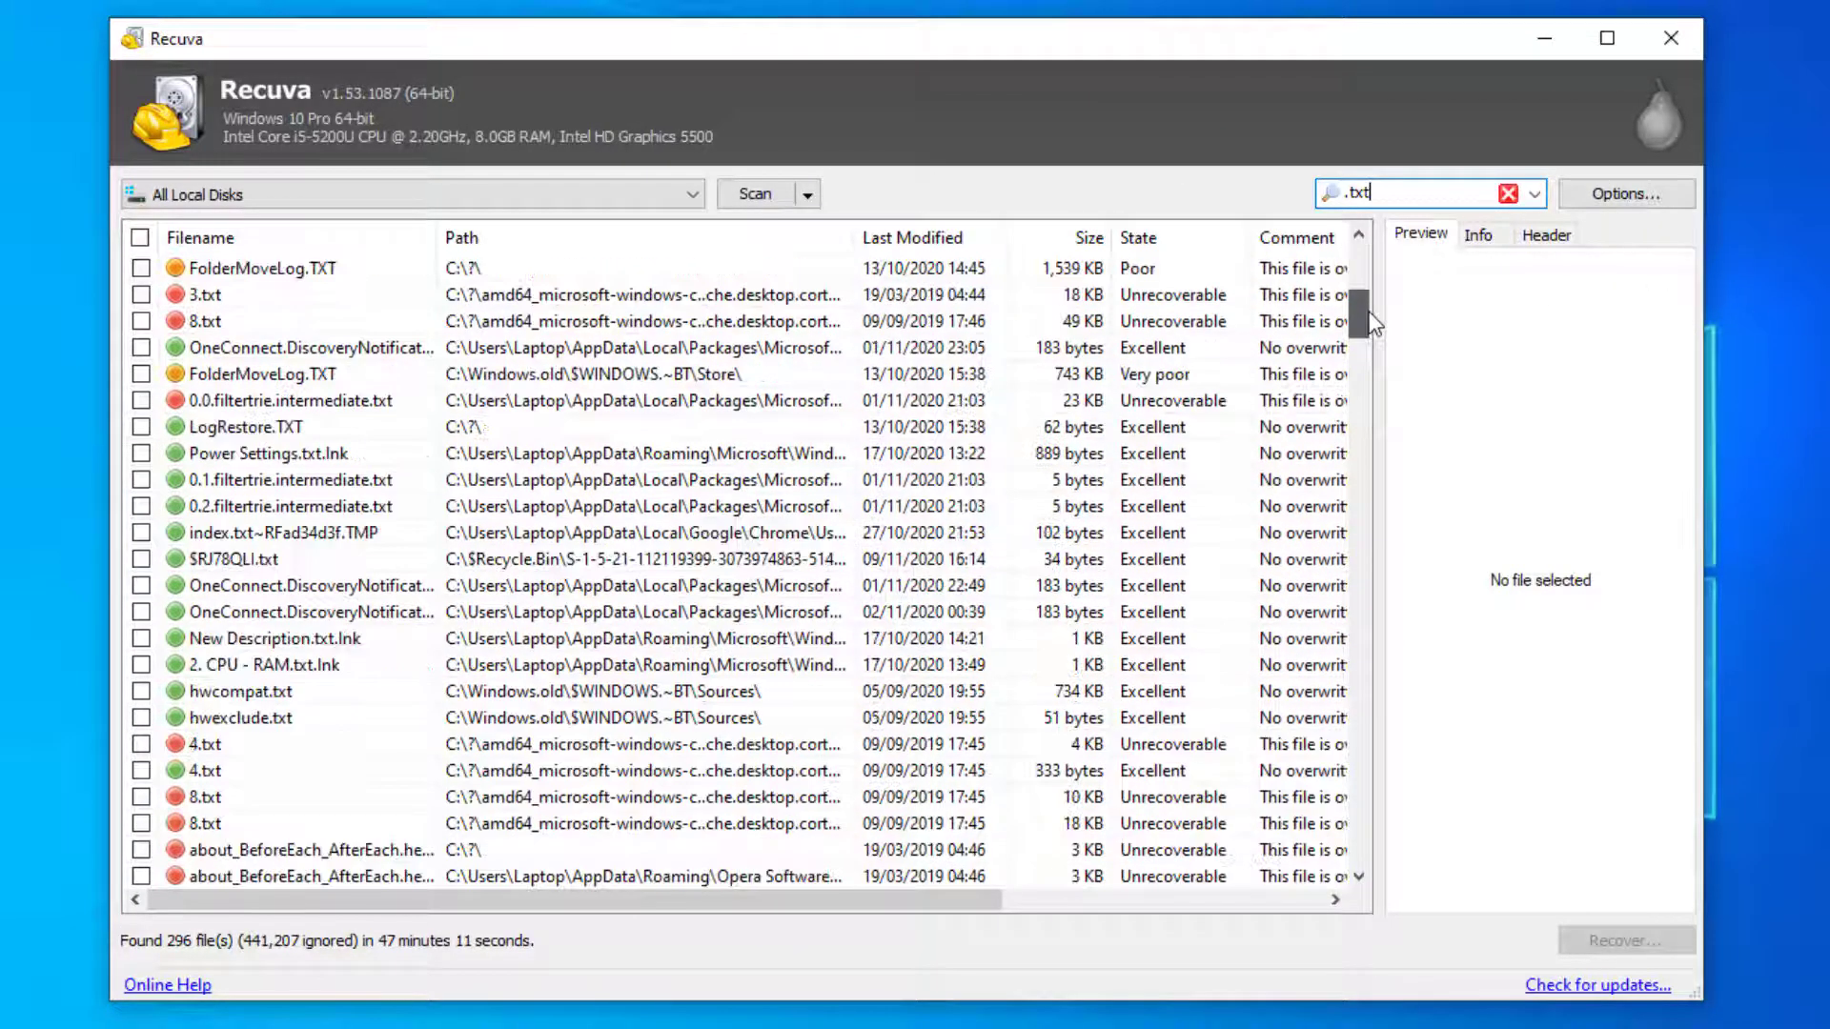
scroll(down, 3)
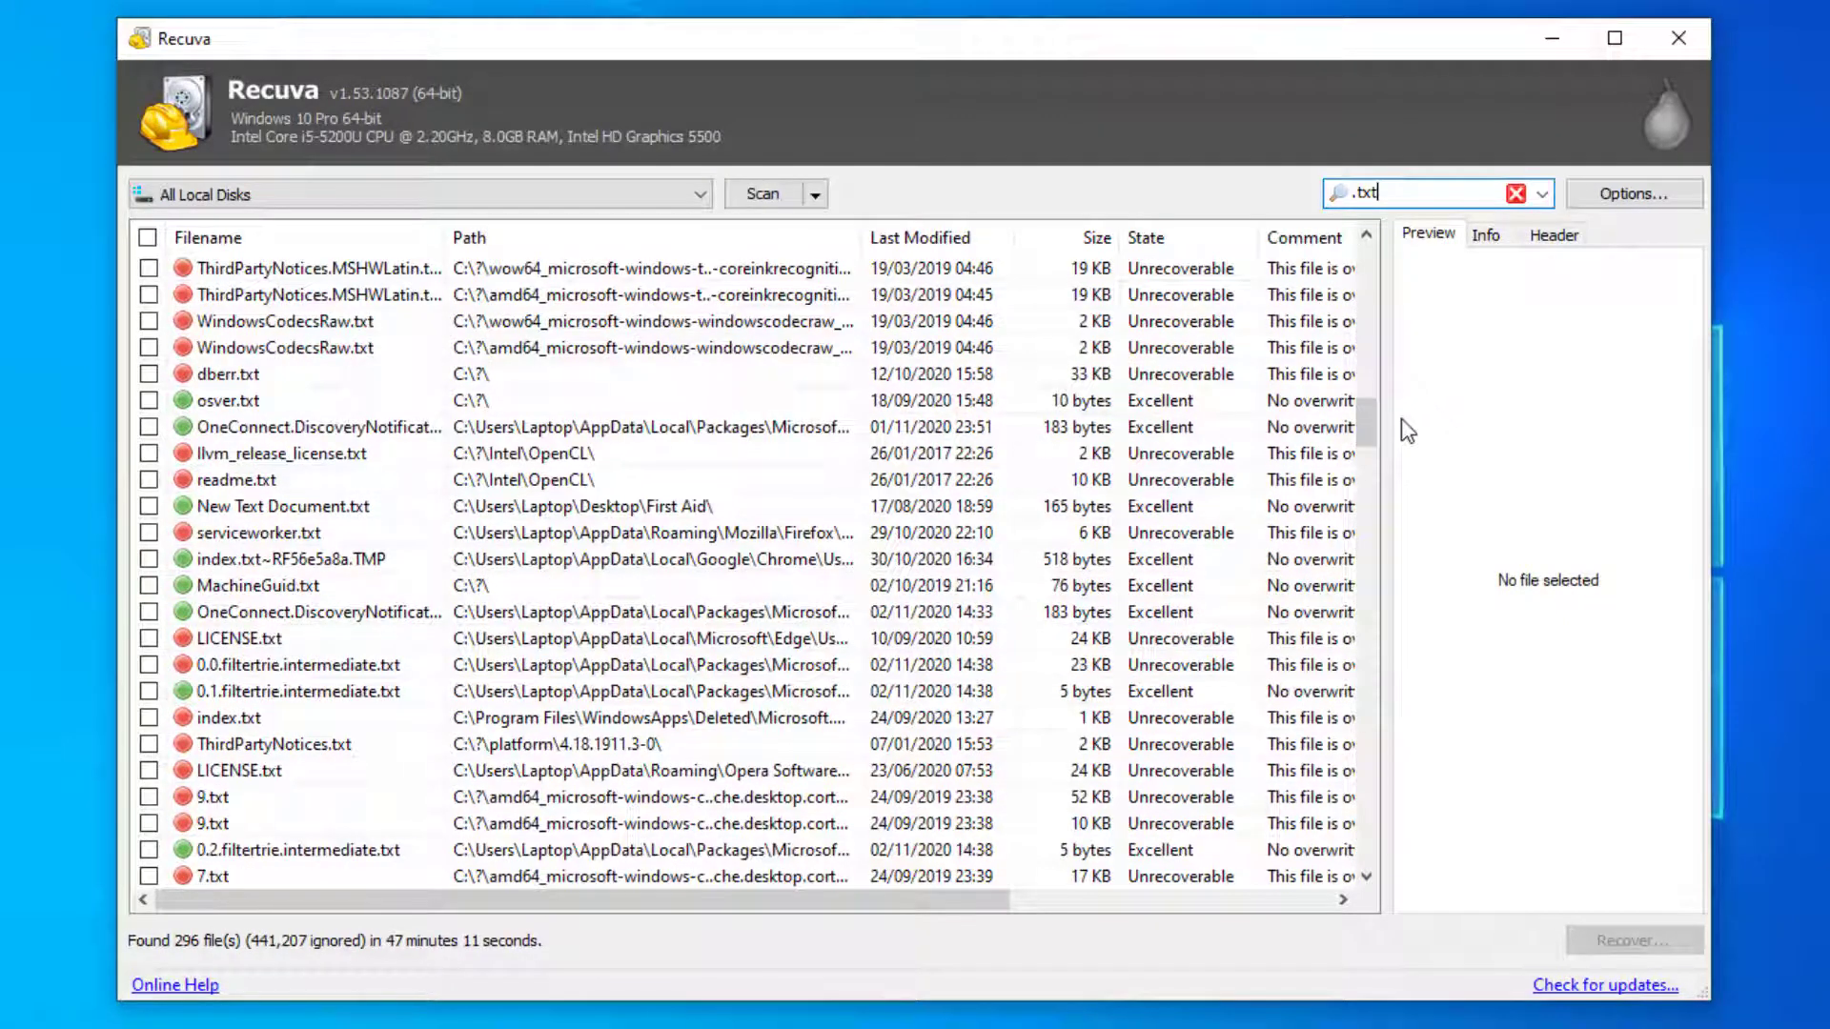
click(282, 505)
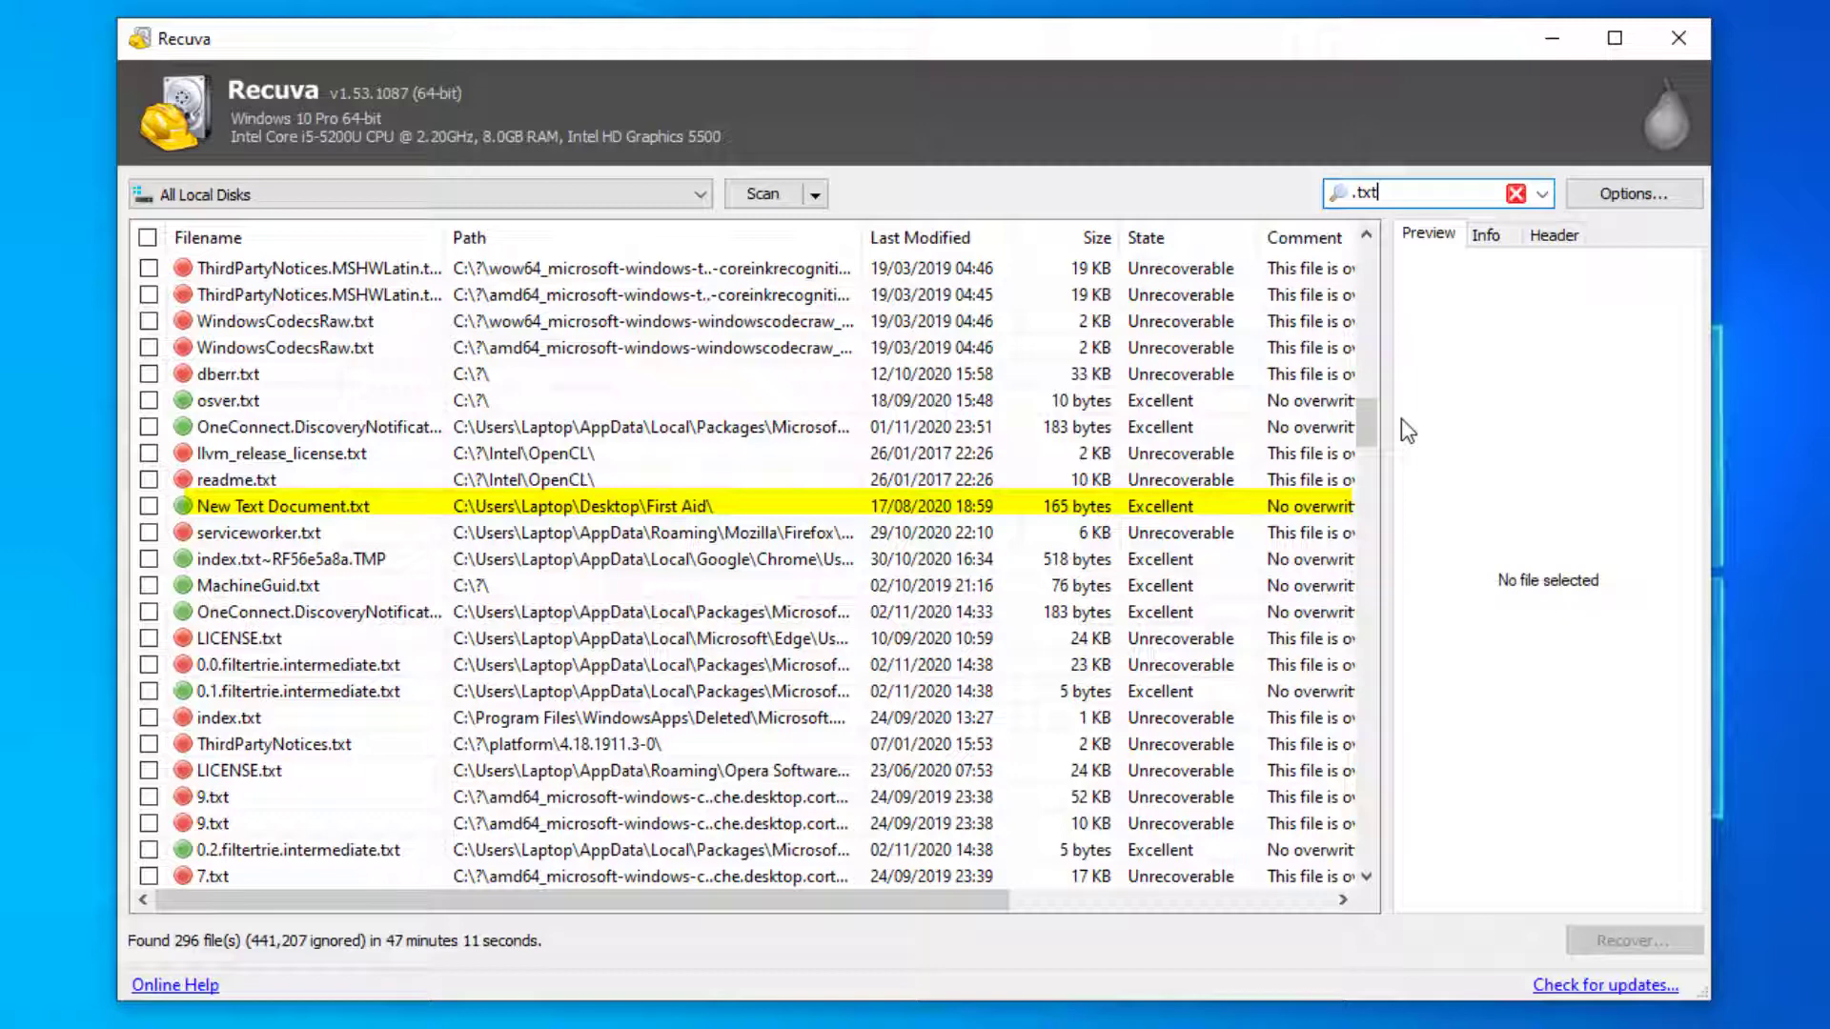
mouse_move(1430, 435)
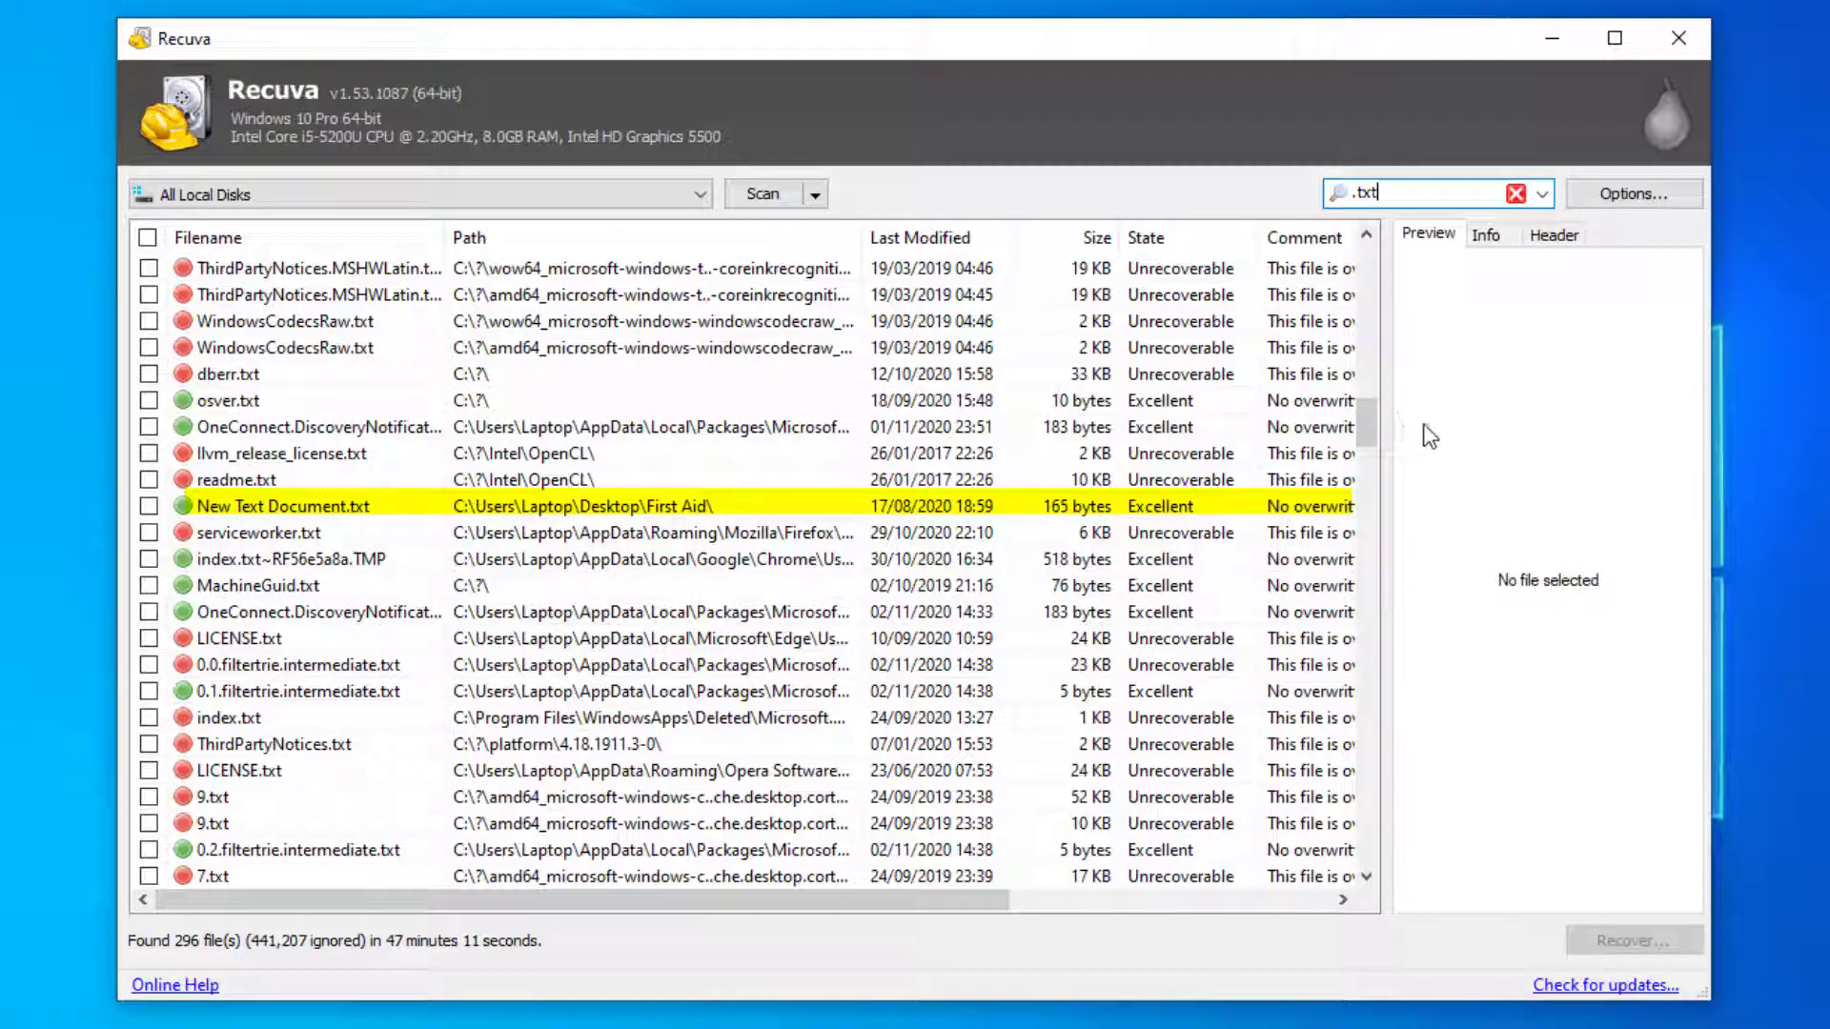
Step: Mark New Text Document.txt and choose Desktop as its recovery folder
click(150, 505)
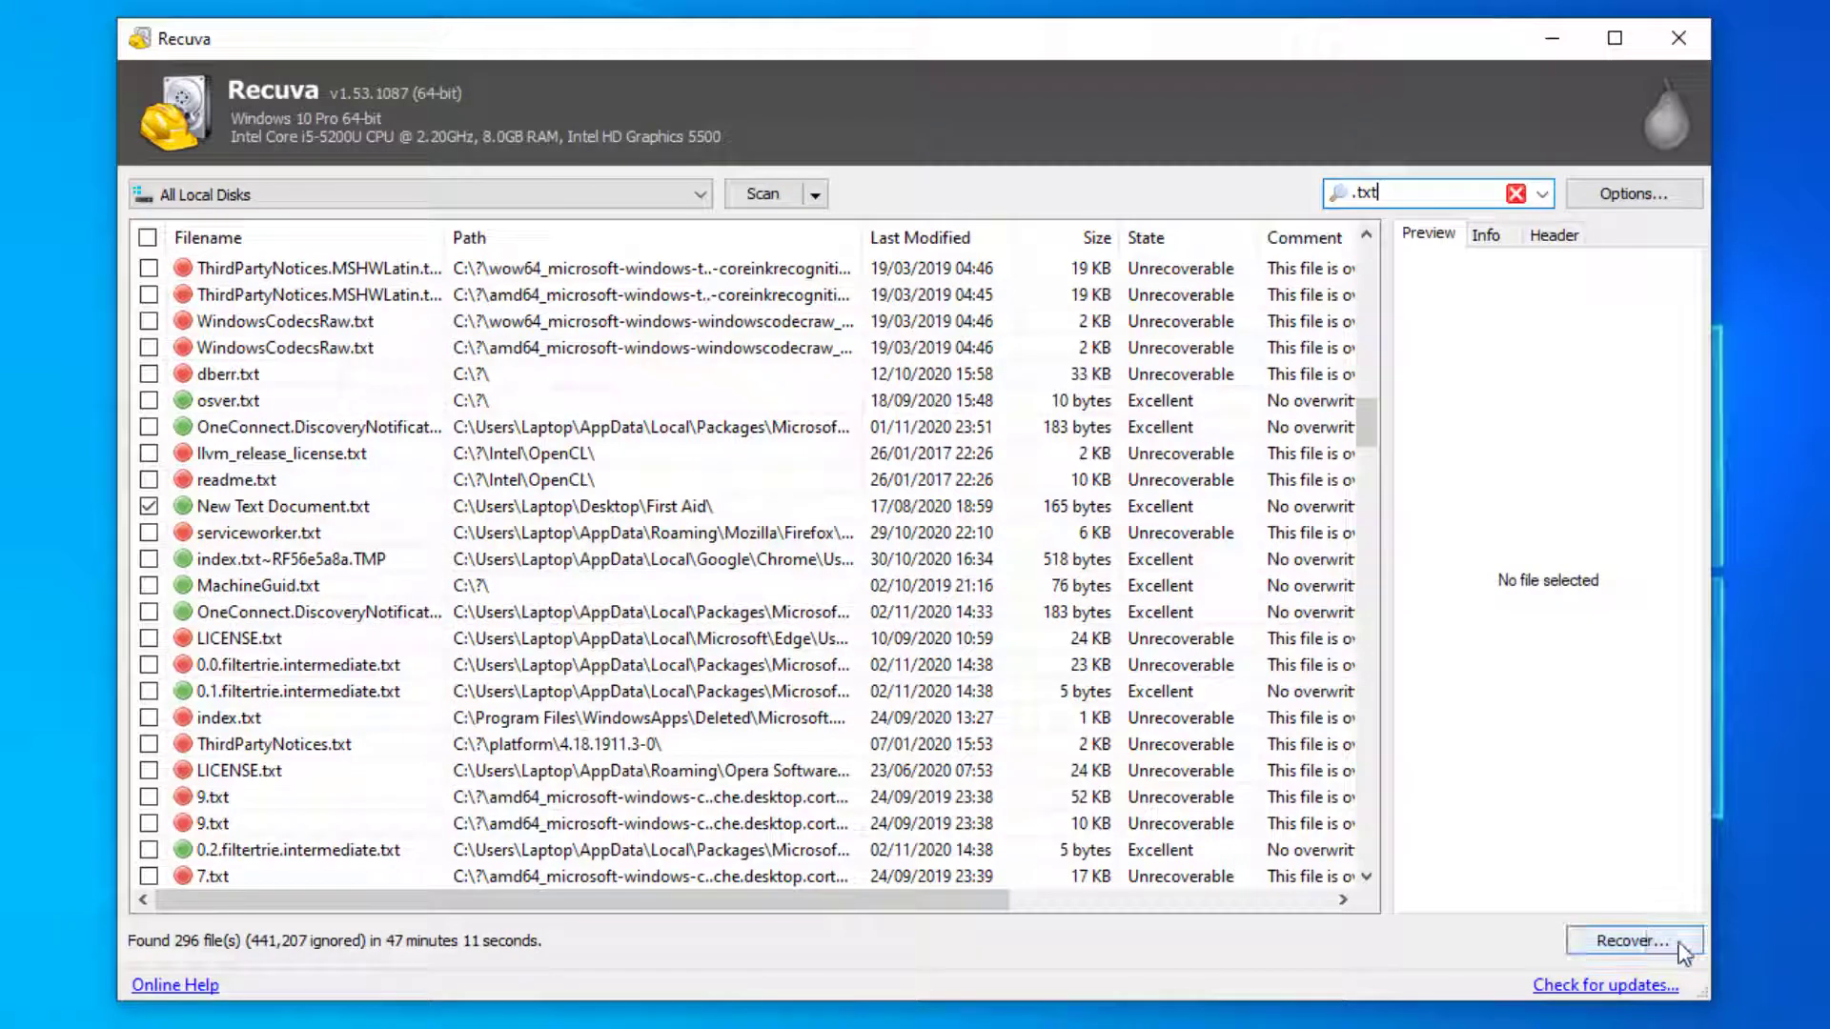
click(1634, 941)
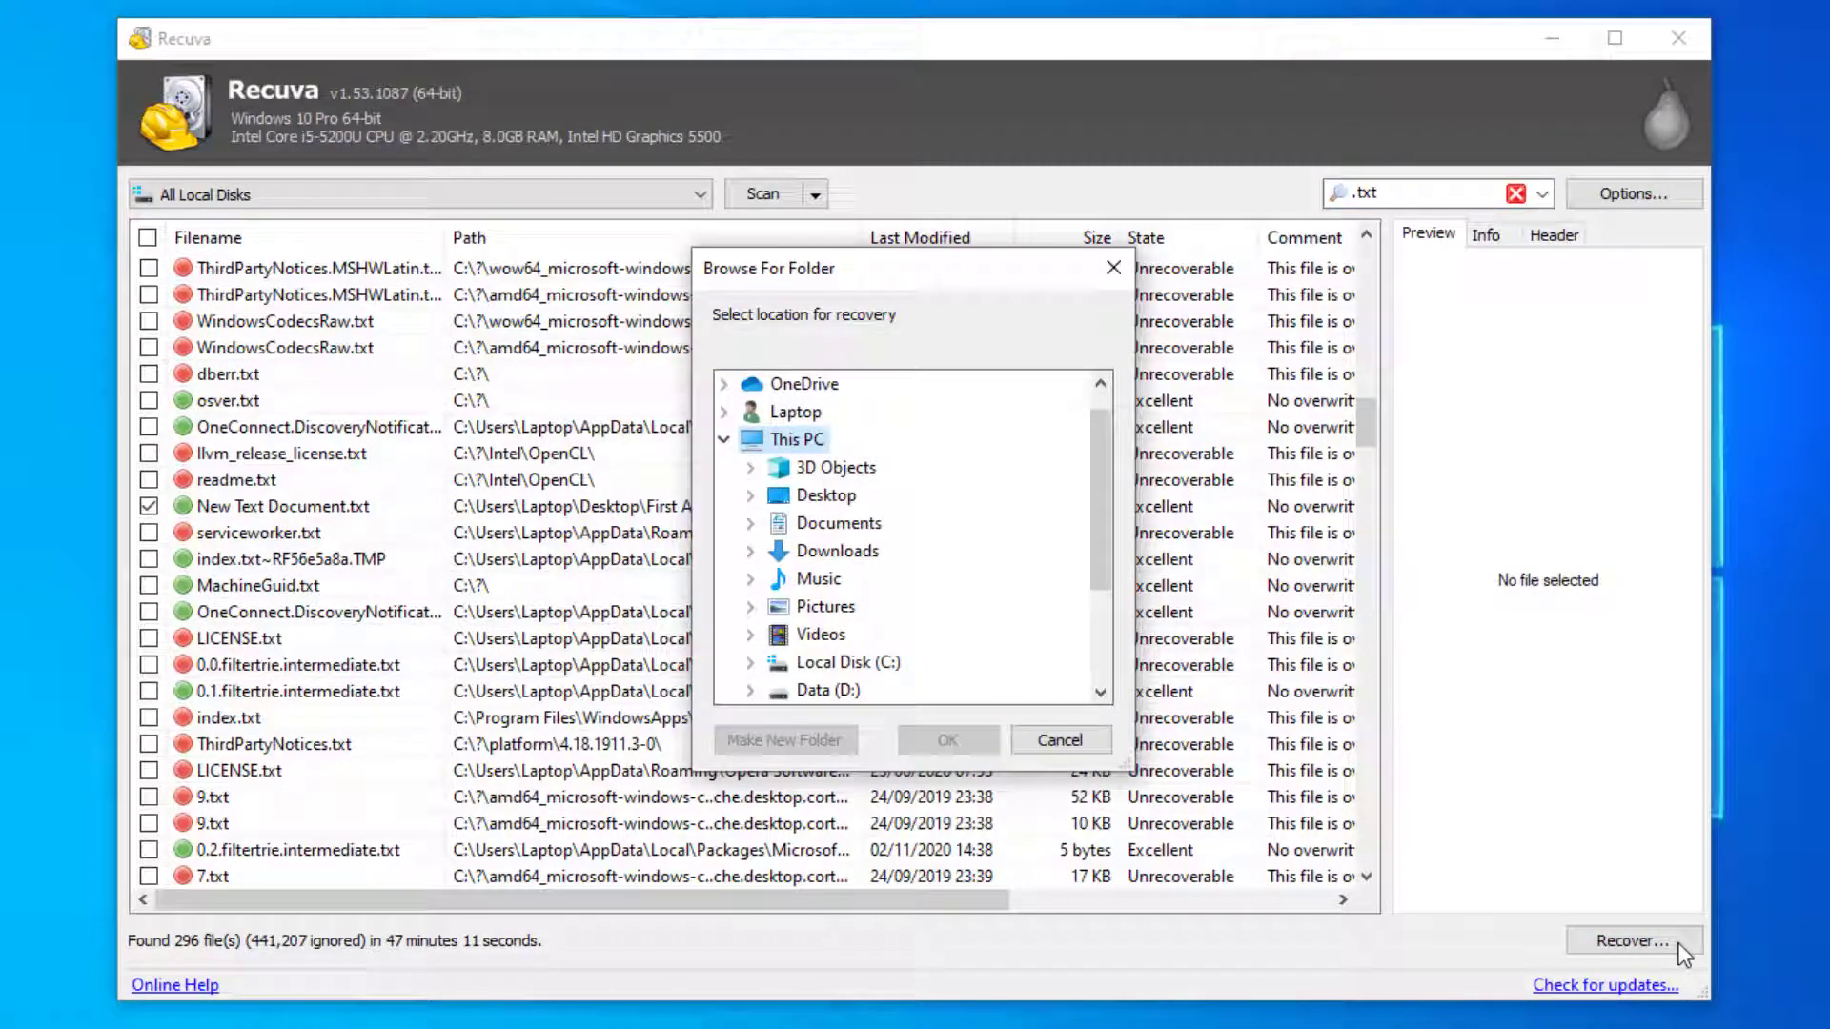
click(818, 495)
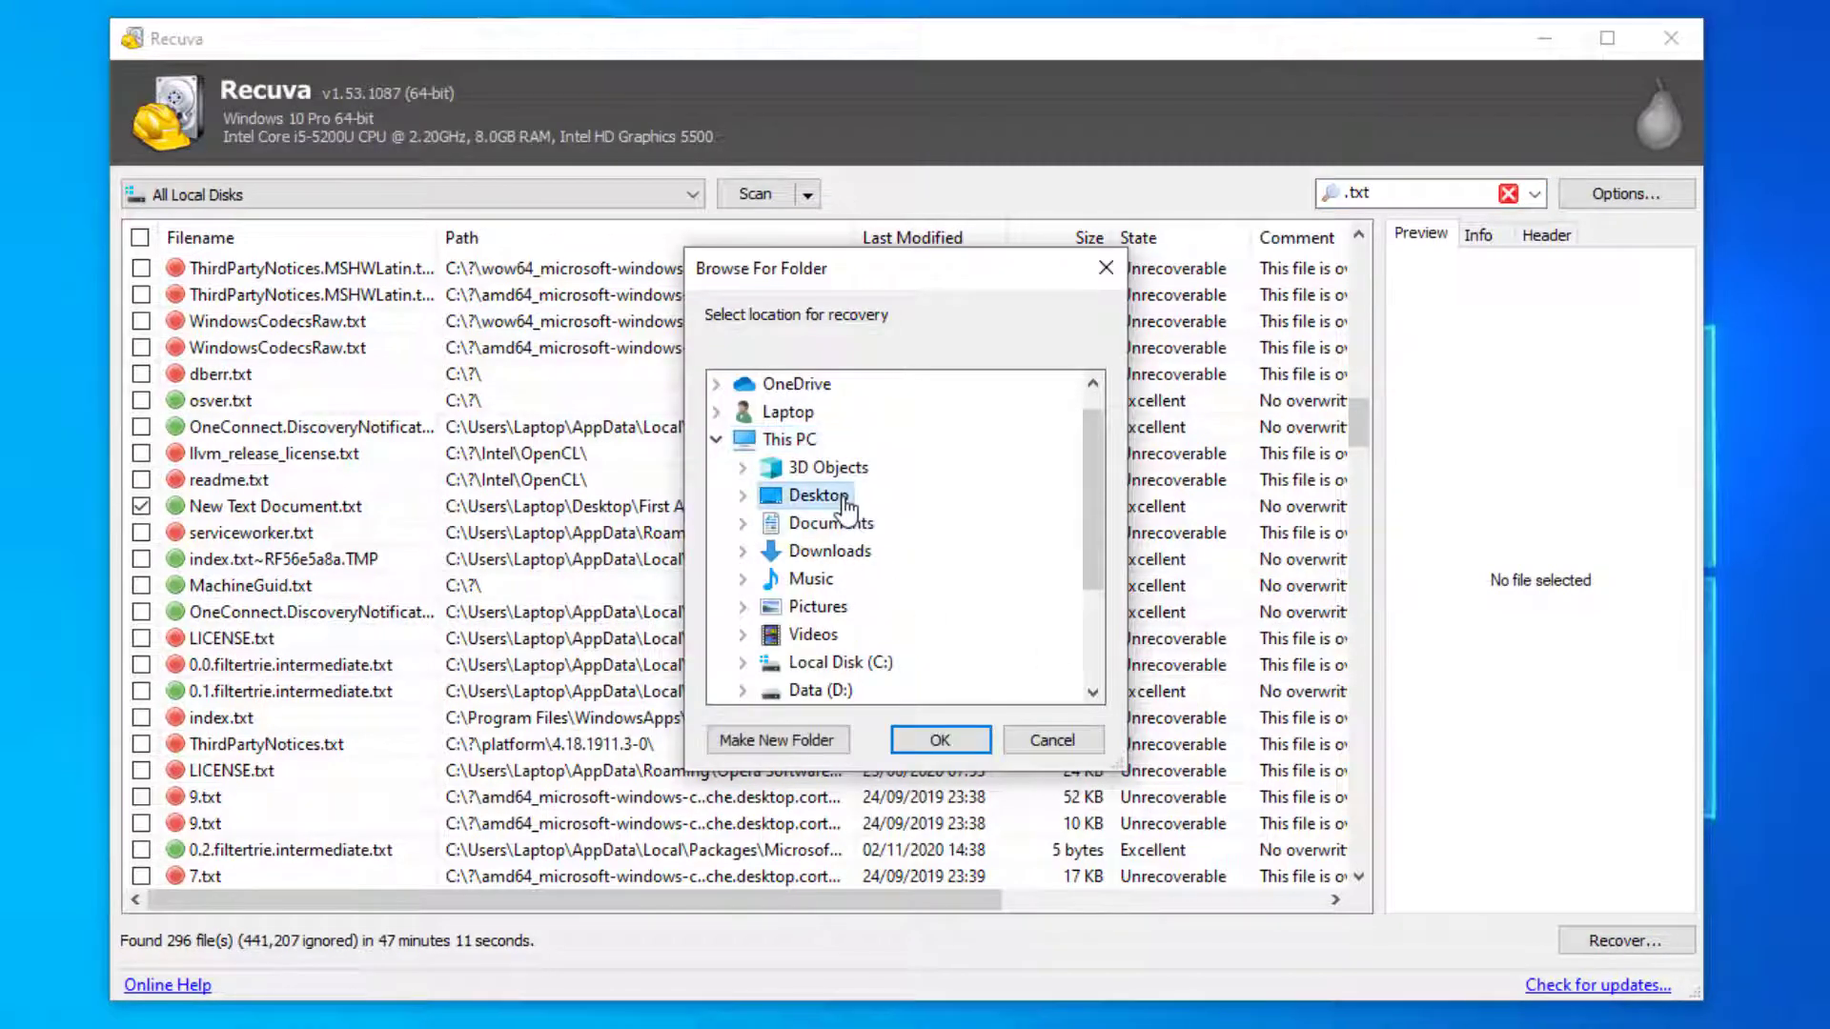
click(939, 739)
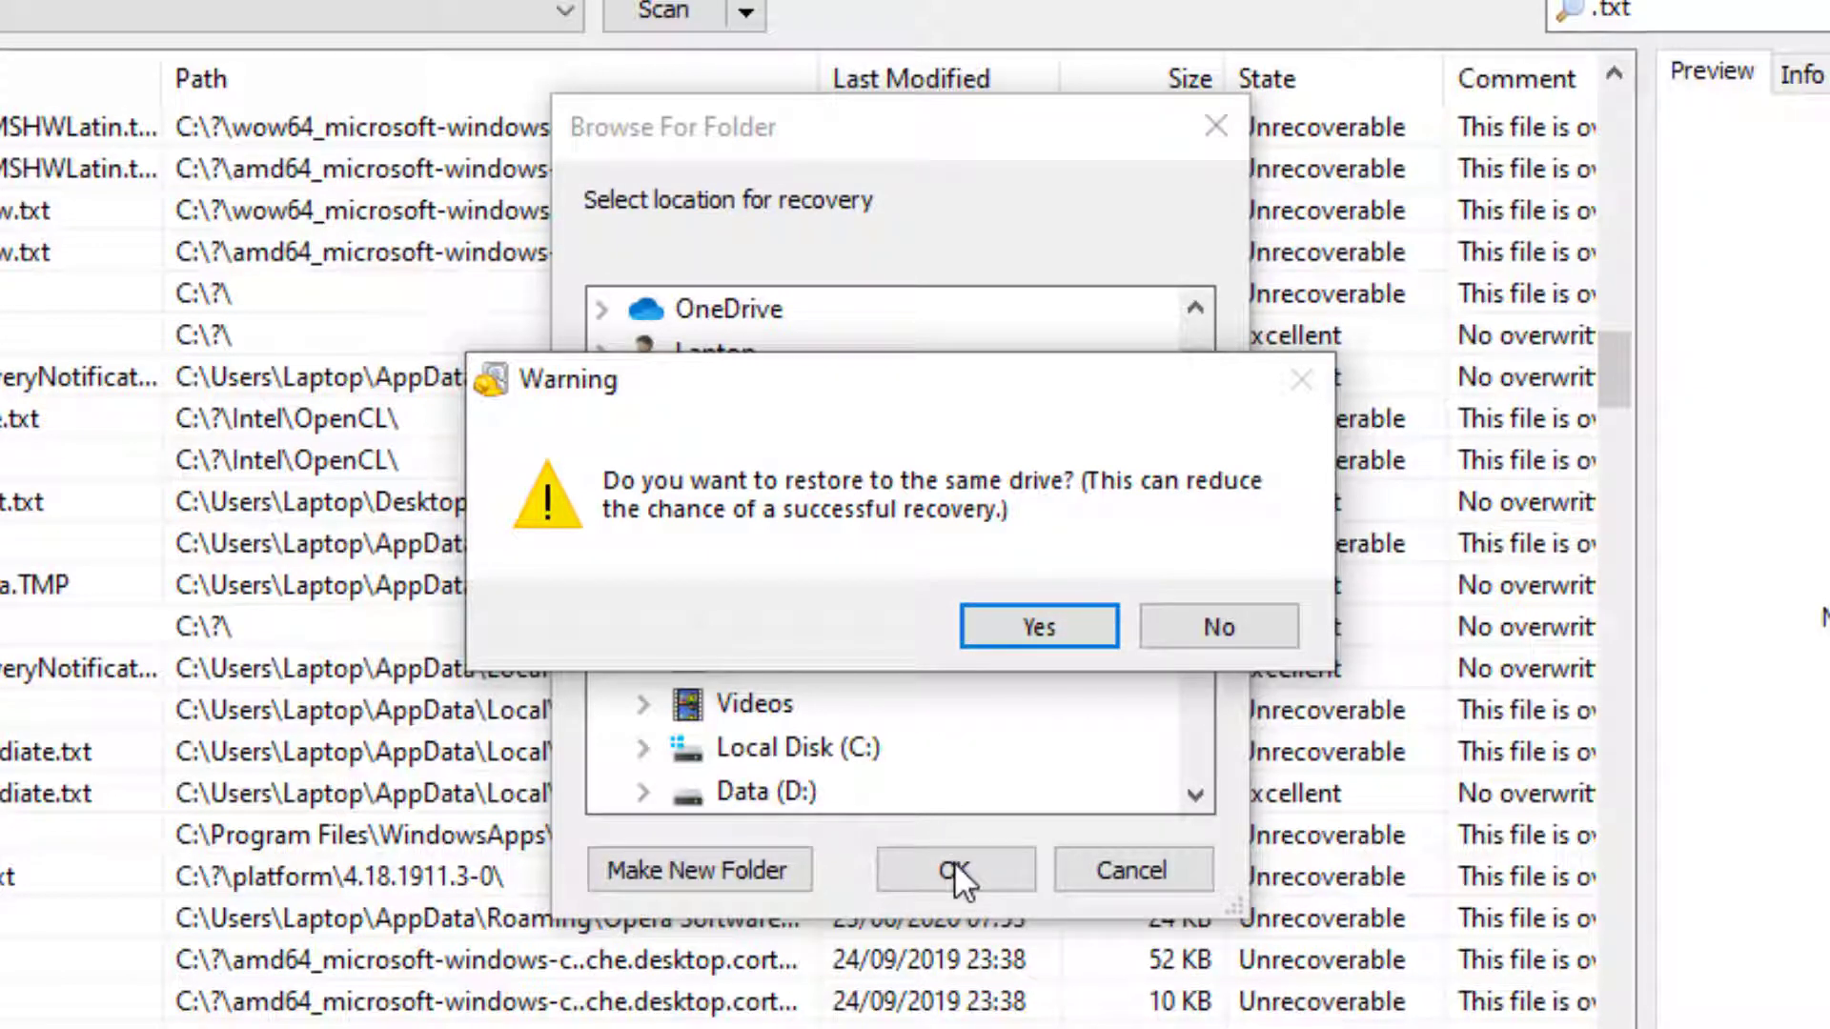
mouse_move(1036, 627)
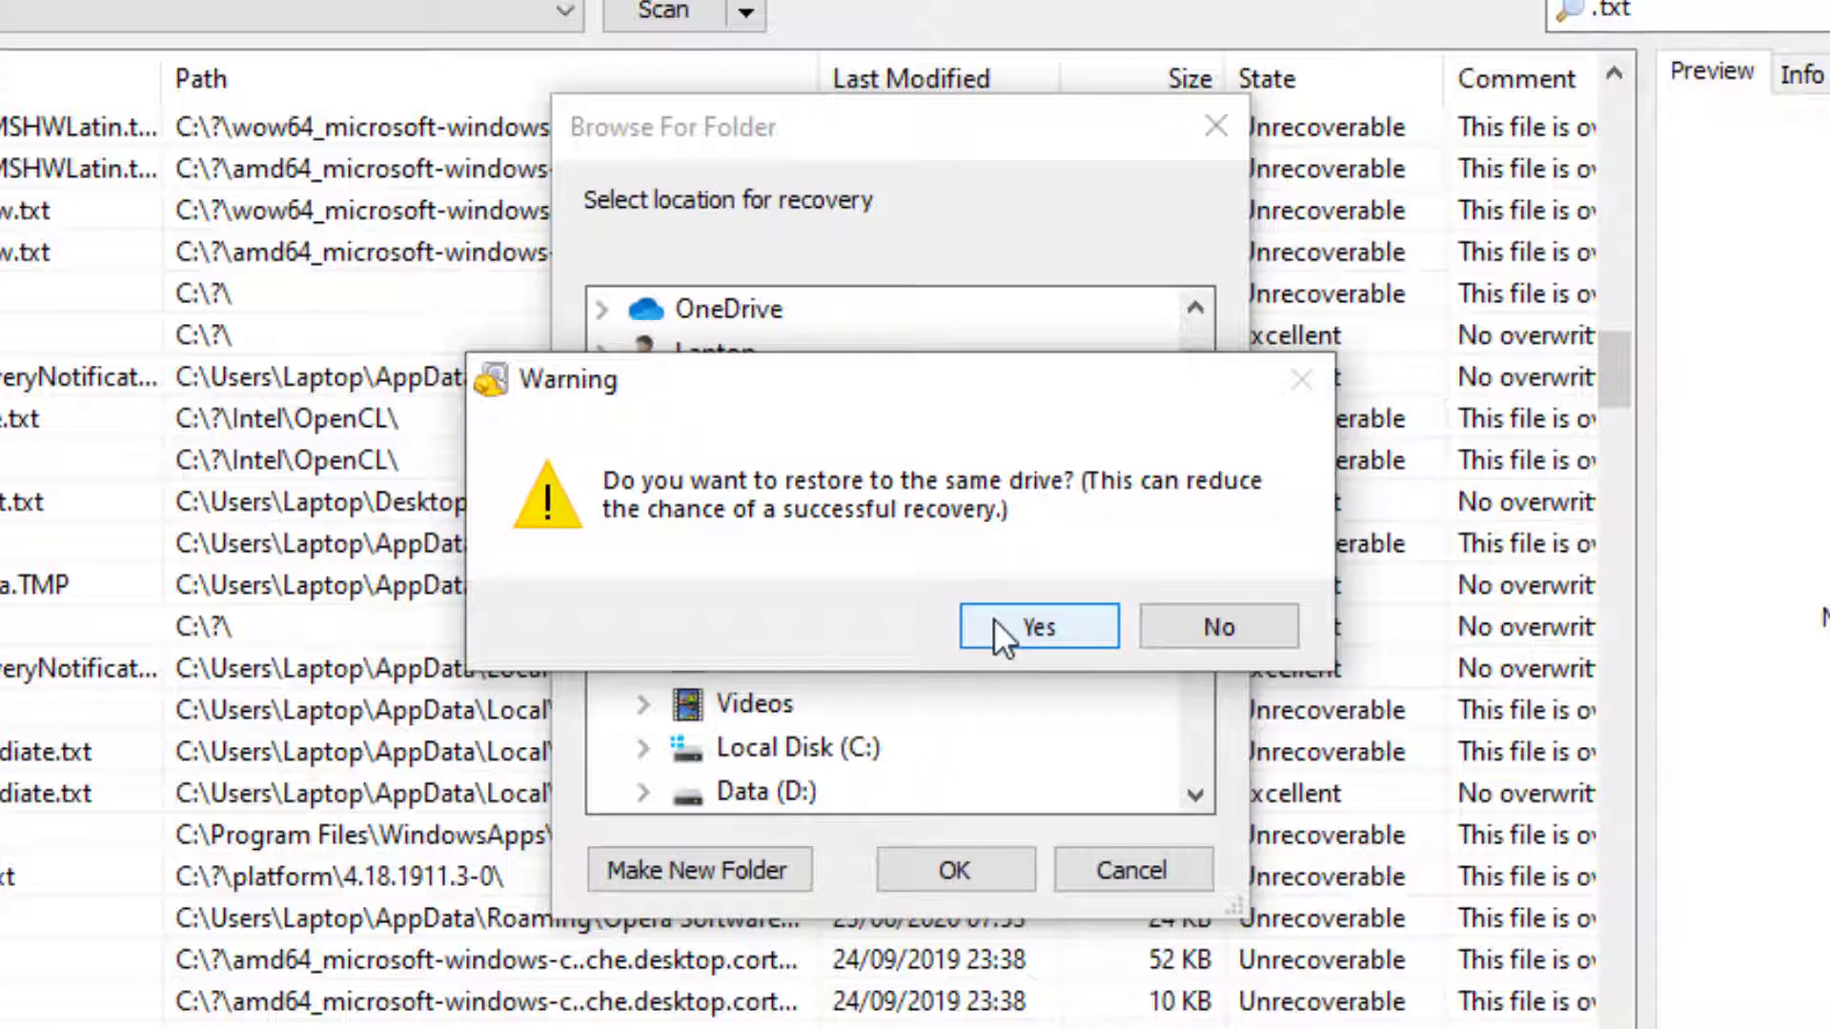
Step: Accept the same-drive warning, close the report, and open the recovered New Text Document
click(1036, 628)
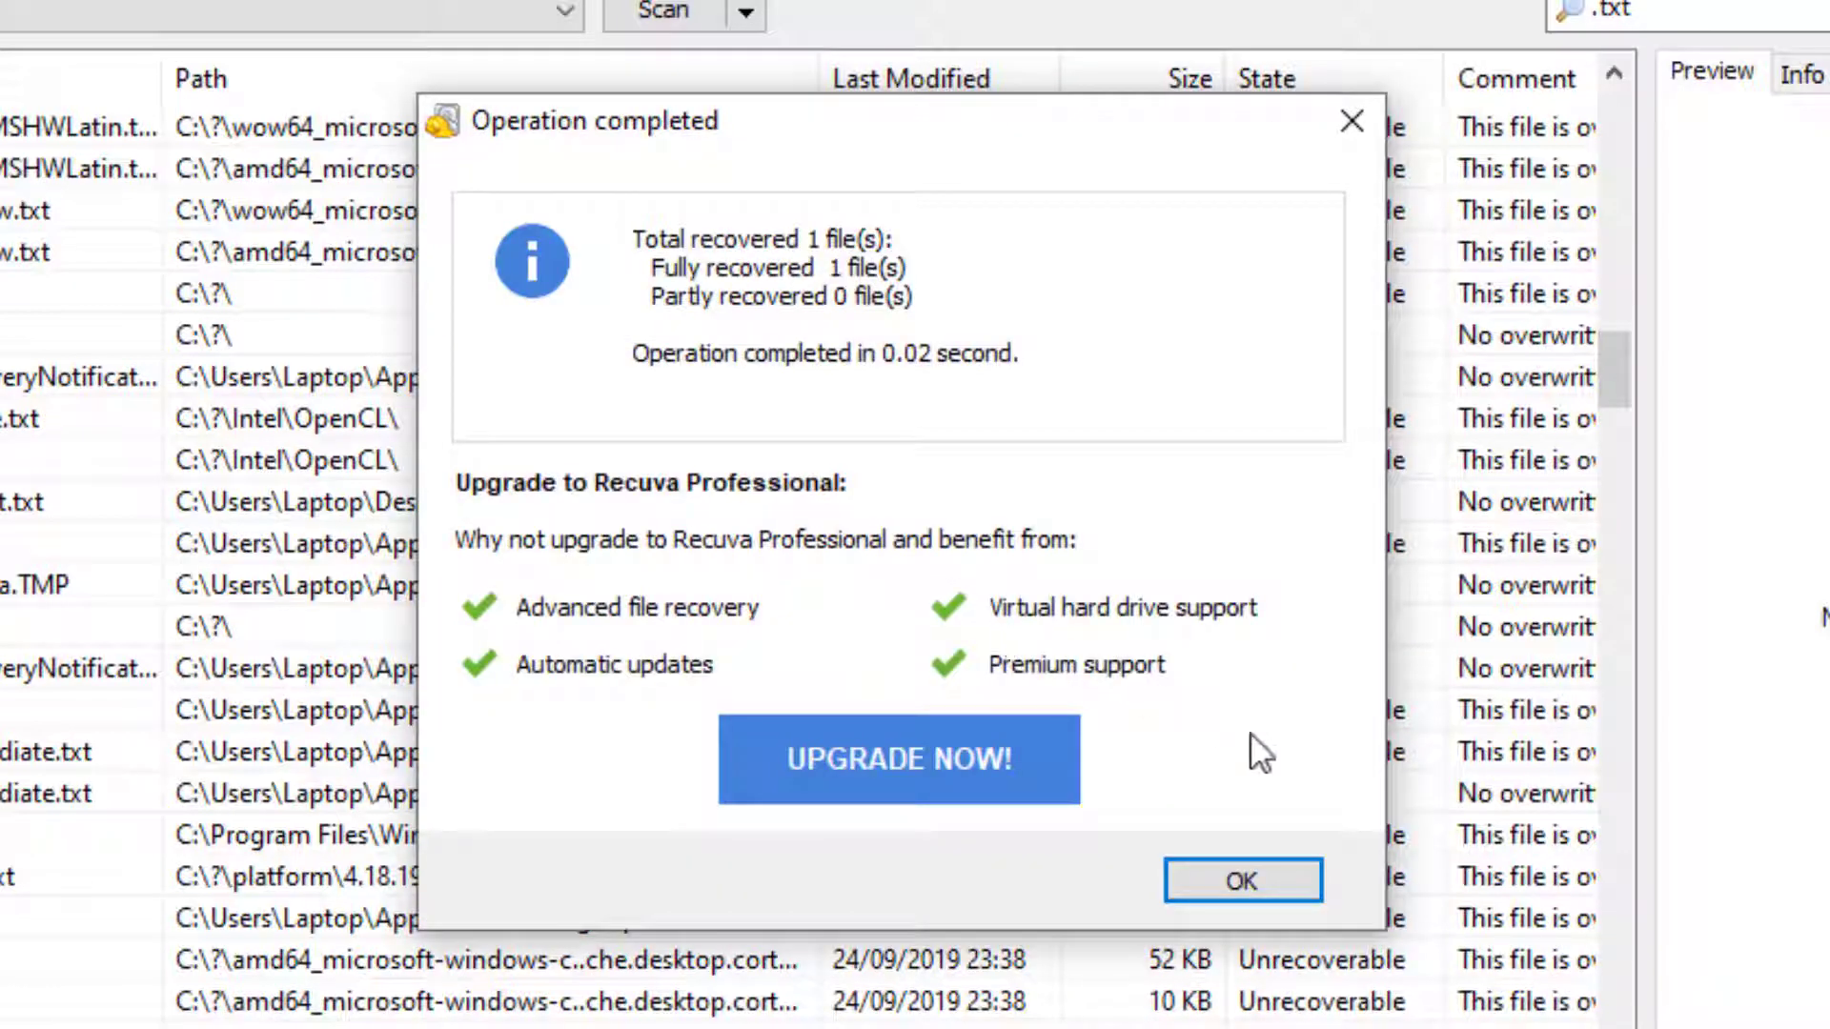
mouse_move(1243, 878)
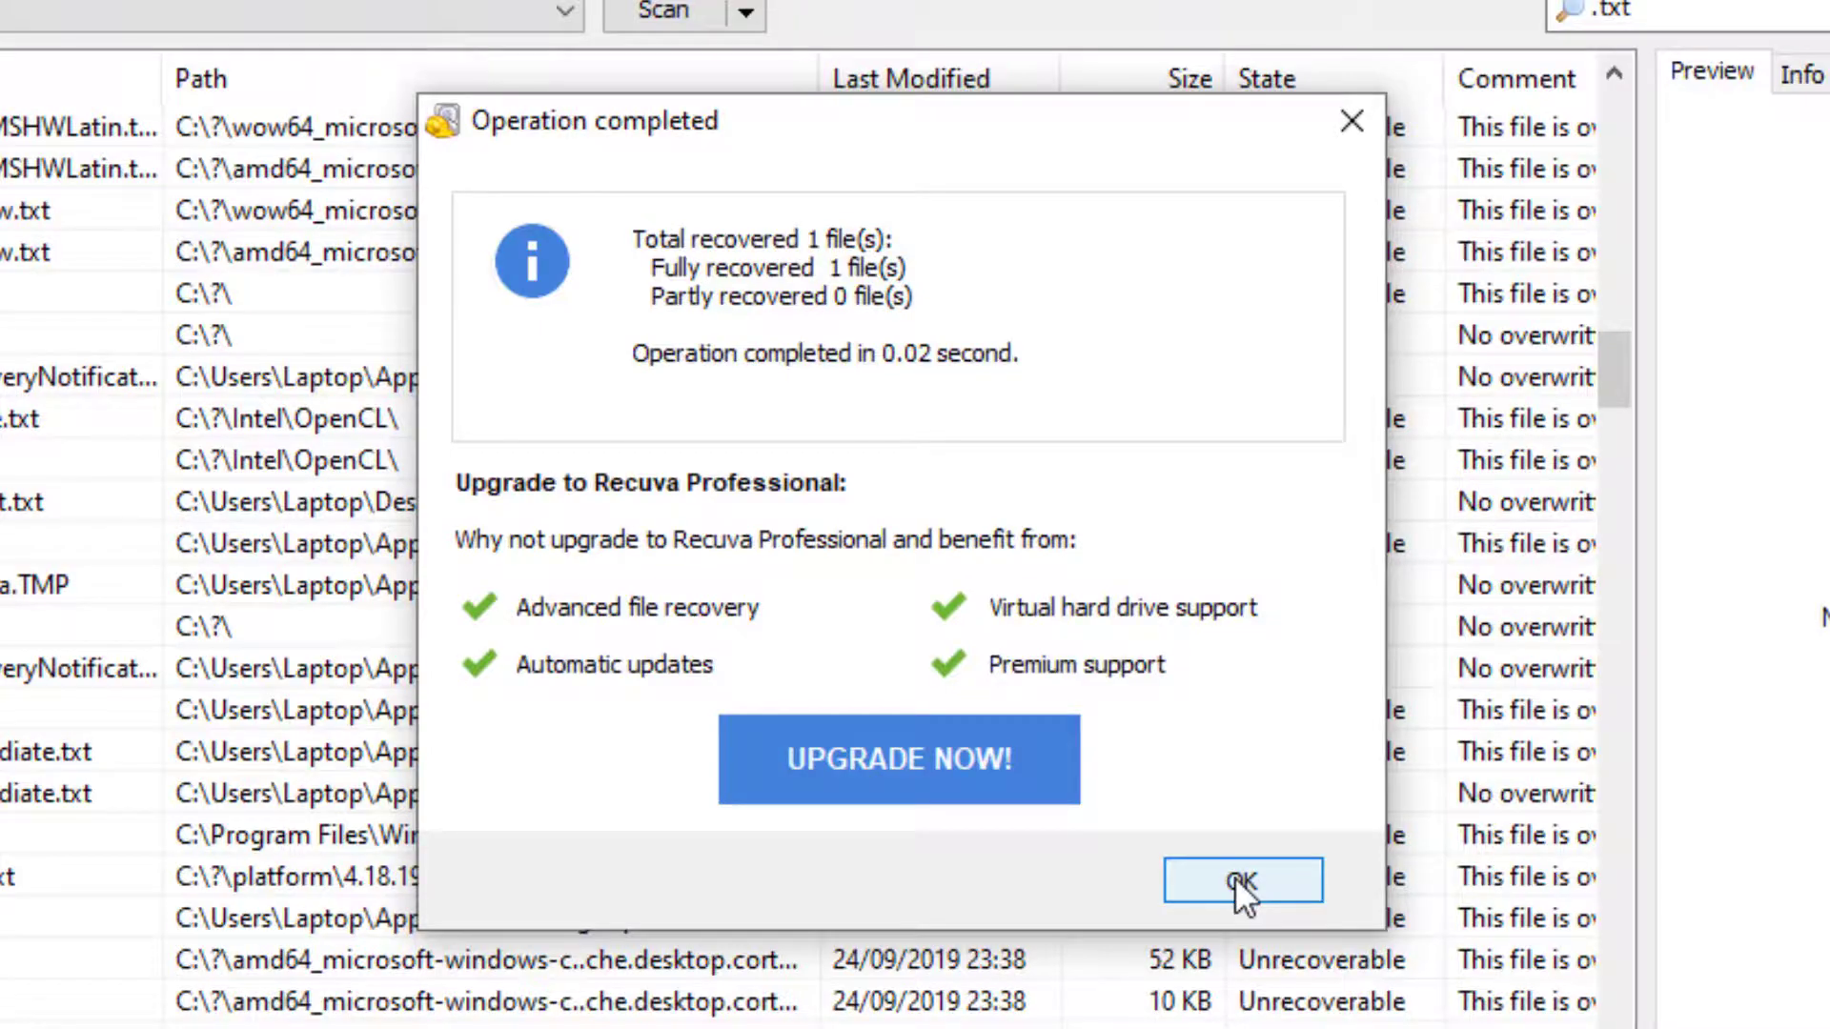
click(1241, 879)
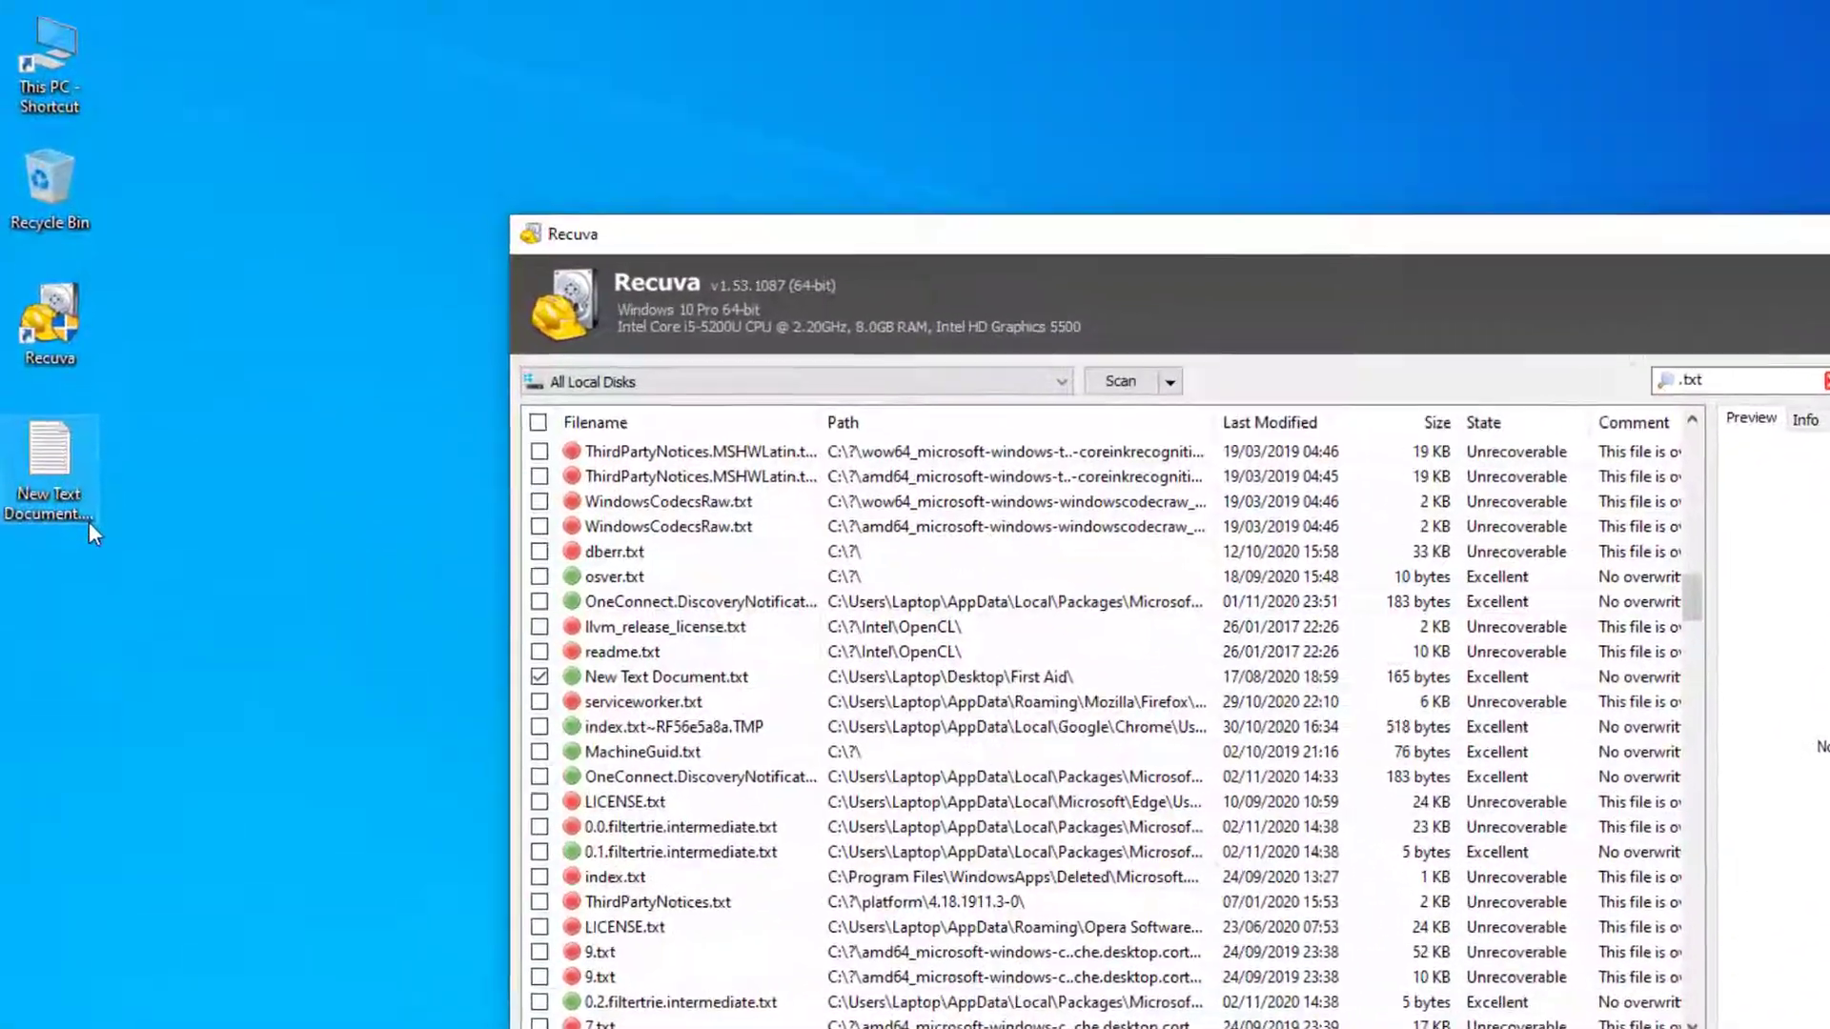
double_click(50, 477)
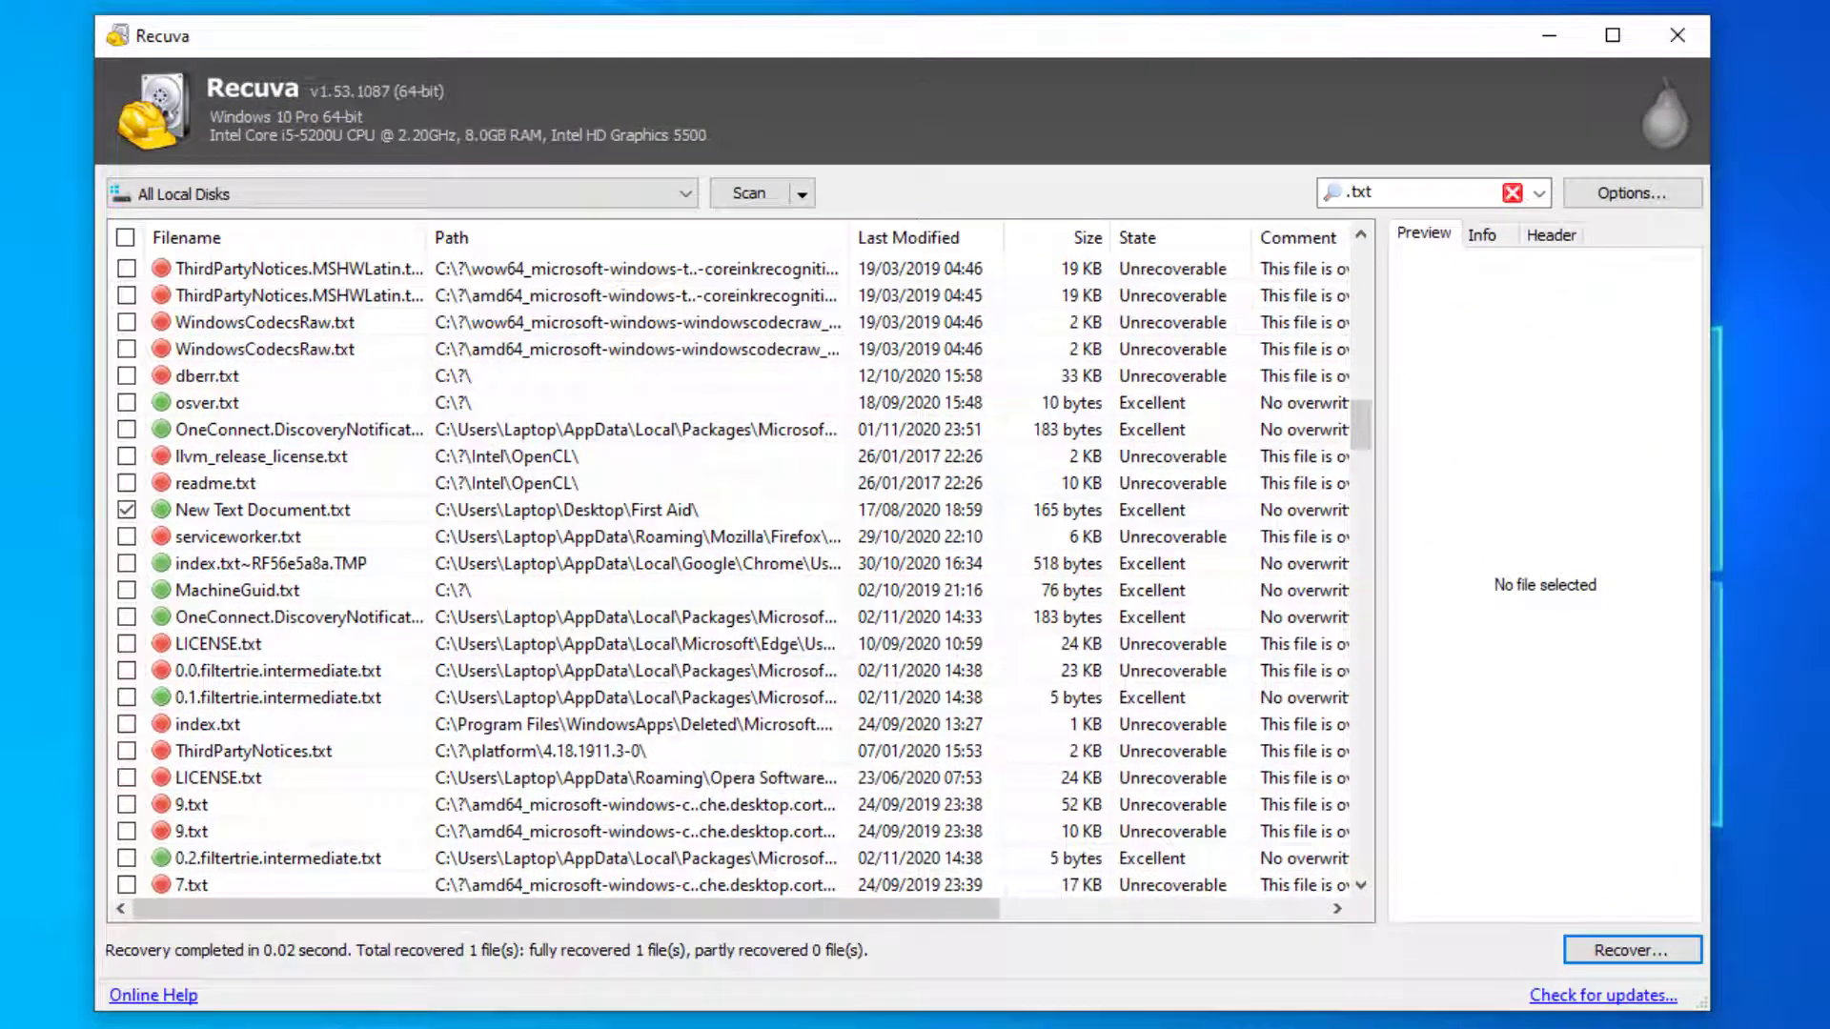
Step: Replace the filename filter with '.jpg' and scroll through the image results
click(1513, 192)
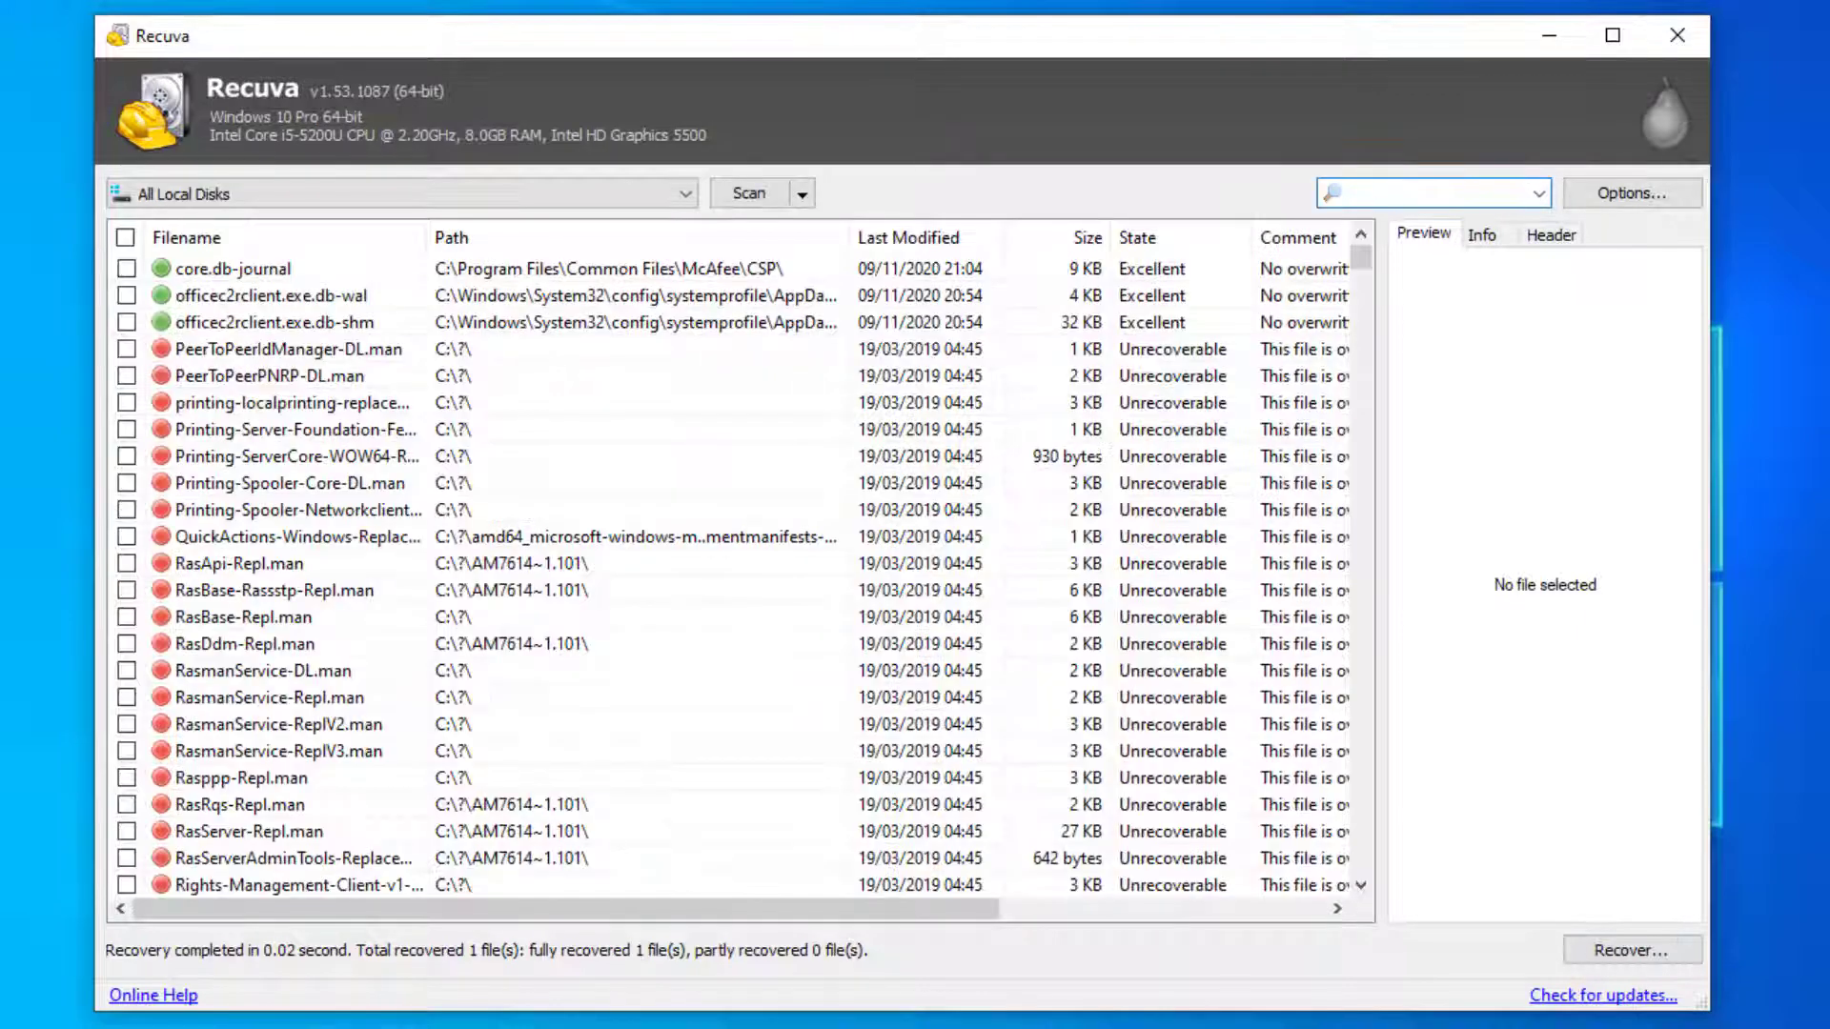
text(.jpg)
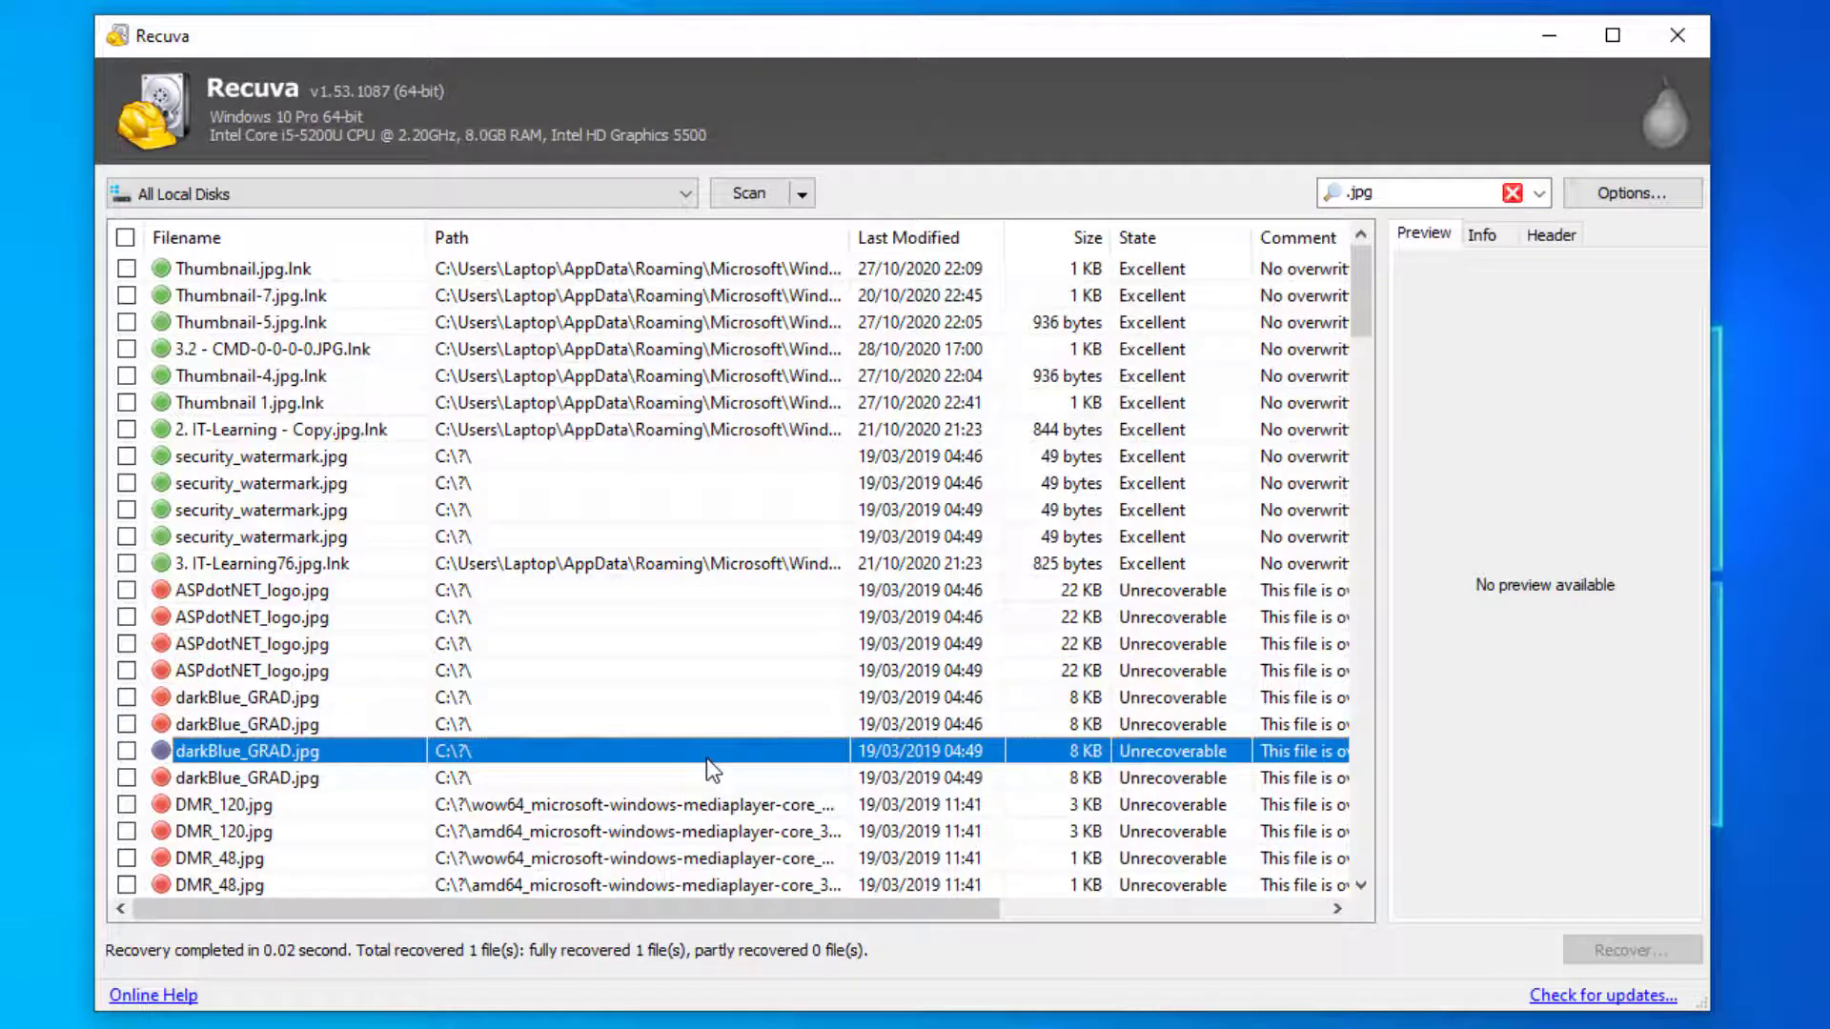
scroll(down, 3)
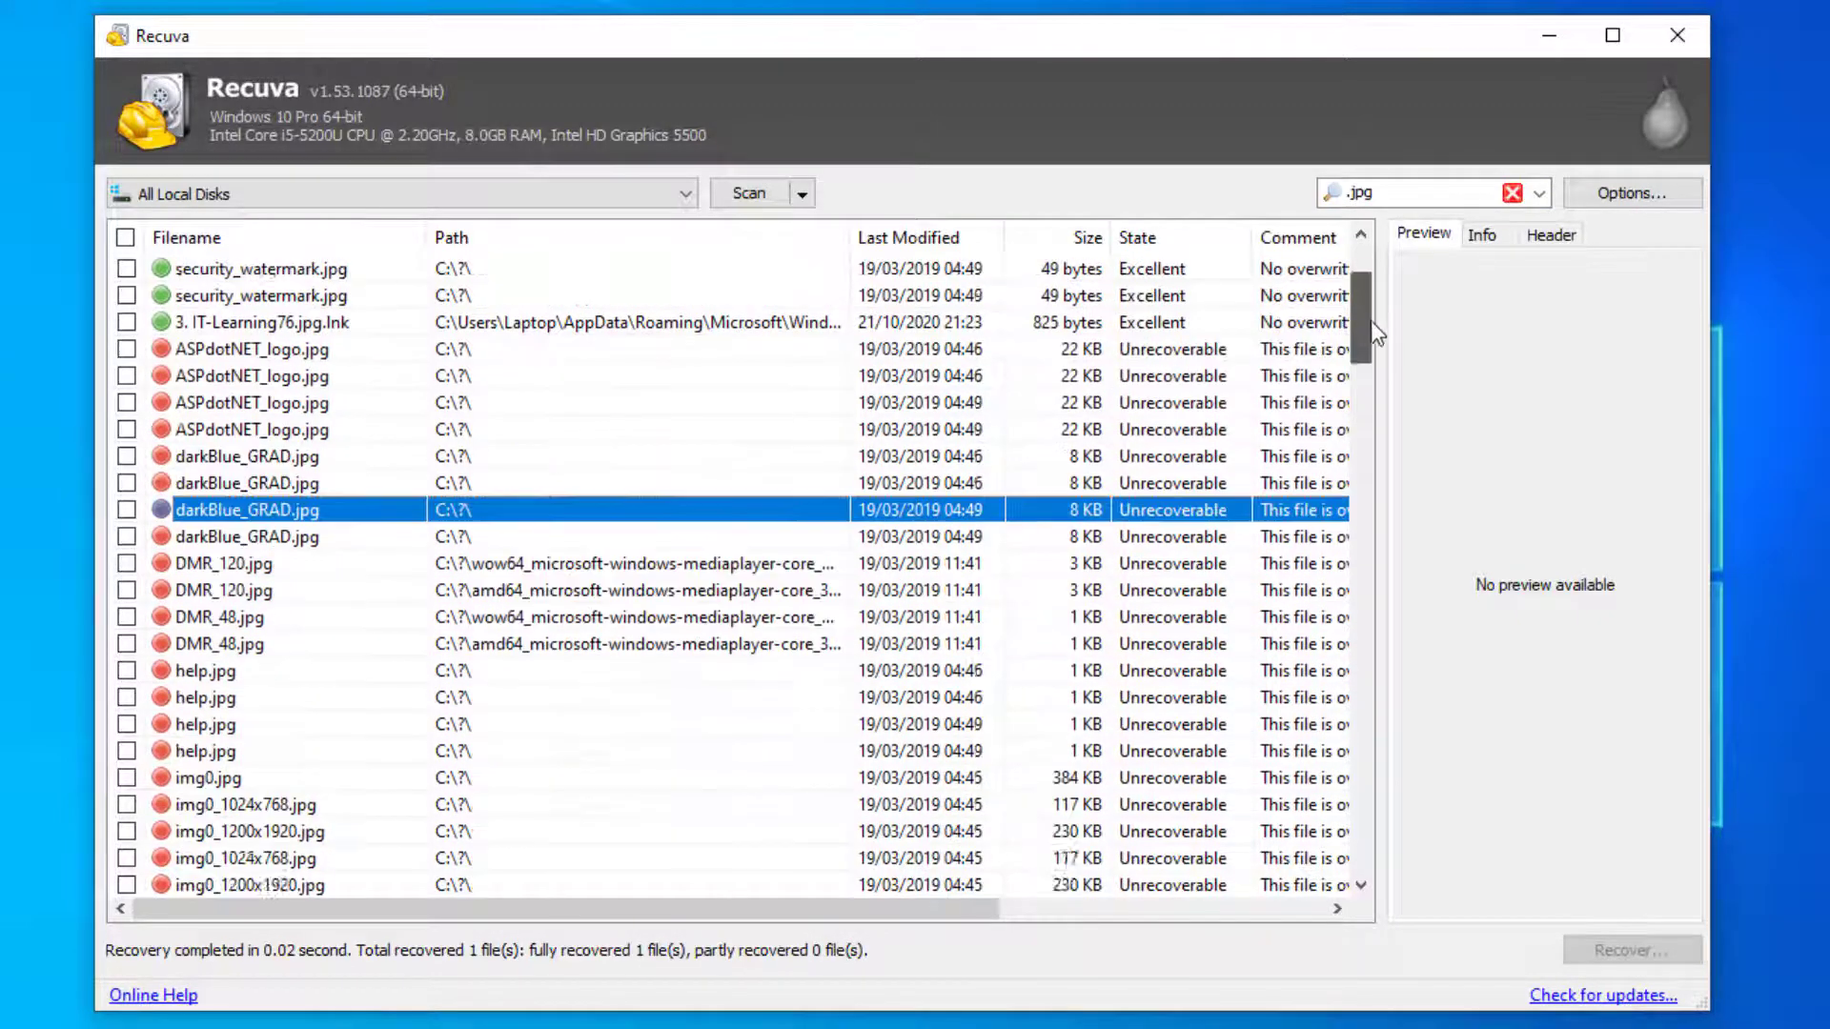
scroll(down, 3)
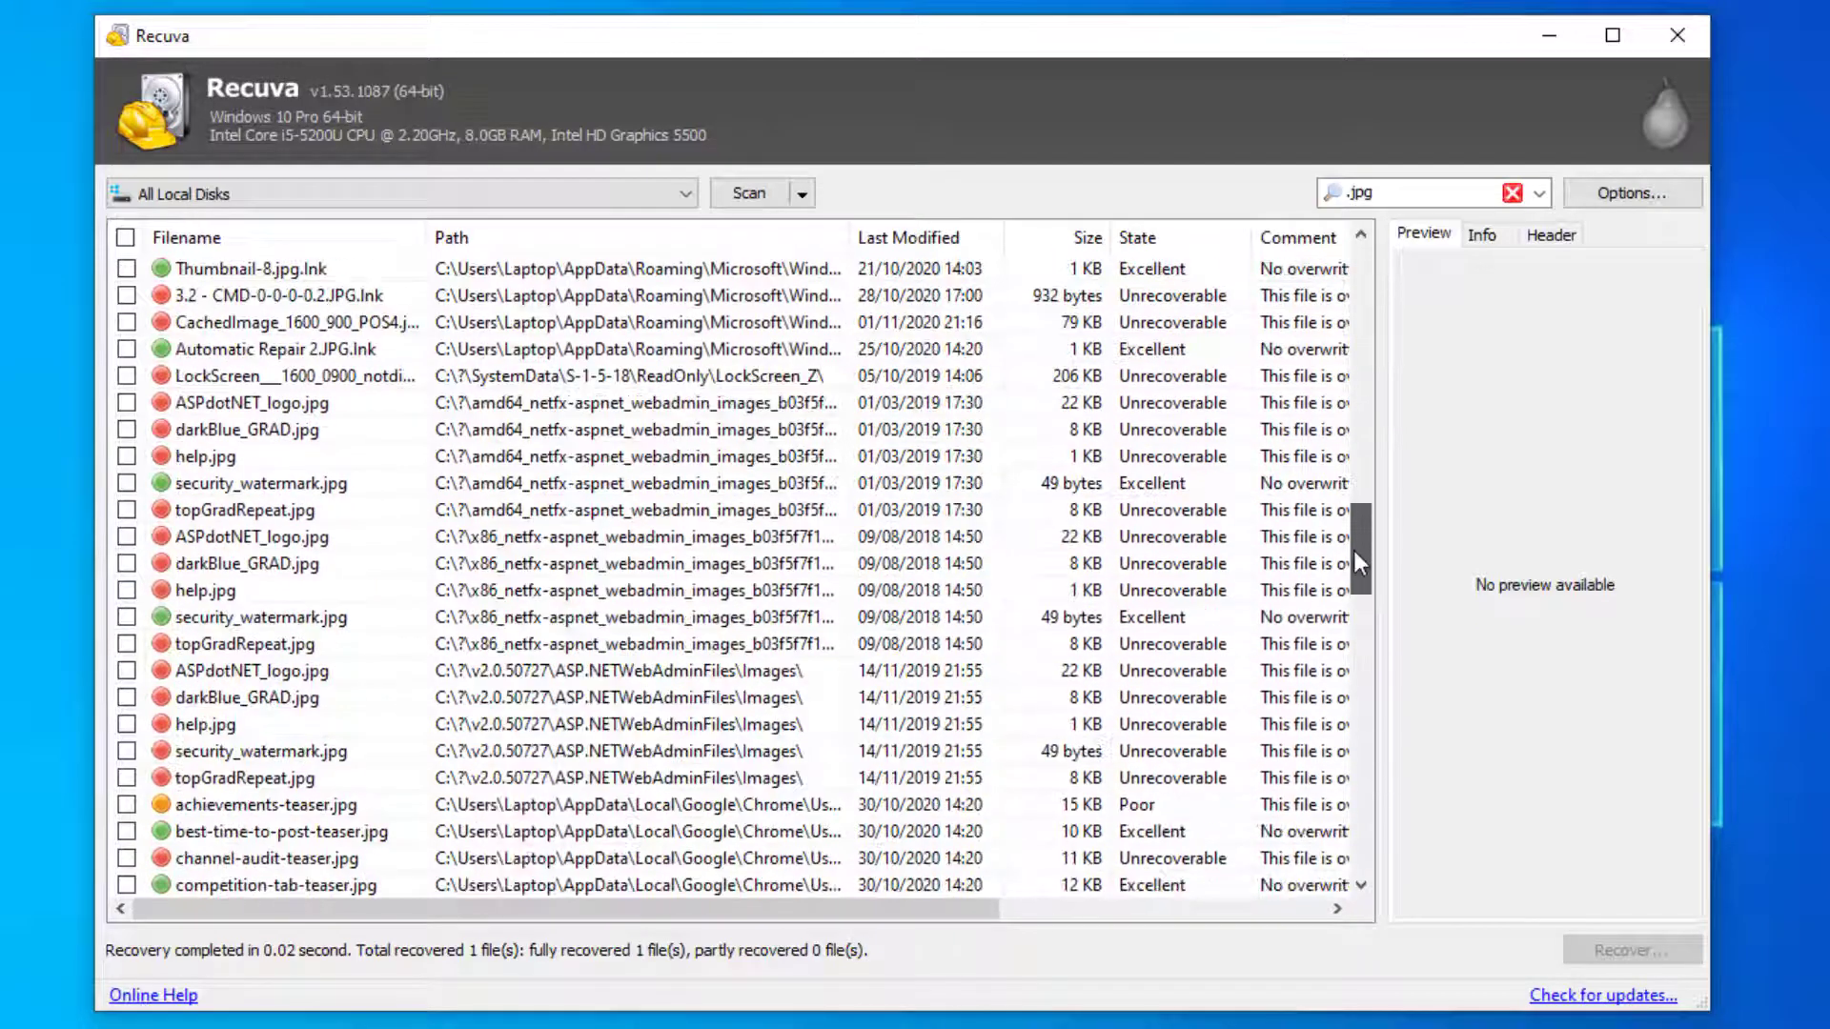
scroll(down, 3)
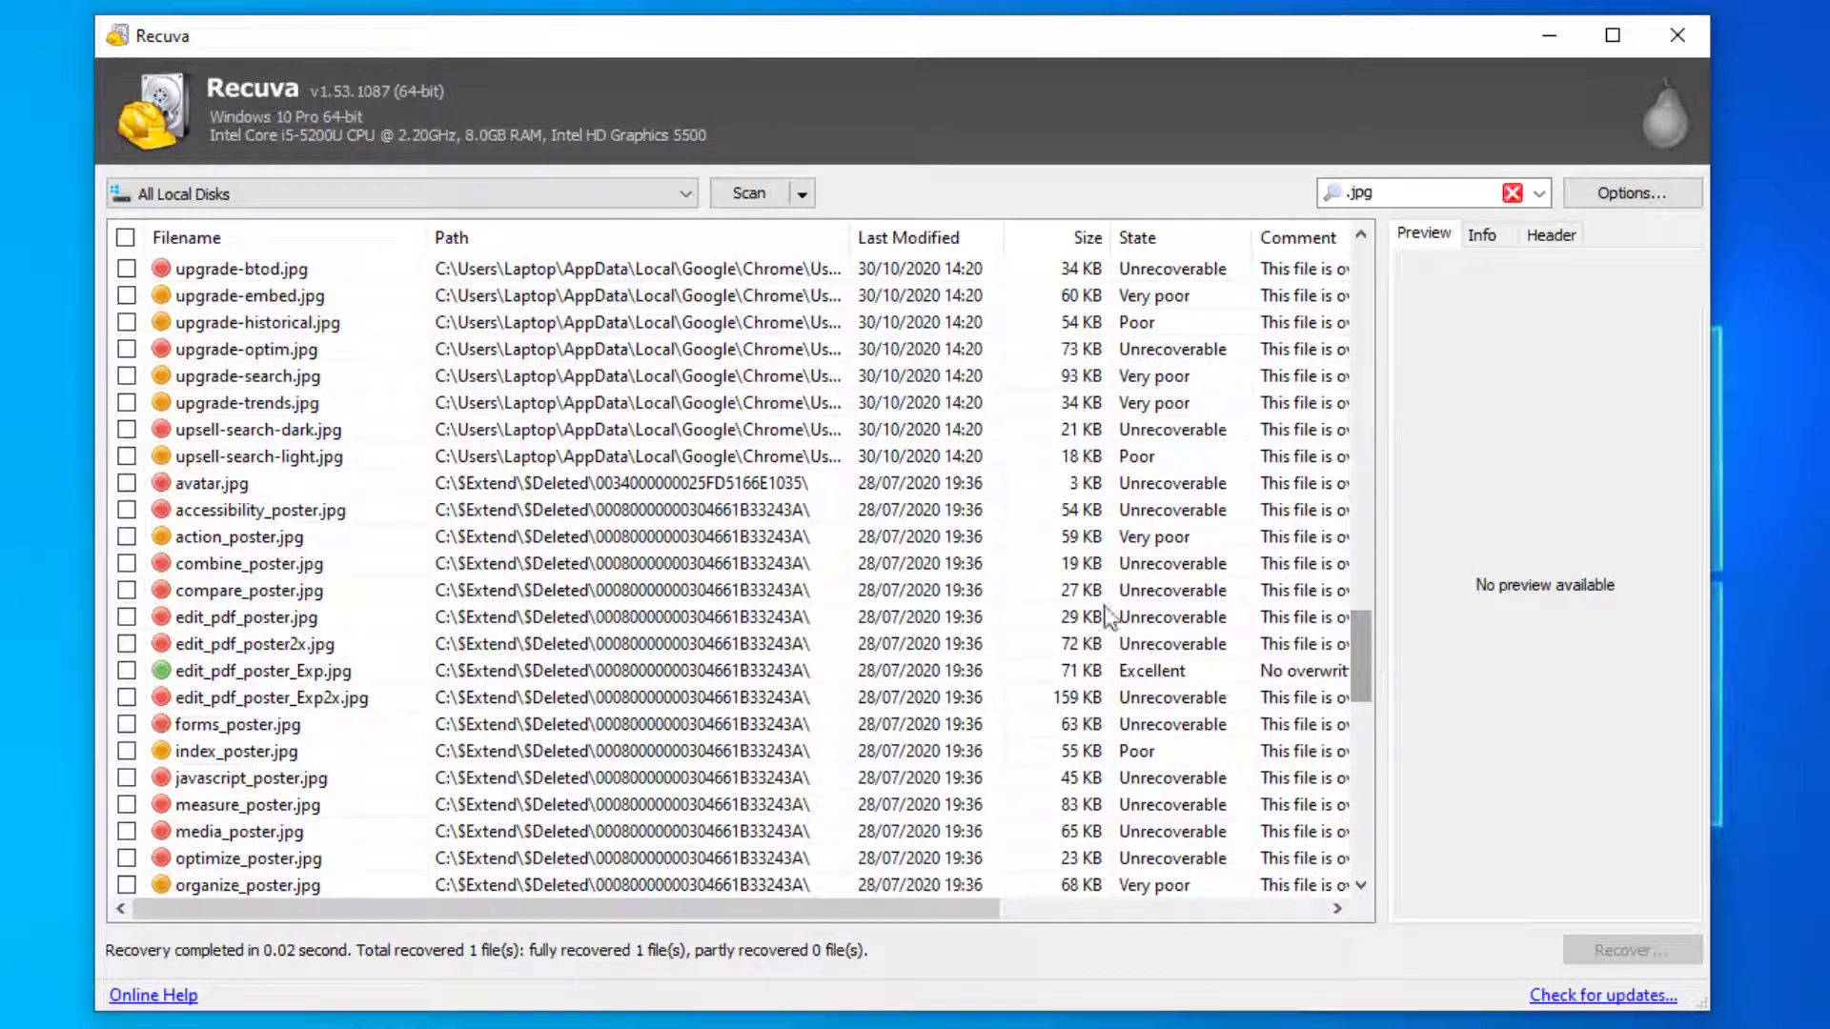
Step: Check upgrade-search.jpg, upsell-search-light.jpg and upgrade-trends.jpg for previews
click(247, 376)
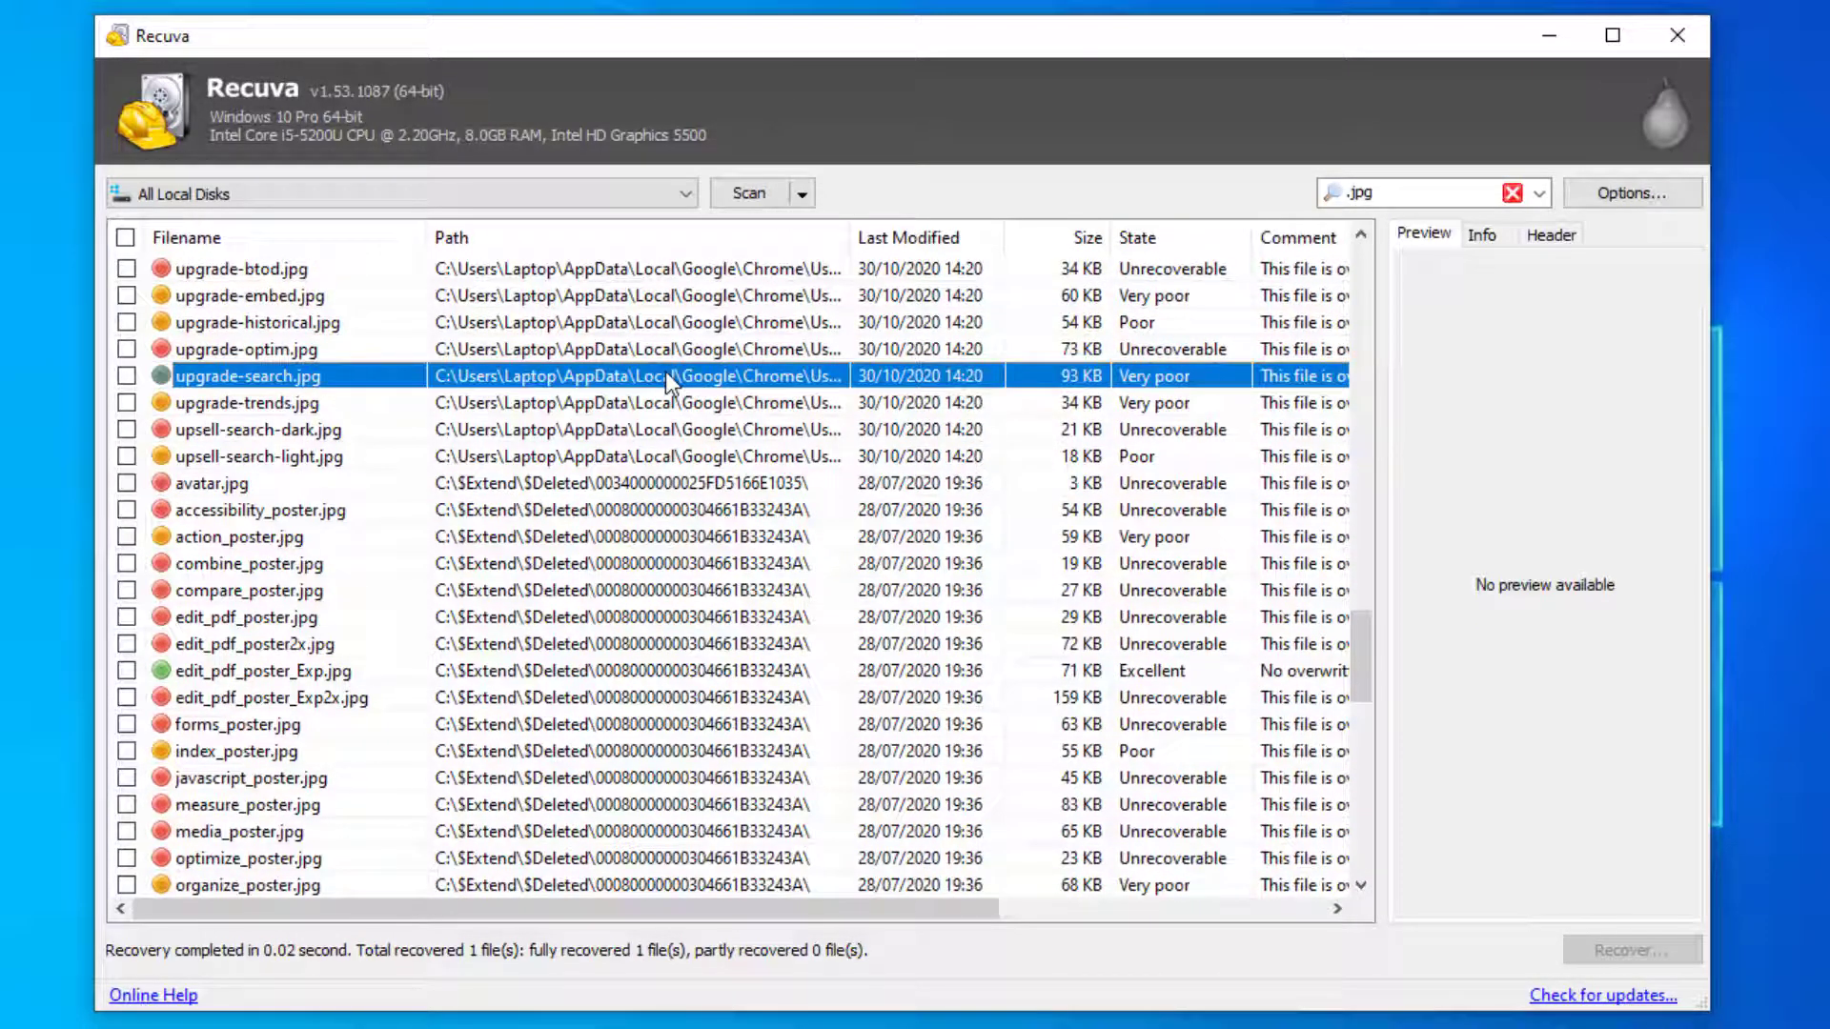
mouse_move(676, 420)
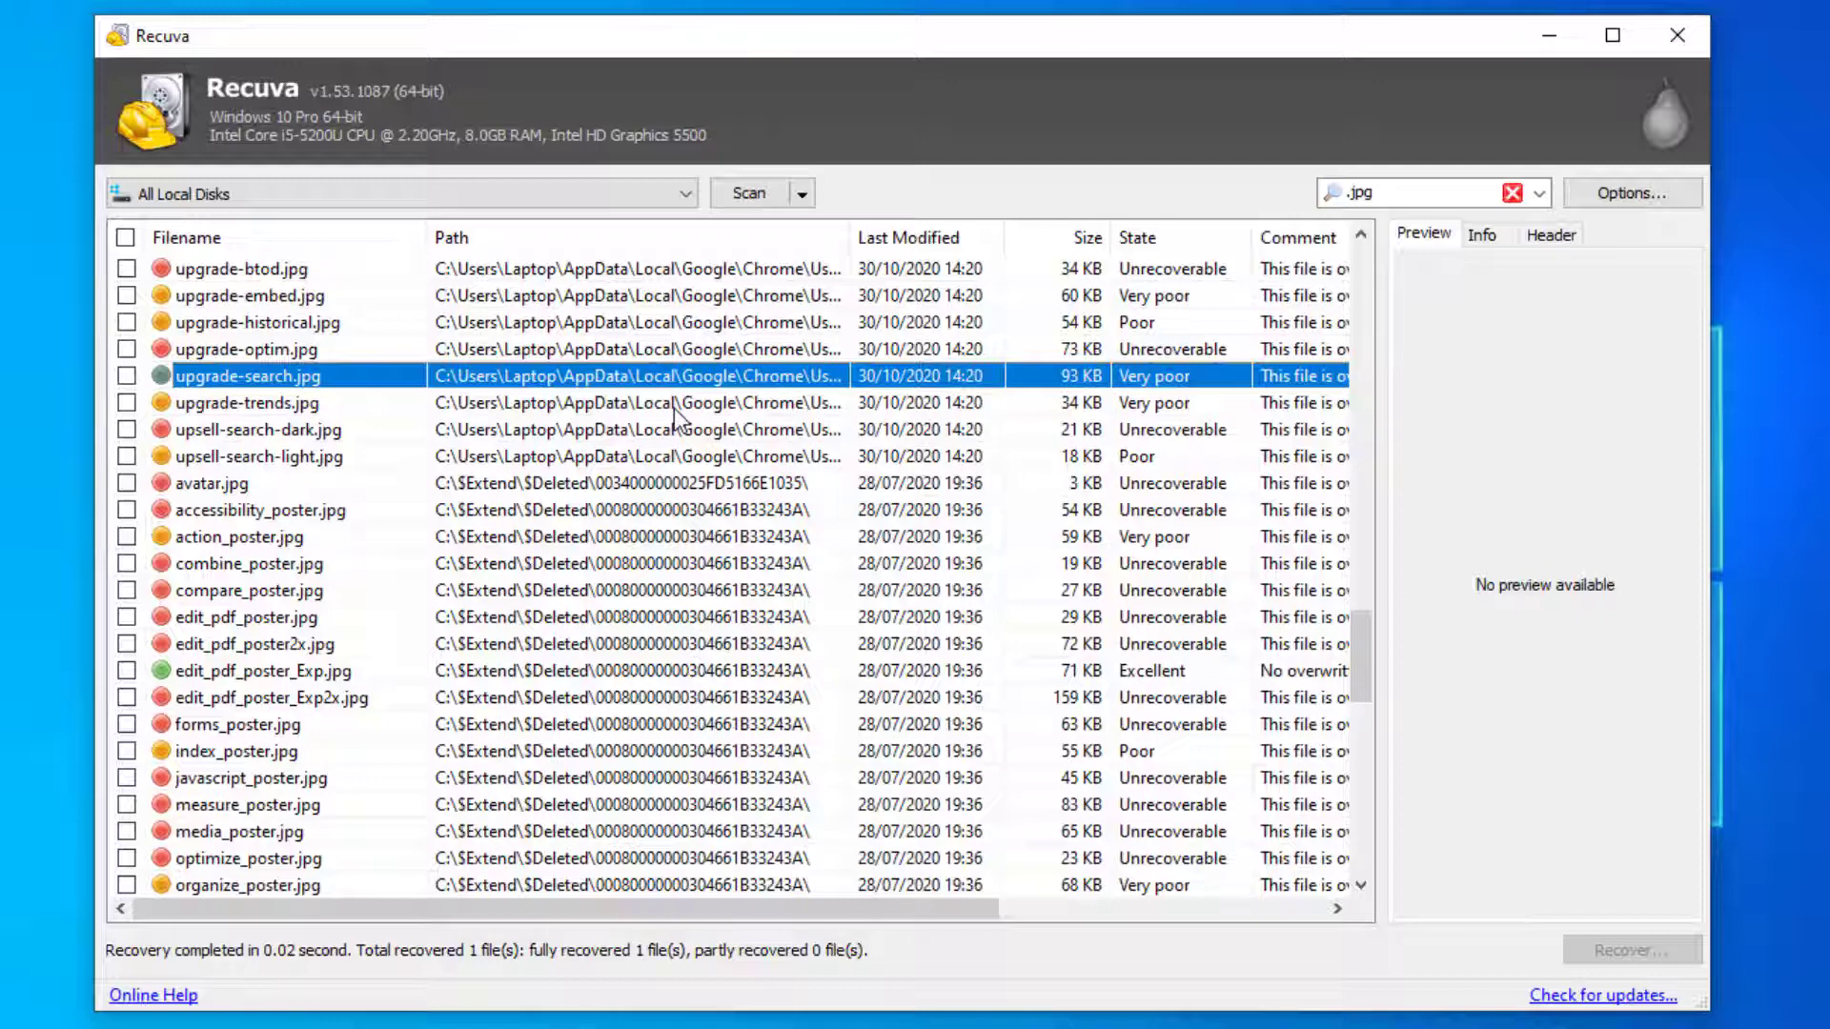
click(260, 456)
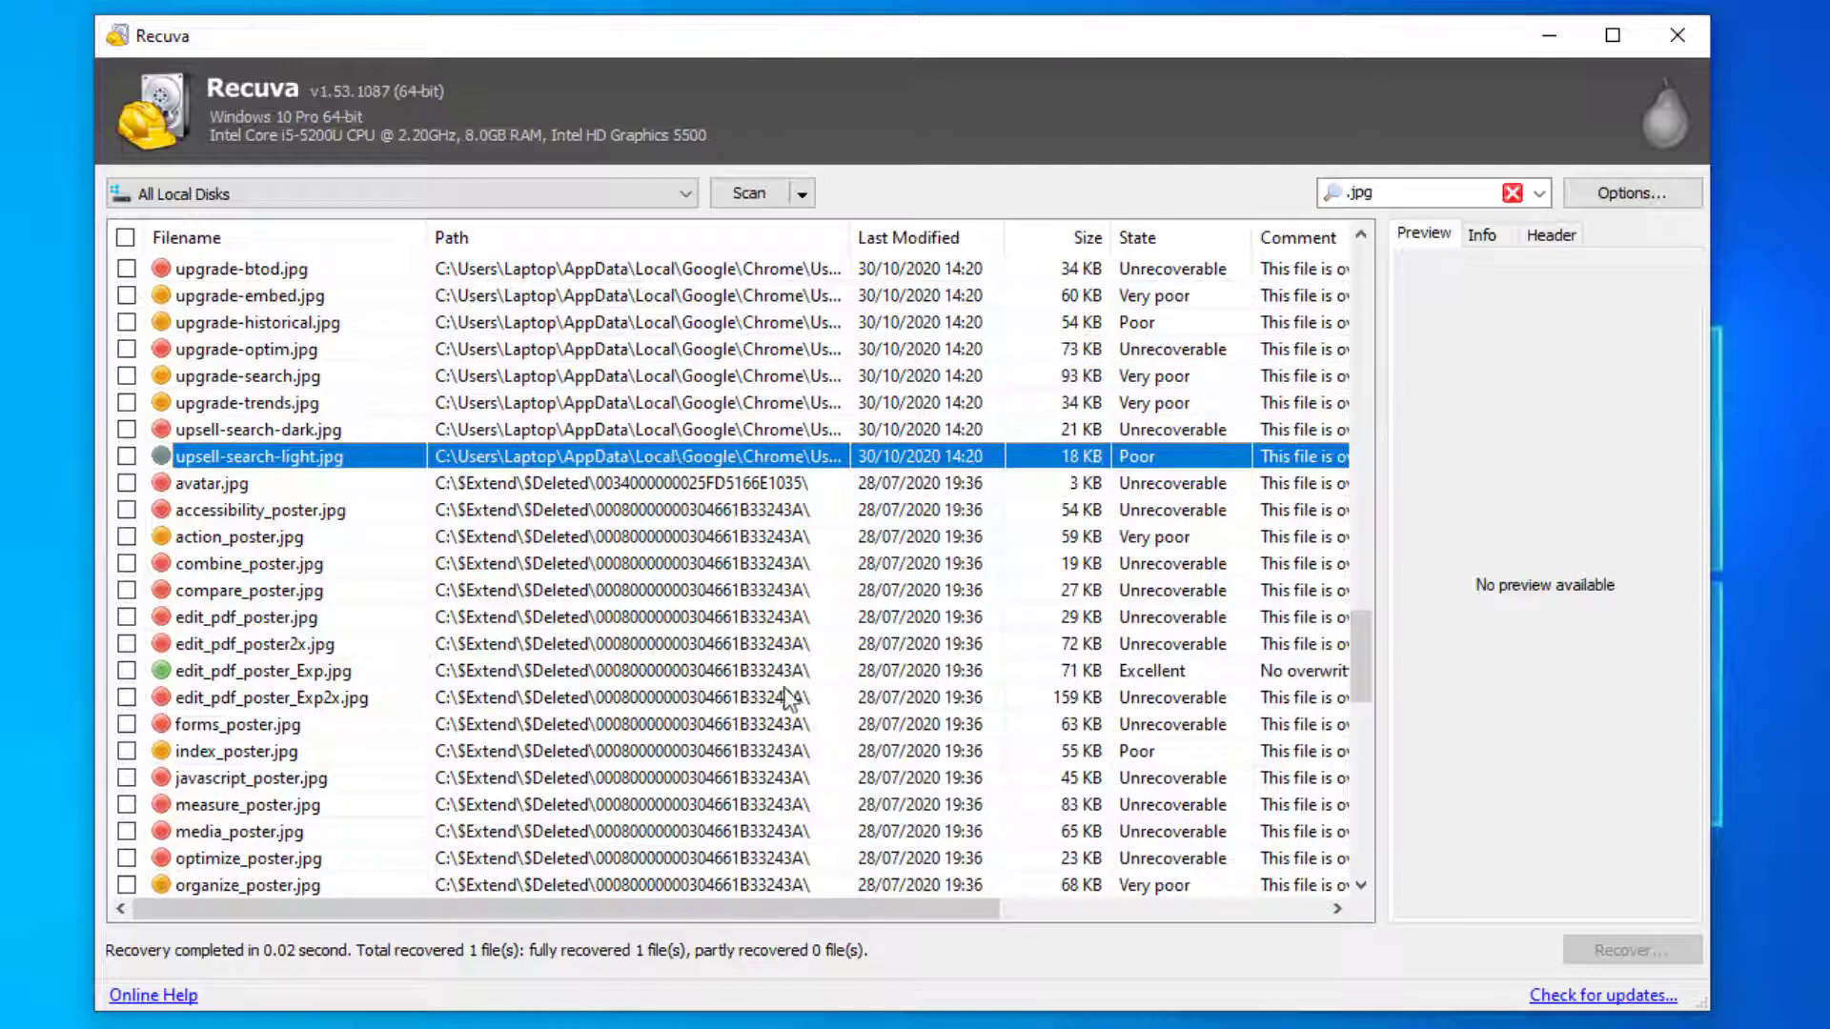
click(269, 670)
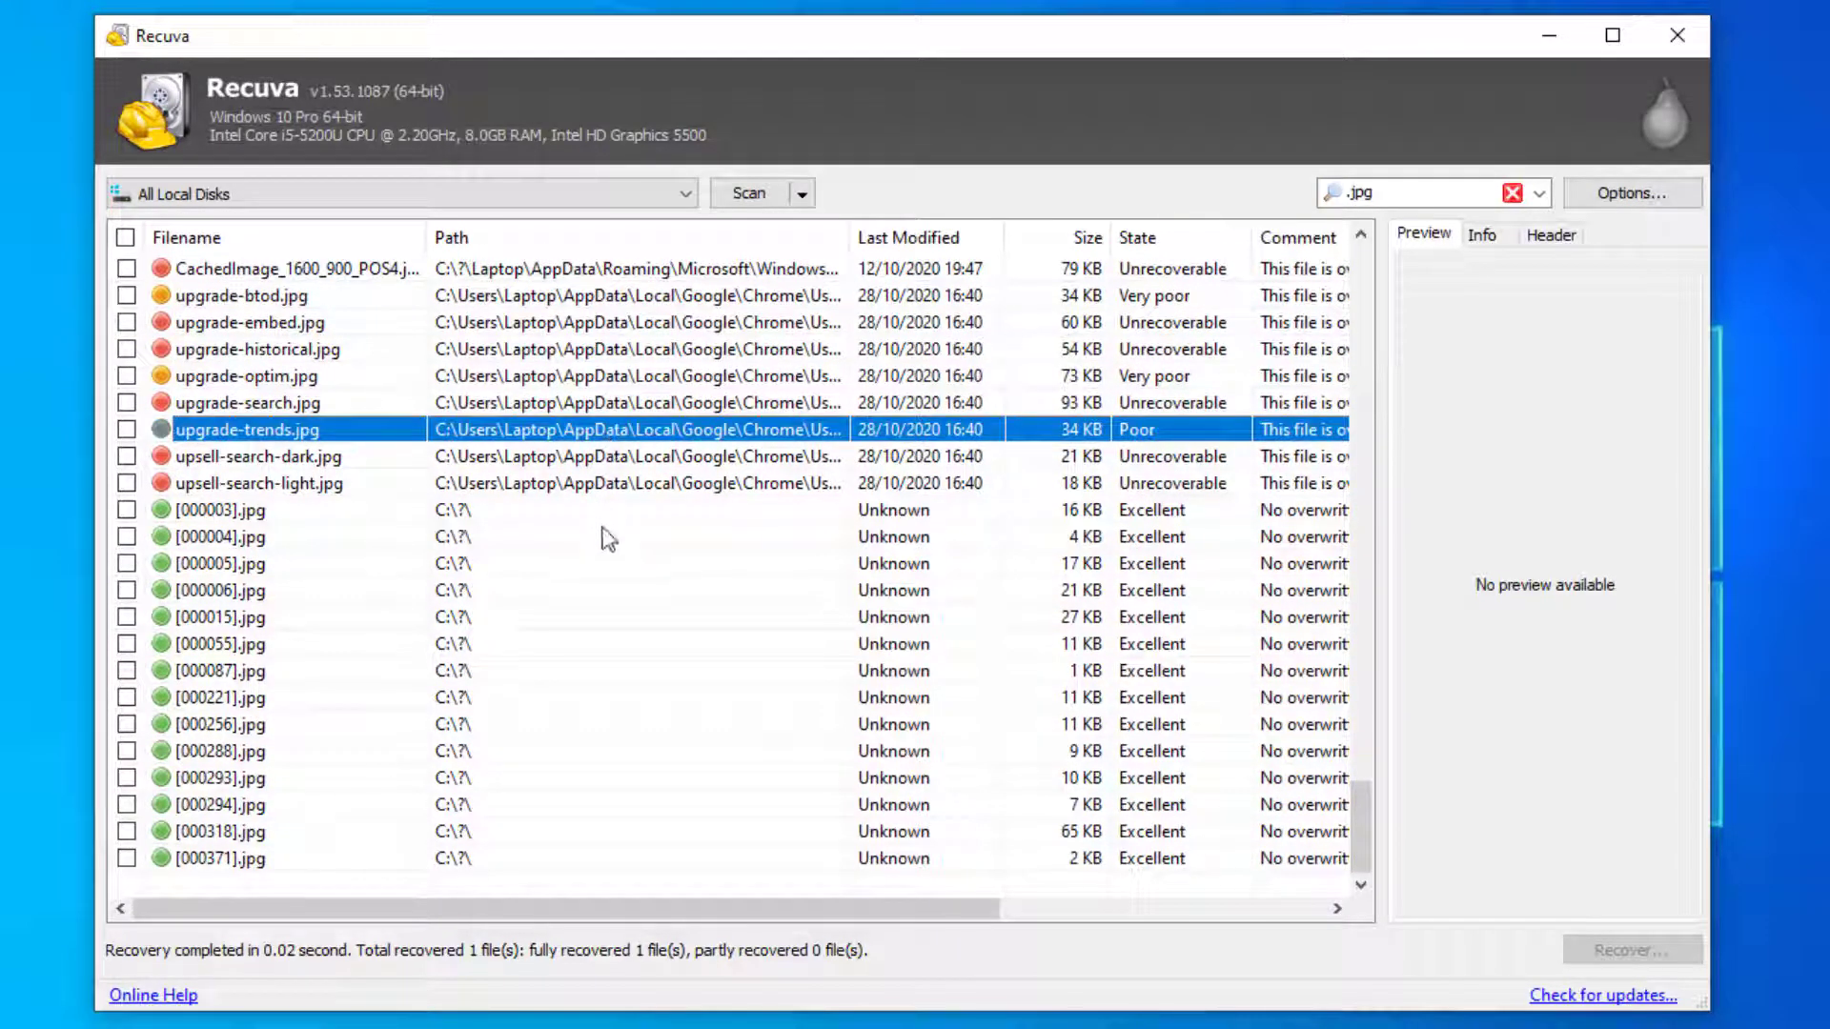
Step: Preview and mark [000004].jpg, then recover it to Desktop, accepting the same-drive warning
click(219, 535)
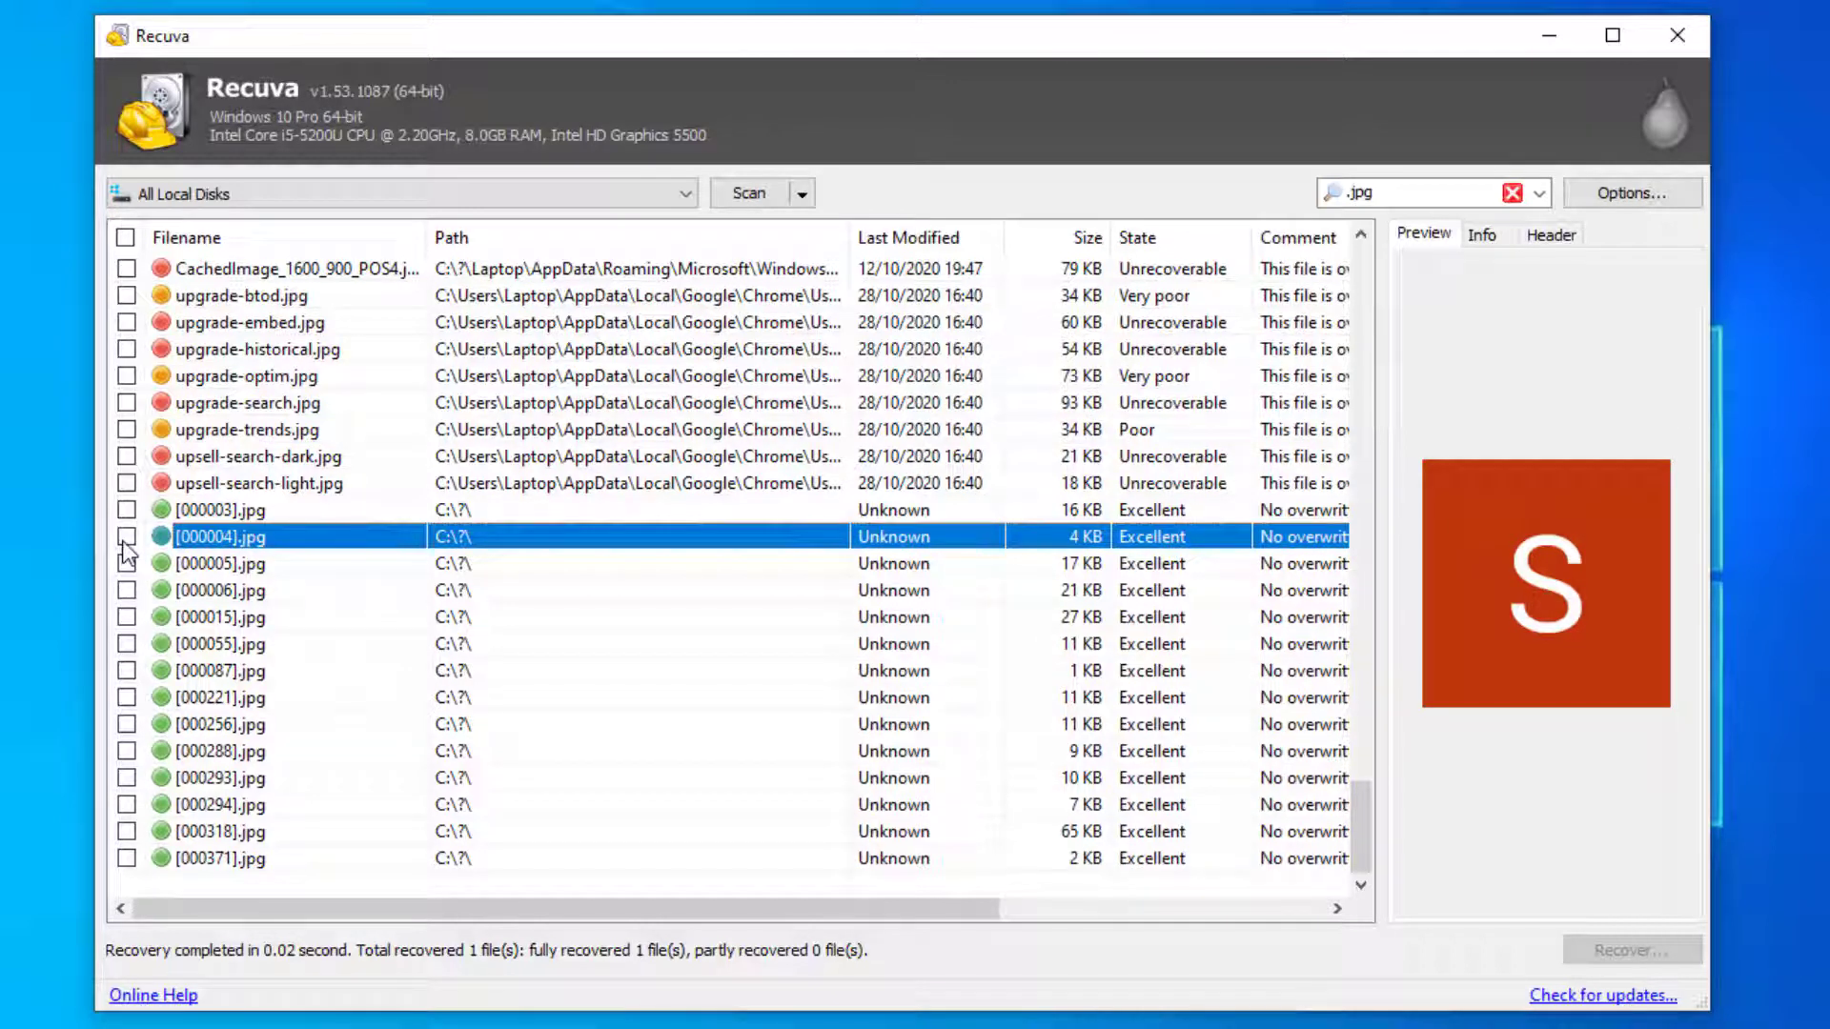
click(126, 536)
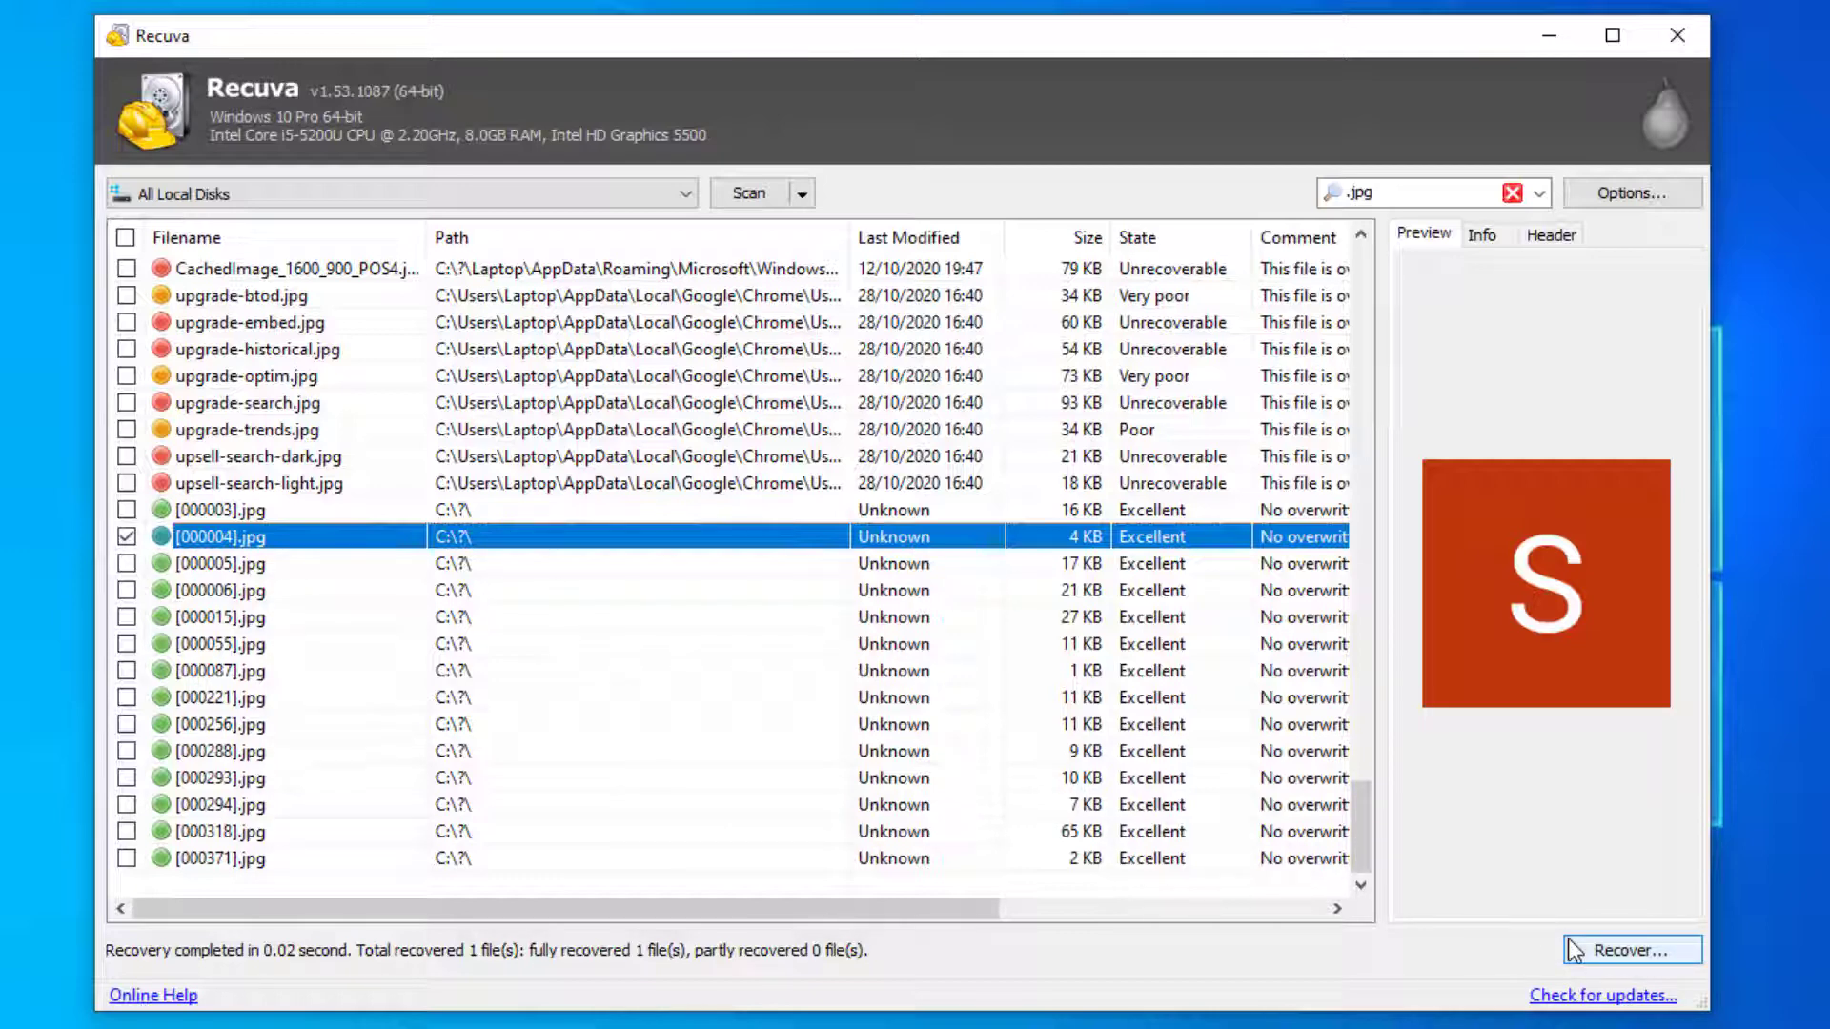
click(1632, 949)
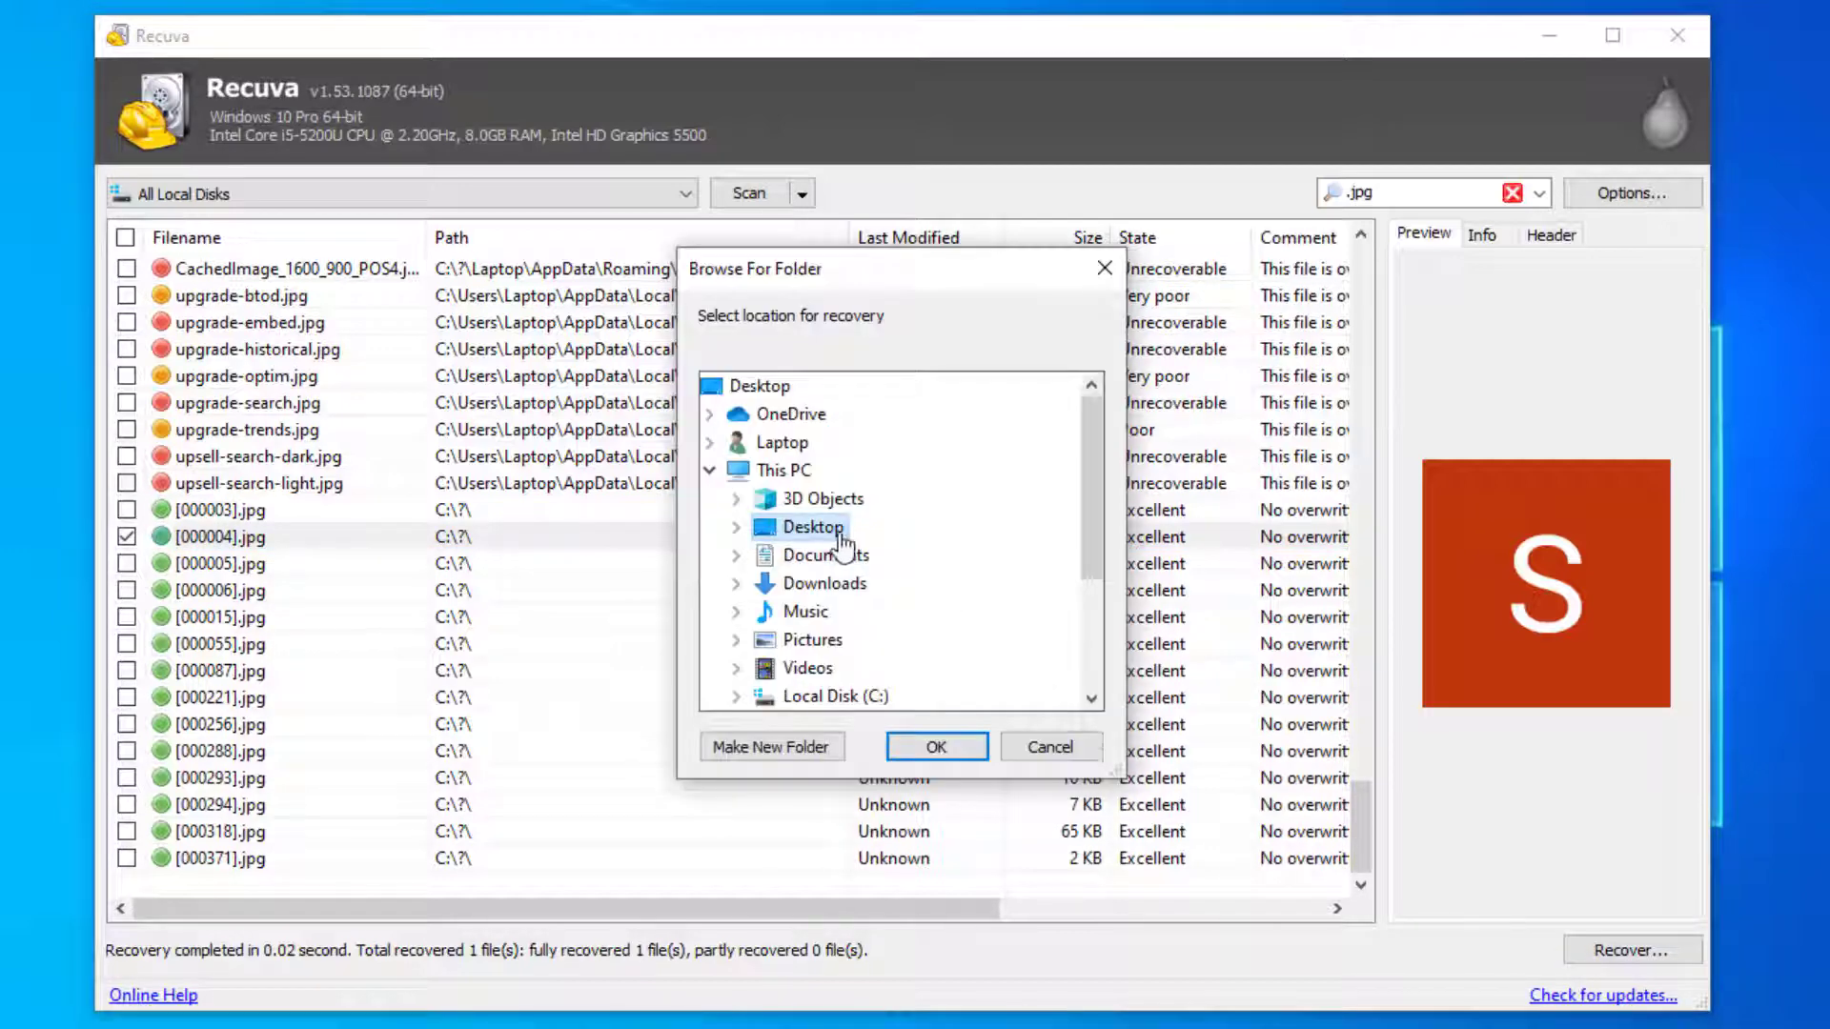
mouse_move(936, 748)
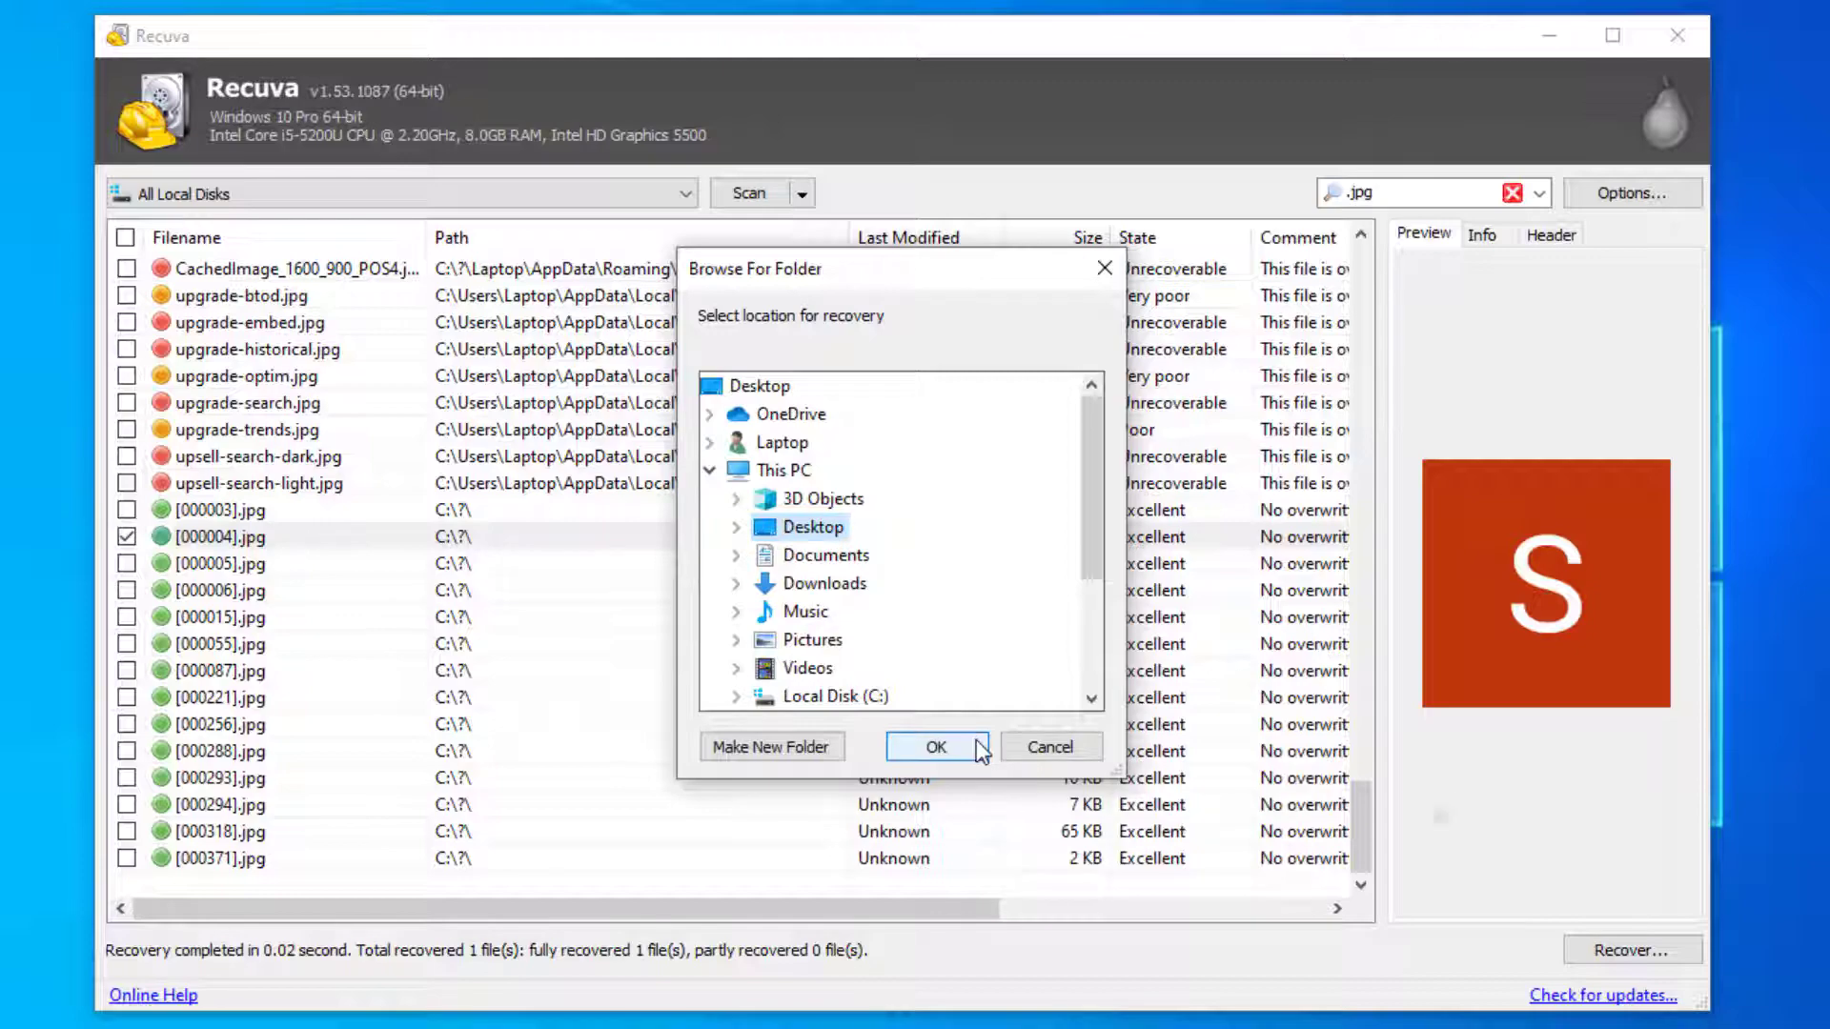
click(934, 746)
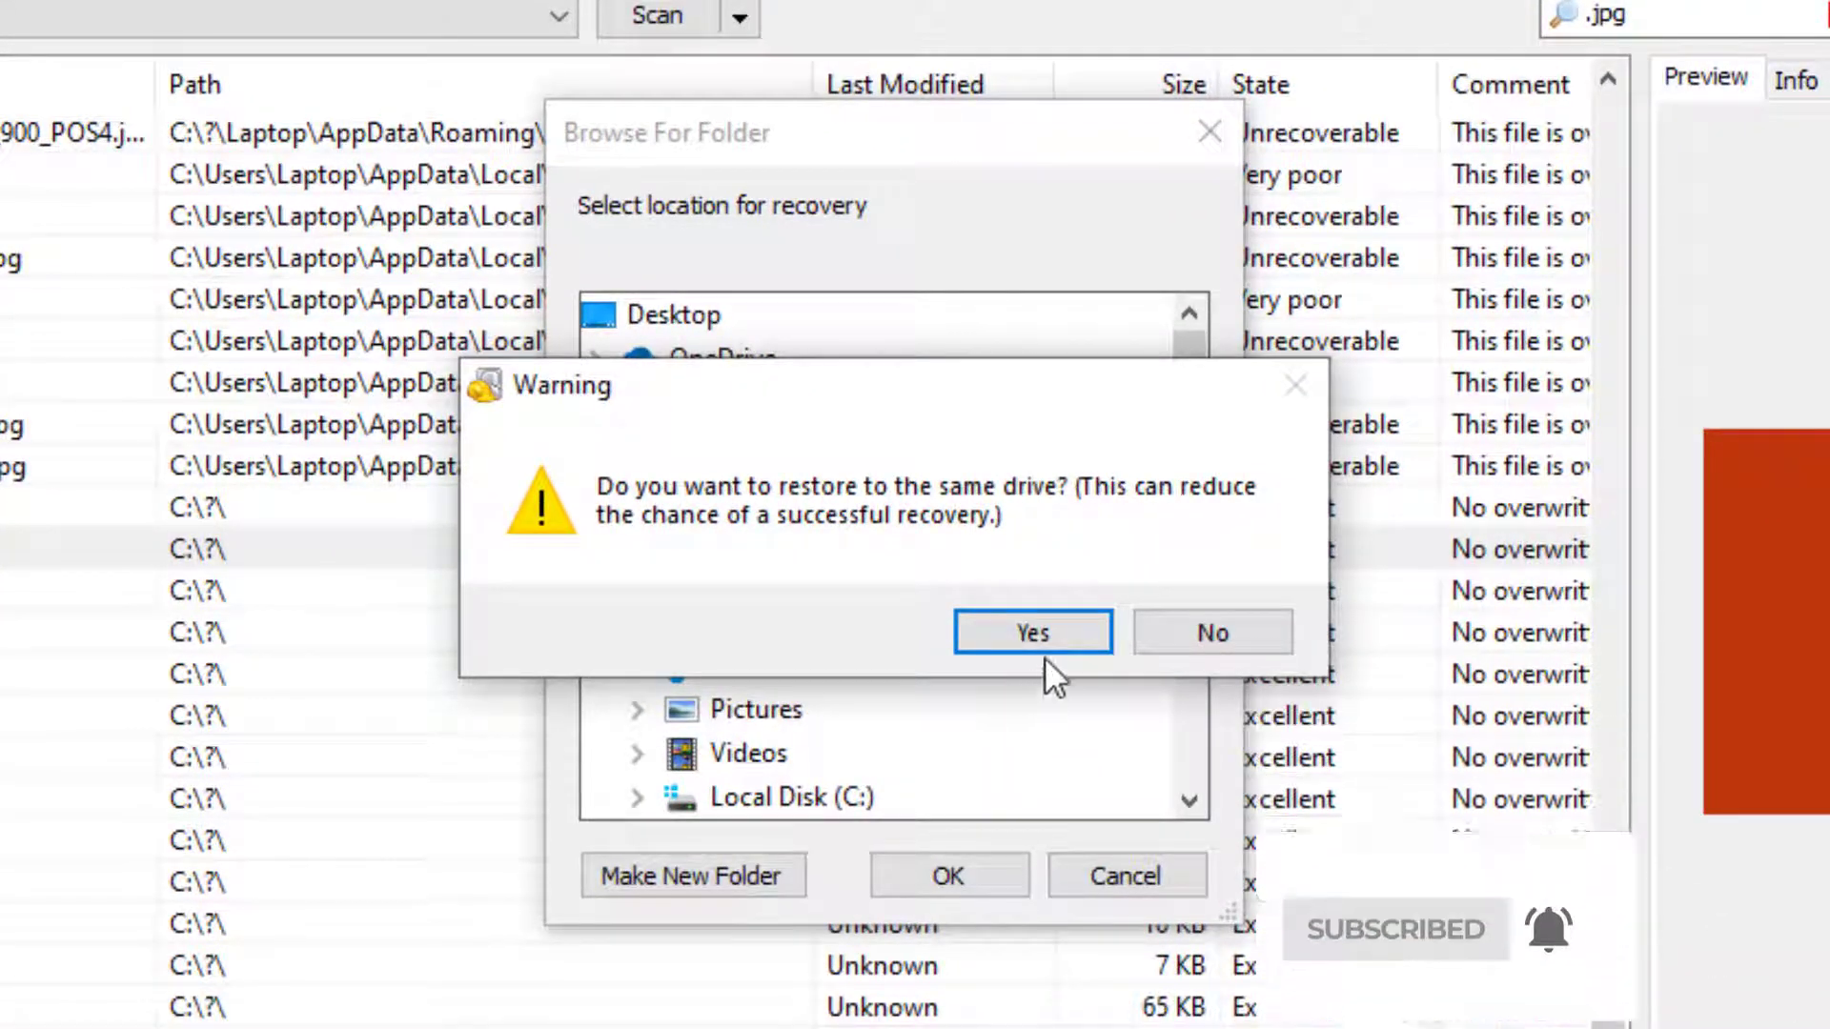
click(1031, 631)
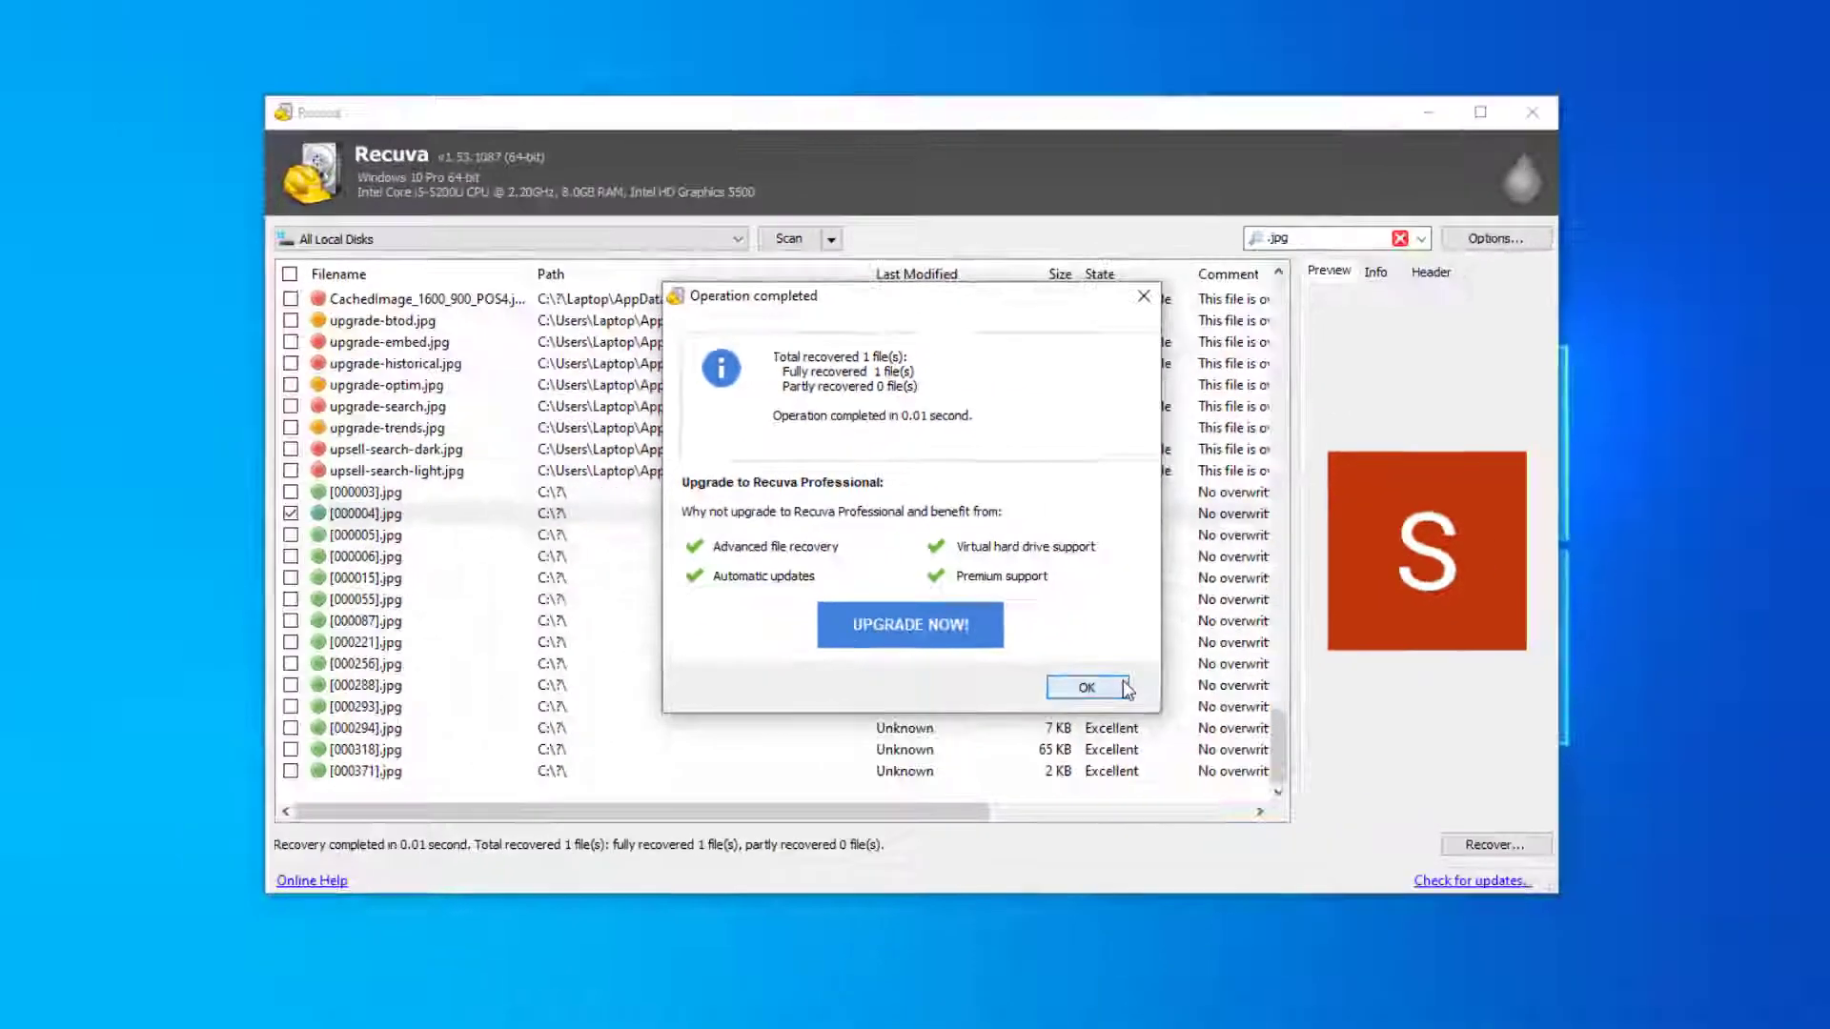
Step: Dismiss the Operation completed report and close the recovered [000004].jpg in Photos
click(1085, 686)
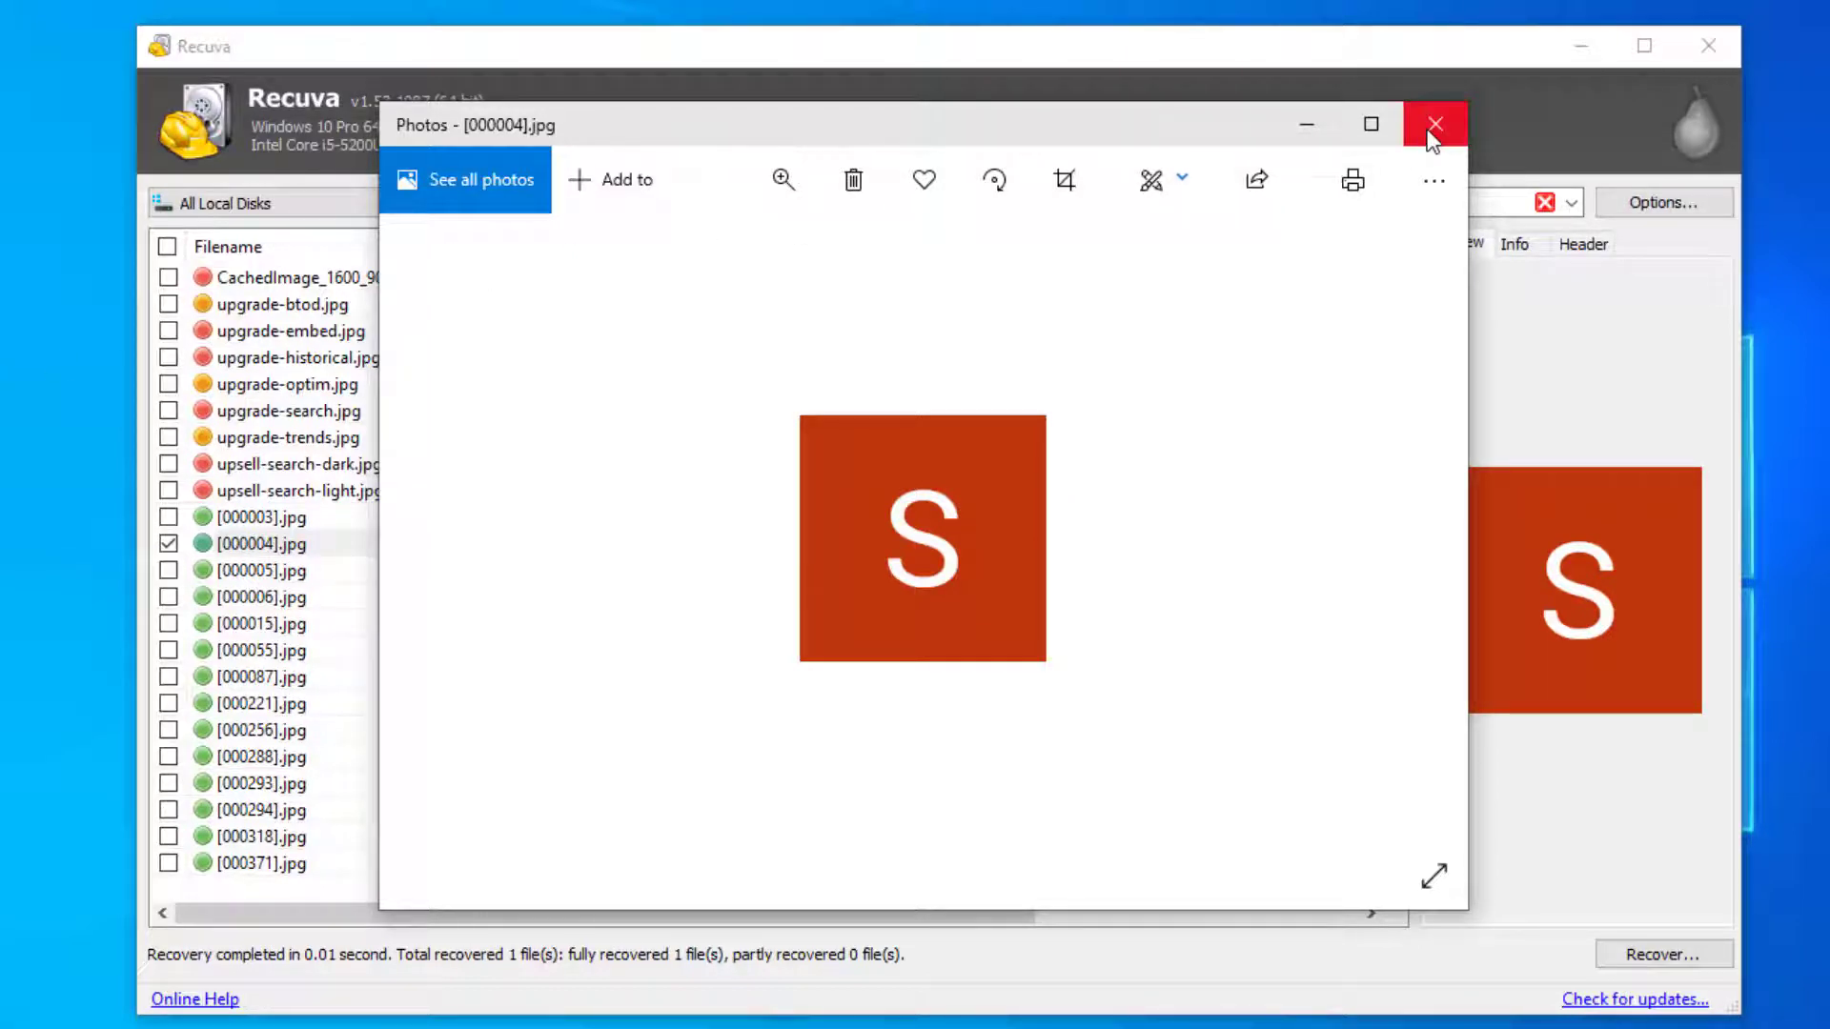
click(1433, 125)
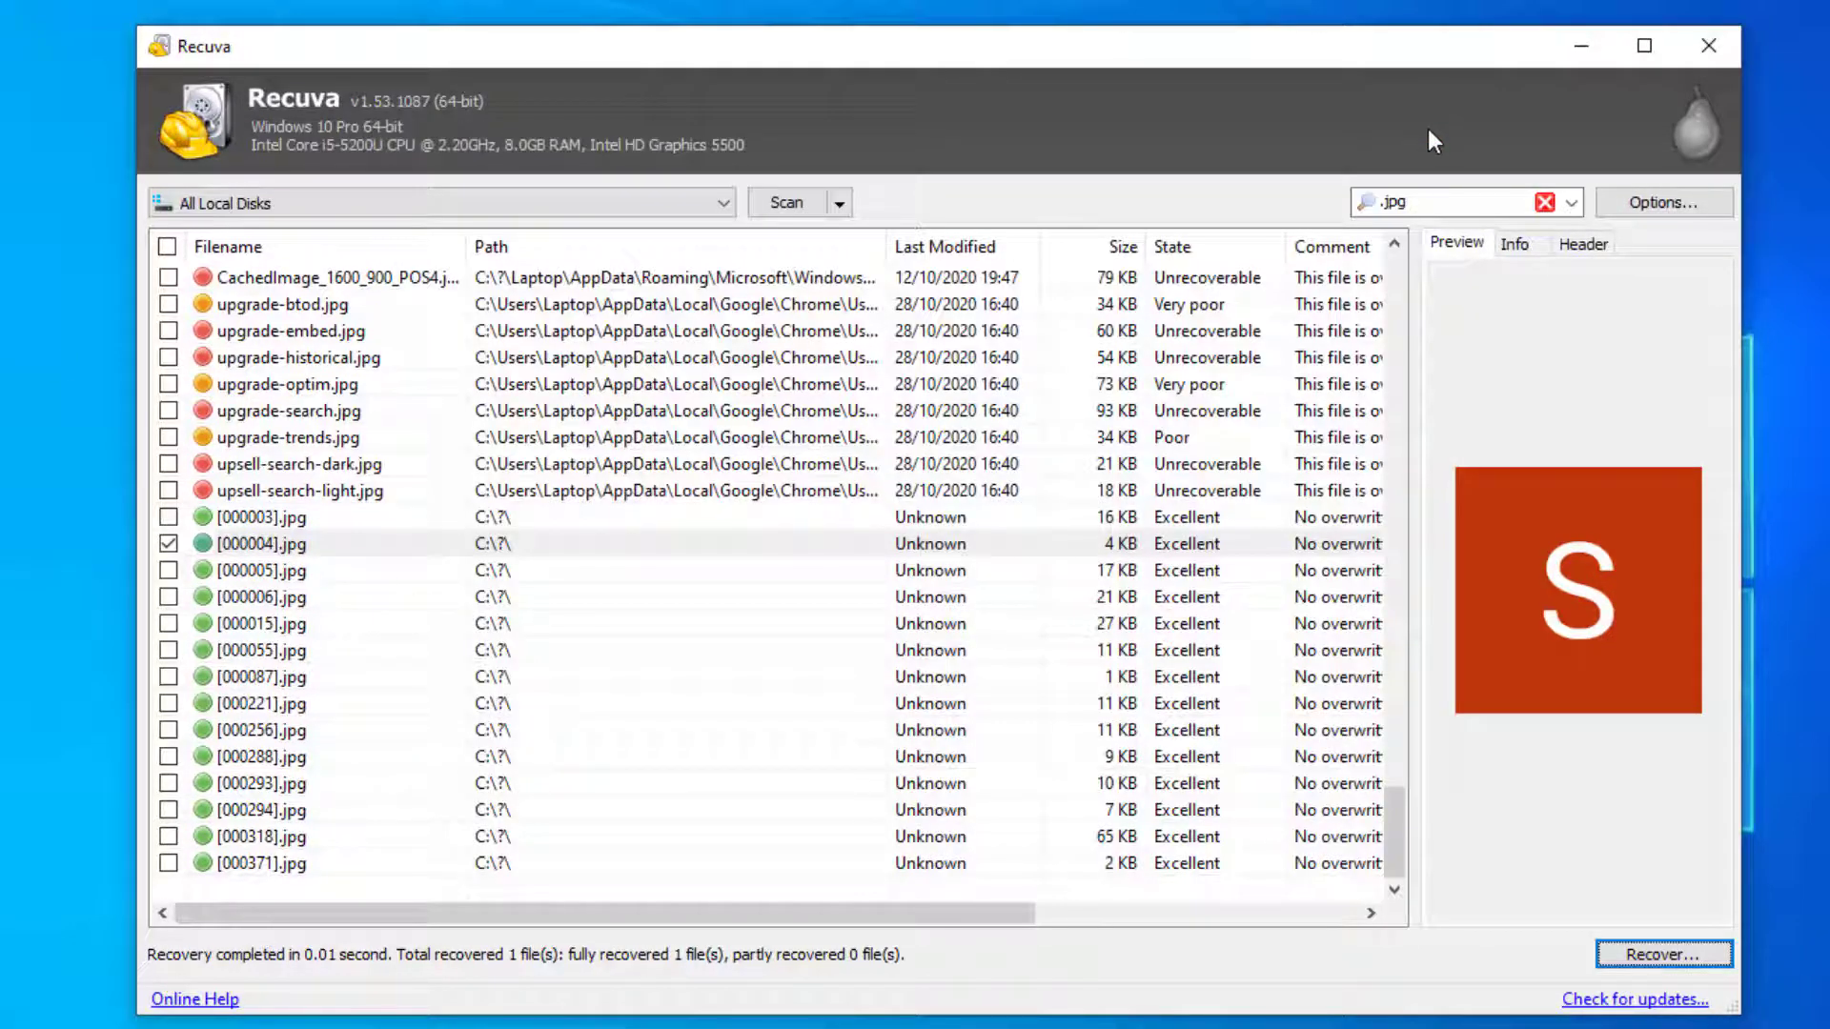